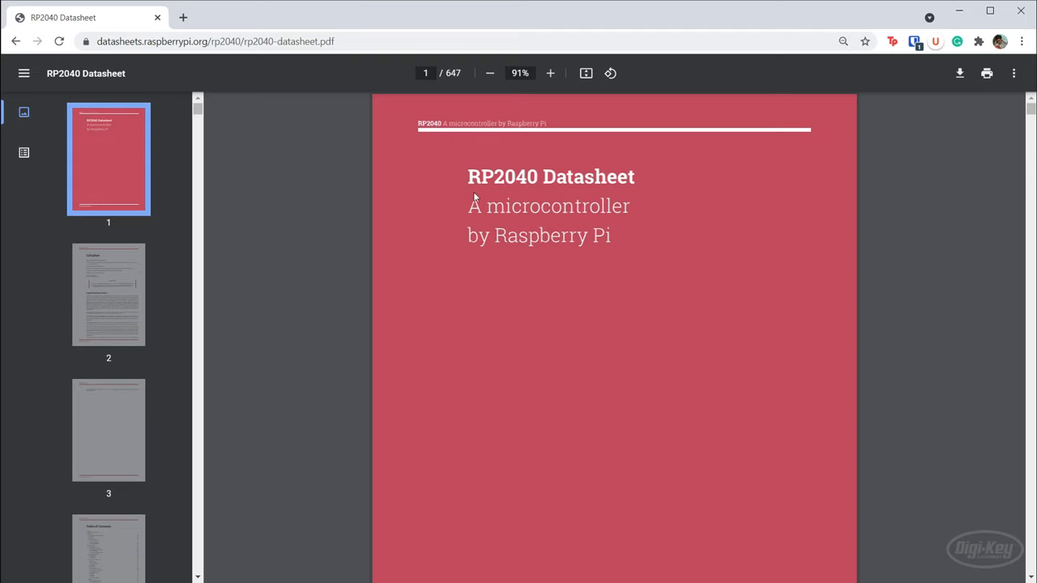
pyautogui.moveTo(482, 197)
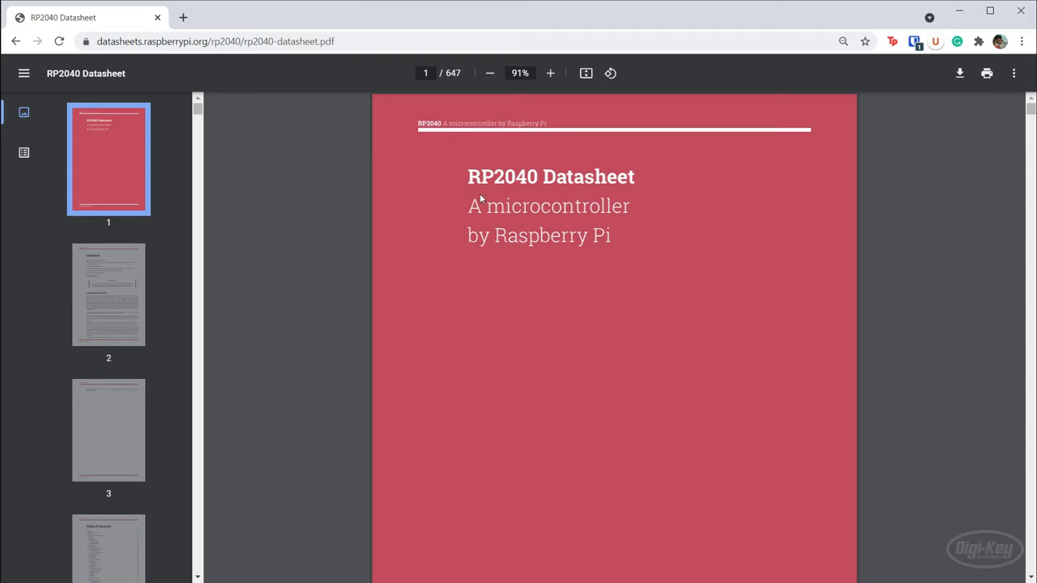
# - Switch the RP2040 datasheet sidebar from thumbnails to the chapter outline
pyautogui.click(23, 152)
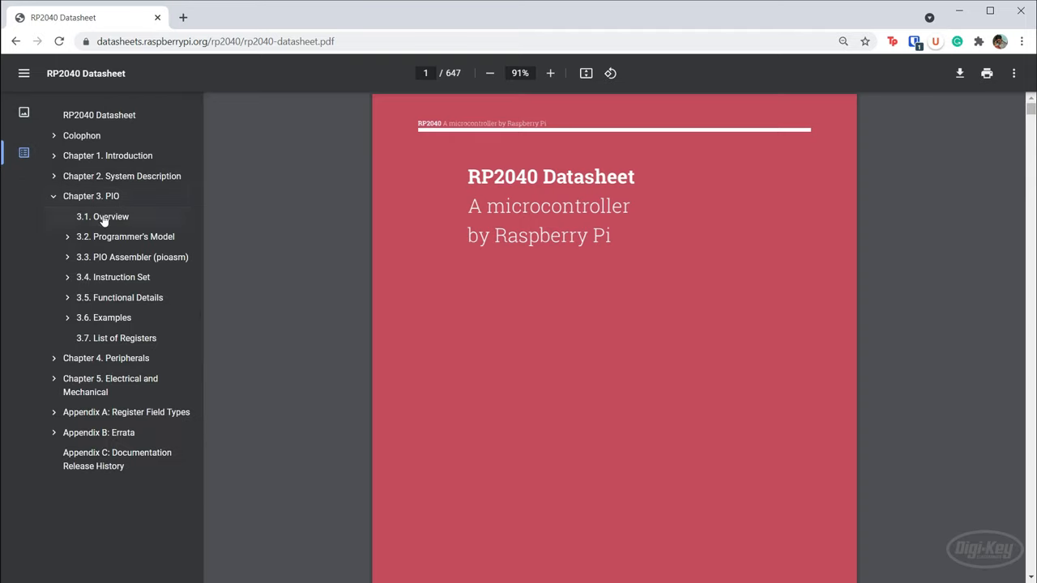
# - Jump to section 3.1 Overview on page 331 with the PIO block diagram
pyautogui.click(103, 217)
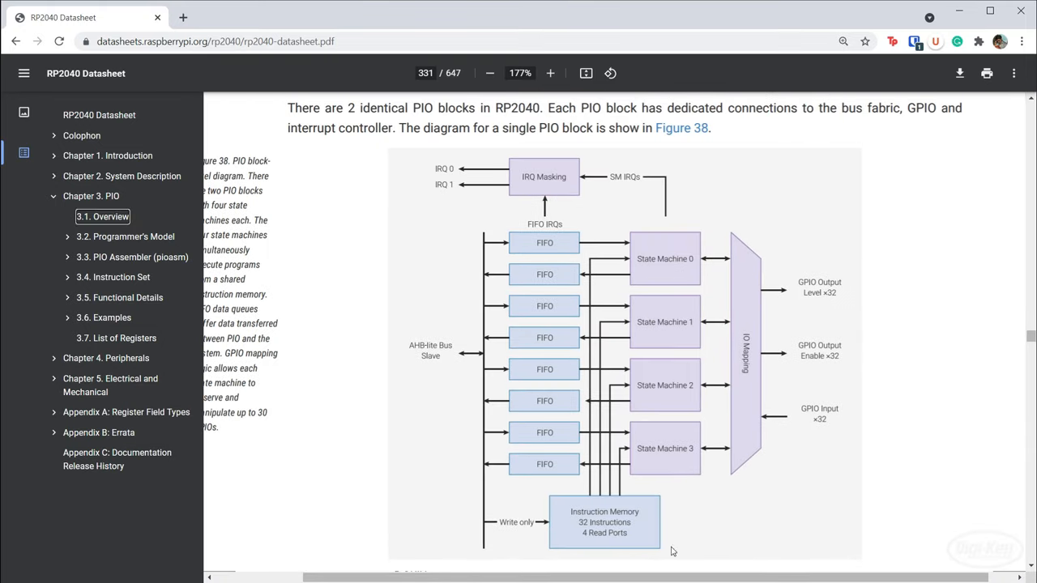
pyautogui.moveTo(722, 549)
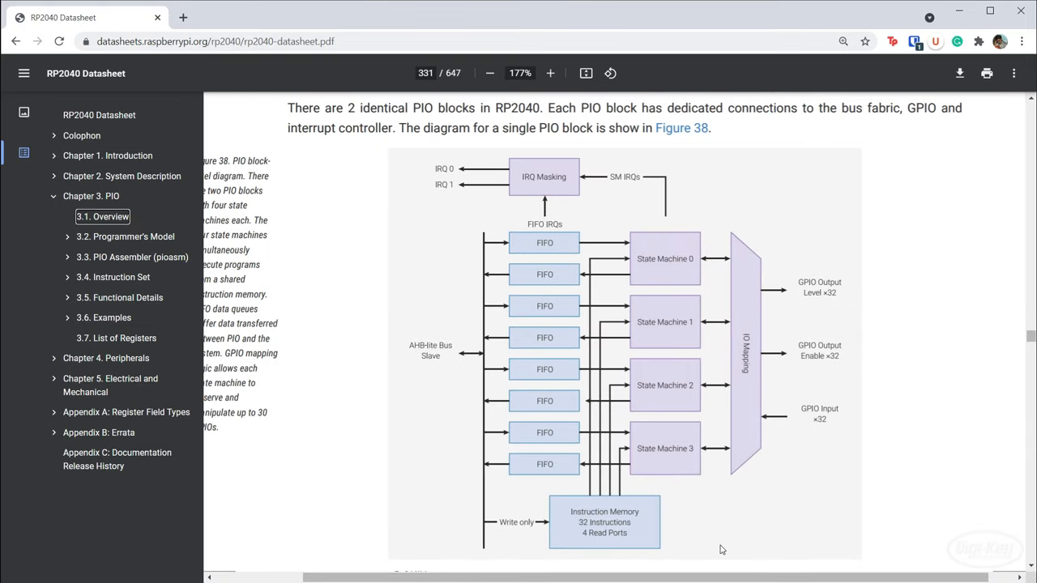
pyautogui.moveTo(667, 461)
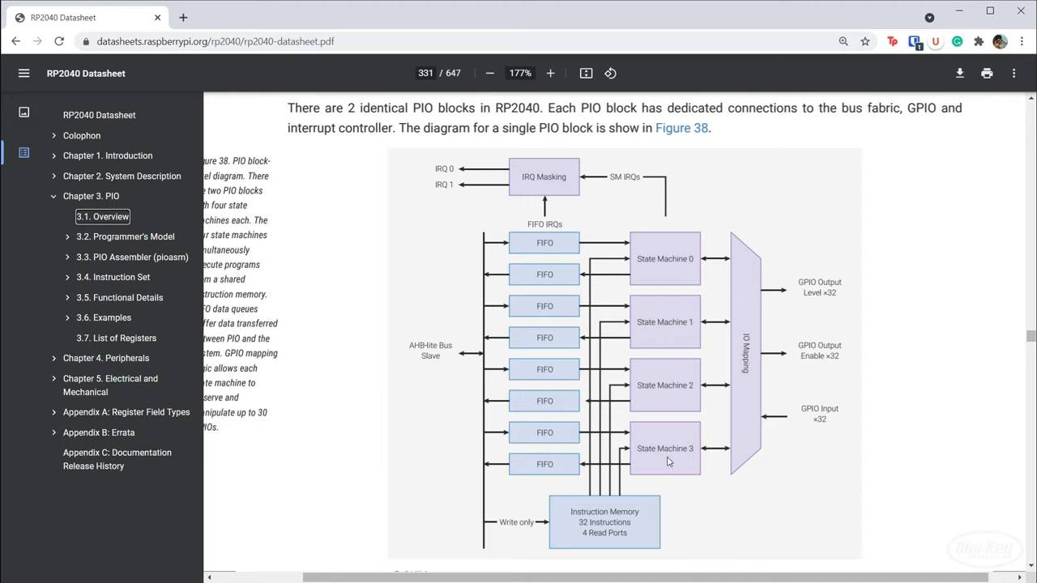
pyautogui.moveTo(700, 499)
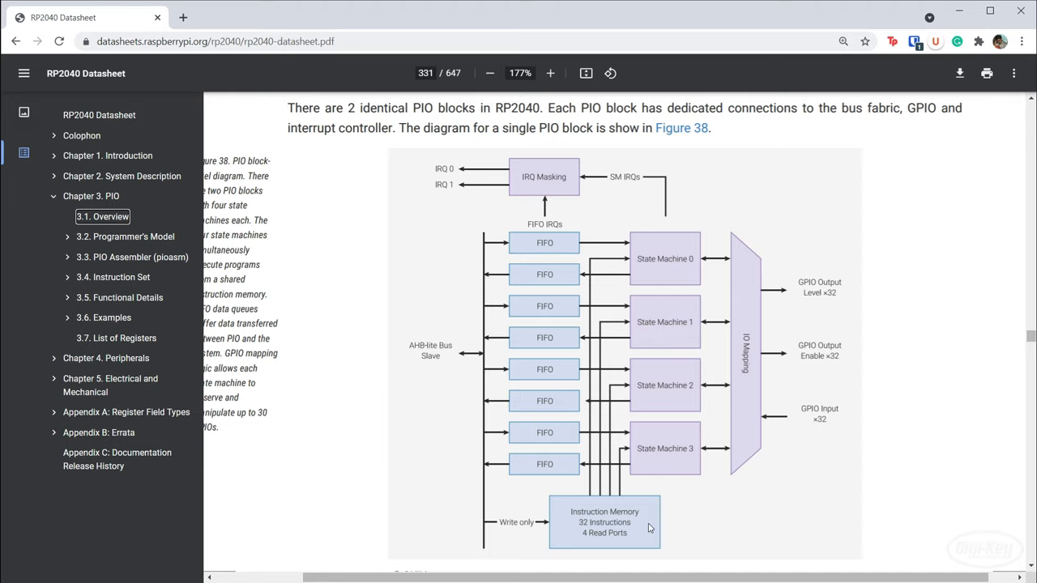
pyautogui.moveTo(661, 483)
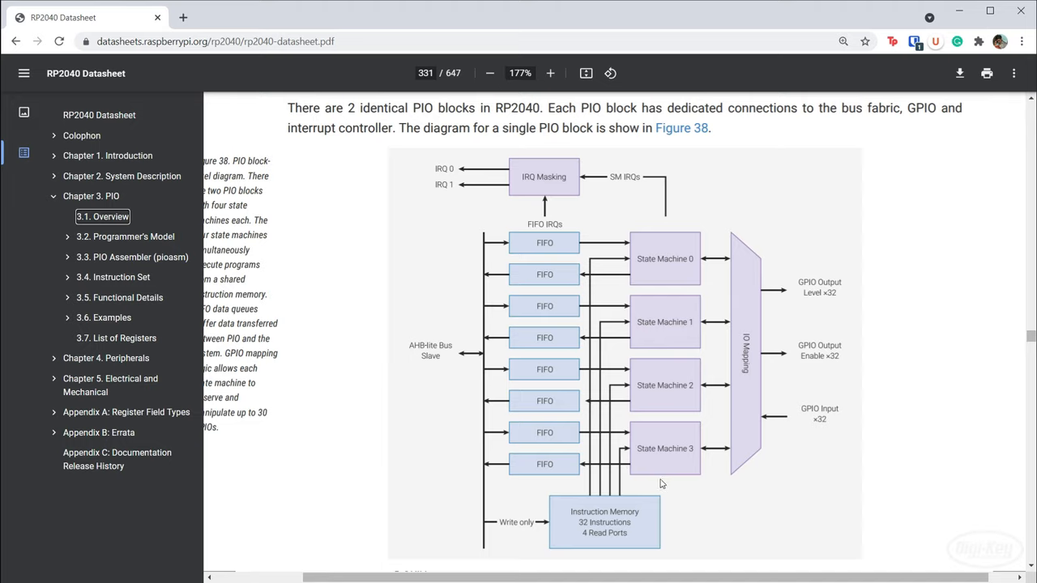
pyautogui.moveTo(581, 531)
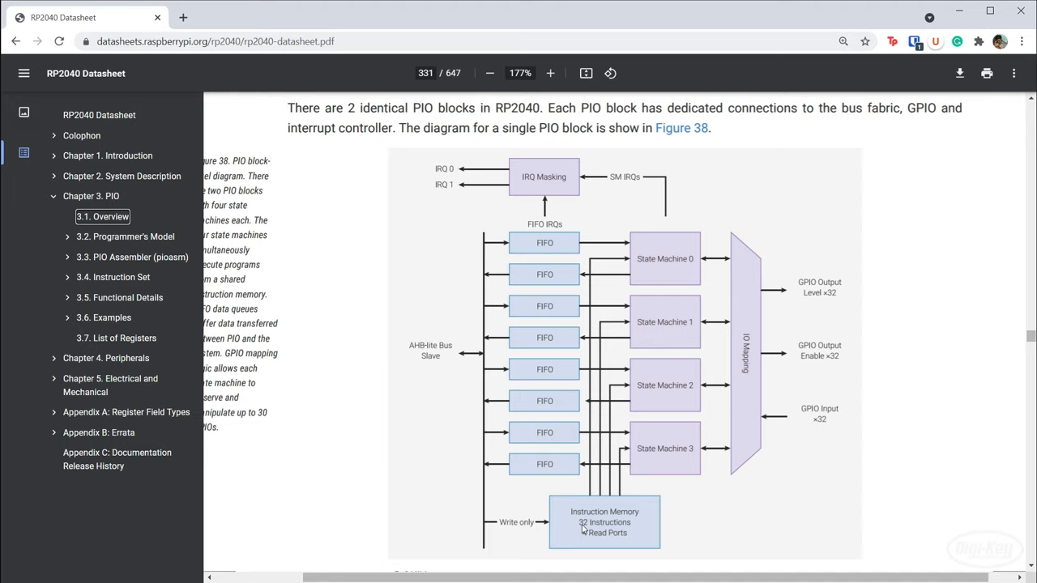
pyautogui.moveTo(632, 533)
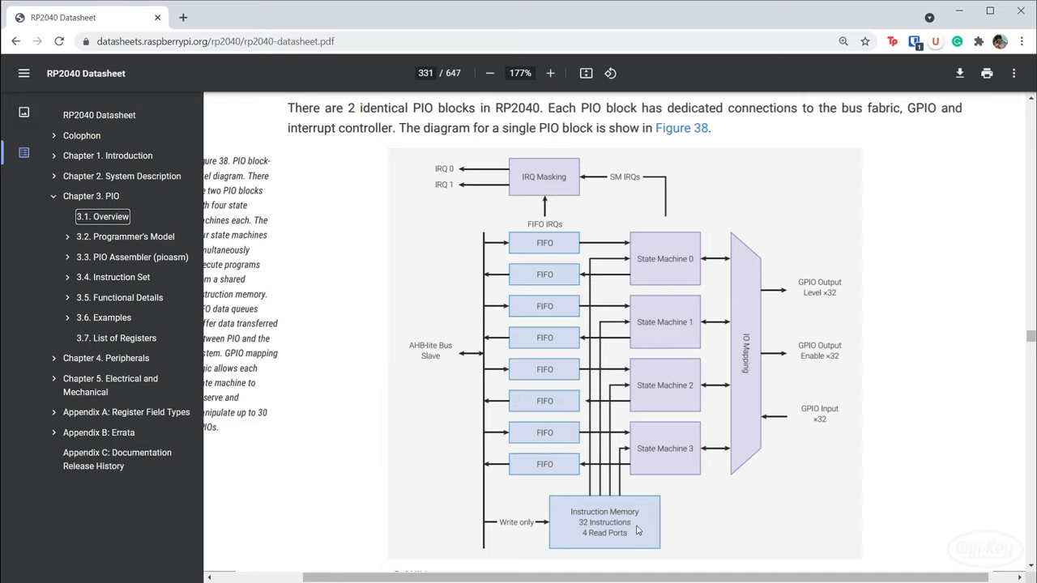
pyautogui.moveTo(609, 456)
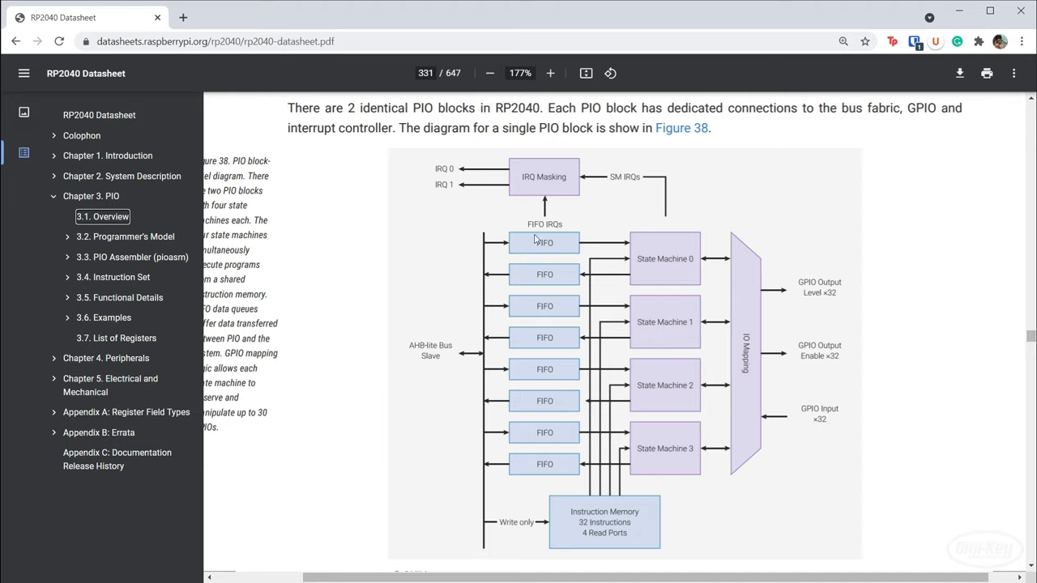
pyautogui.moveTo(557, 285)
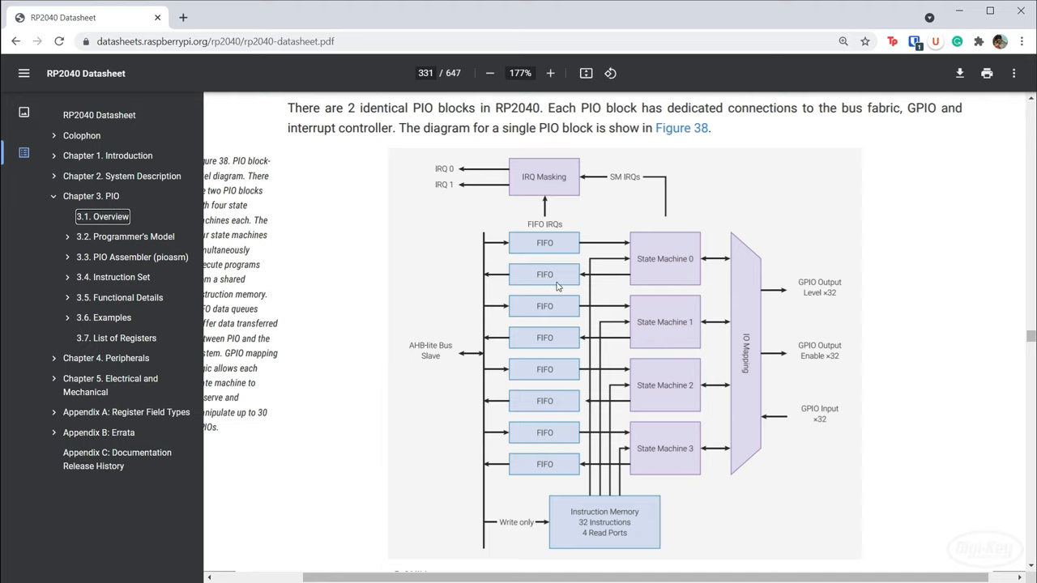
pyautogui.moveTo(441, 353)
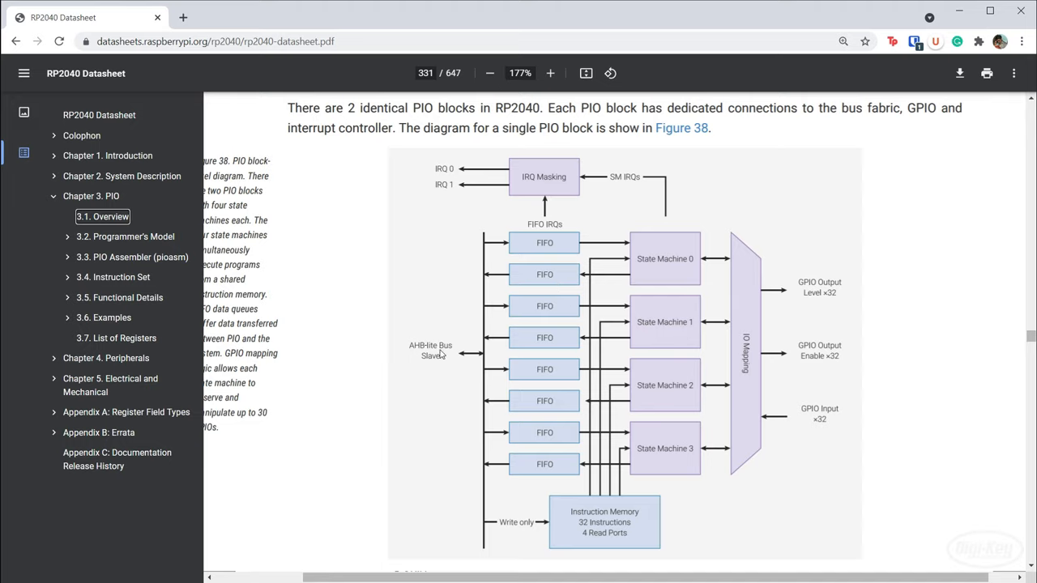
pyautogui.moveTo(535, 273)
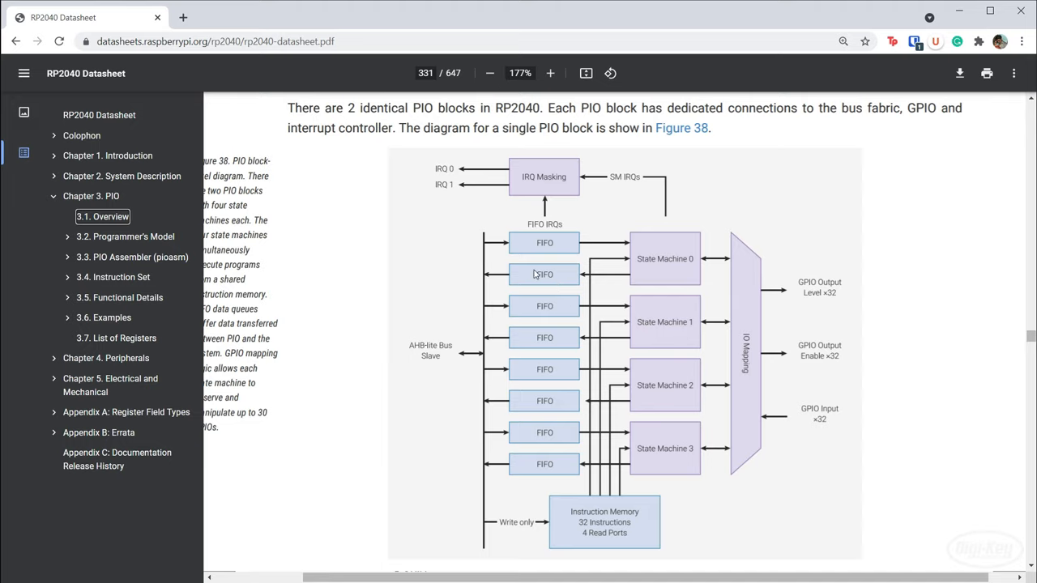
pyautogui.moveTo(797, 258)
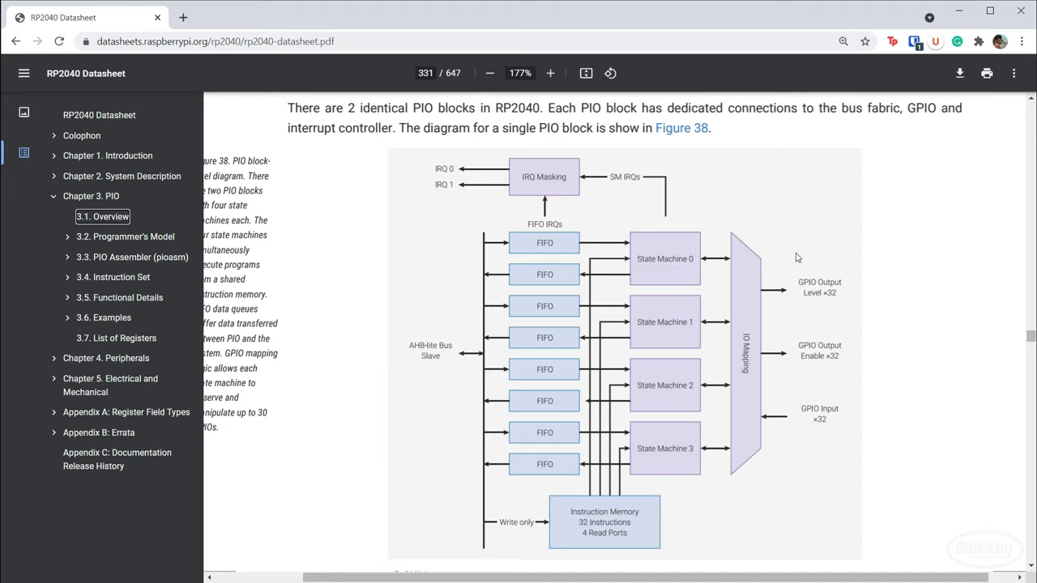
pyautogui.moveTo(453, 201)
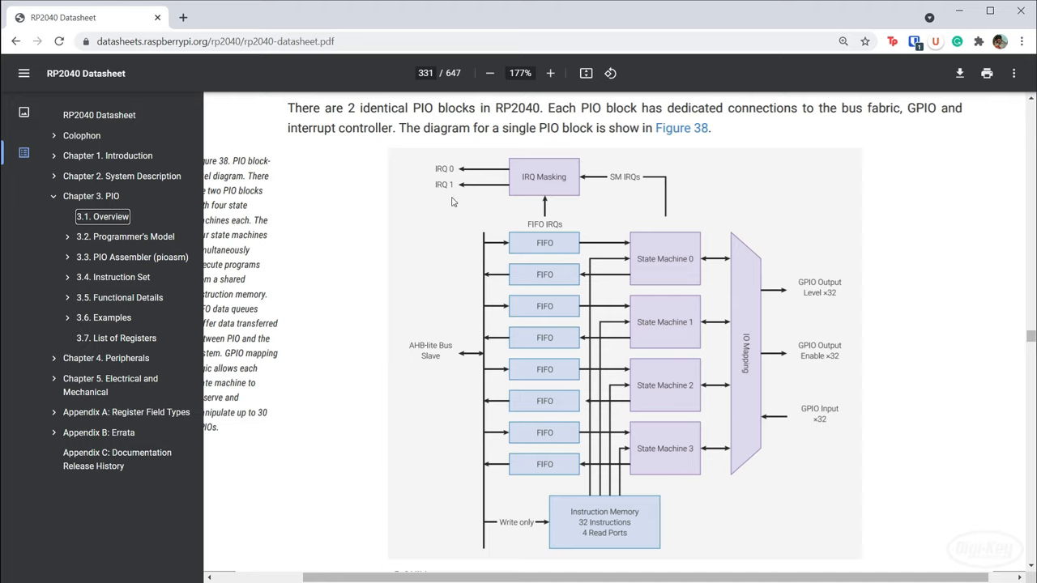
pyautogui.moveTo(513, 141)
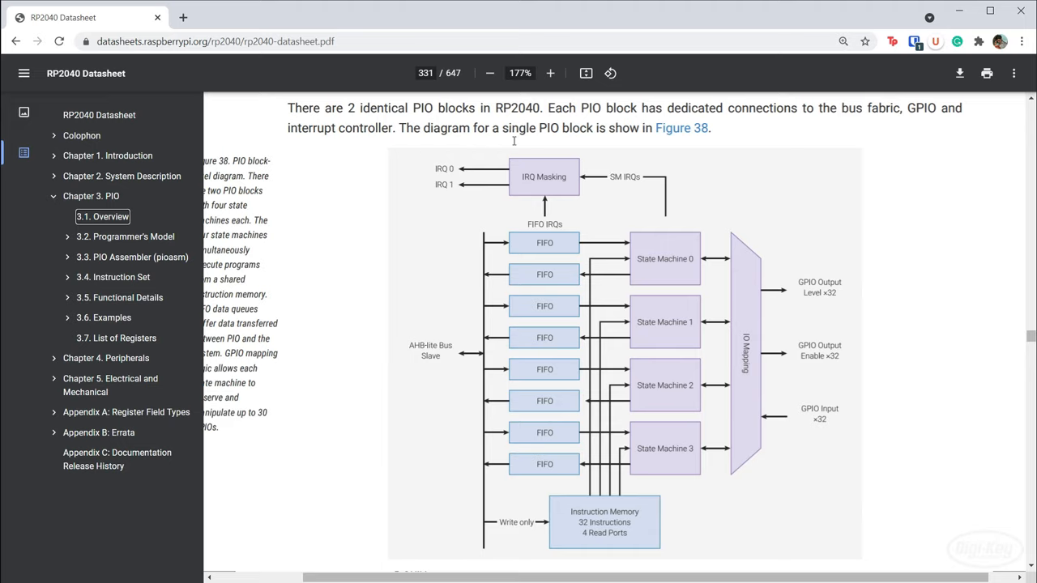
pyautogui.moveTo(598, 204)
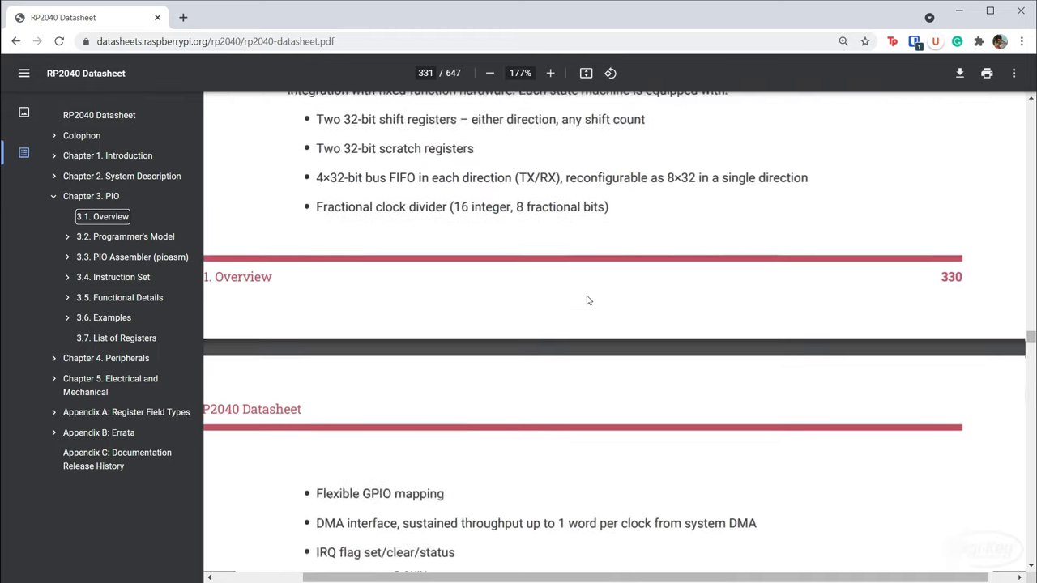
# - Scroll down to the state machine overview figure on page 332
pyautogui.scroll(-3)
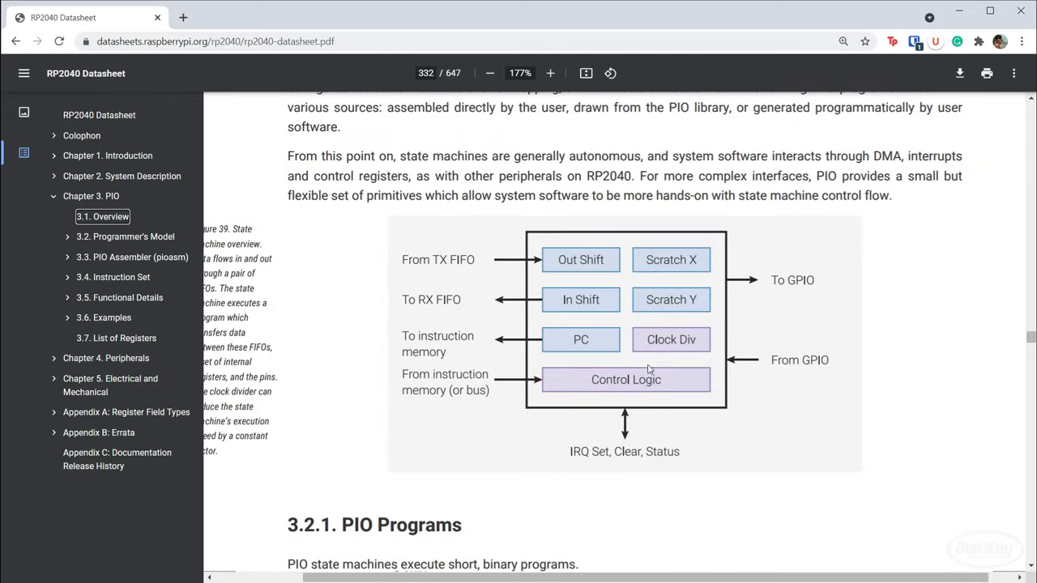
pyautogui.moveTo(583, 353)
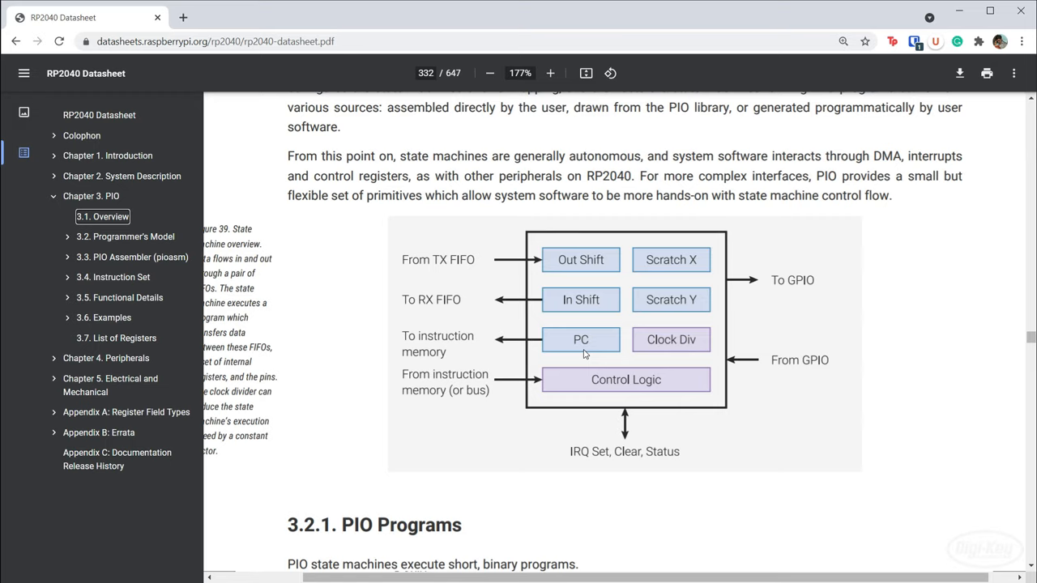
pyautogui.moveTo(658, 354)
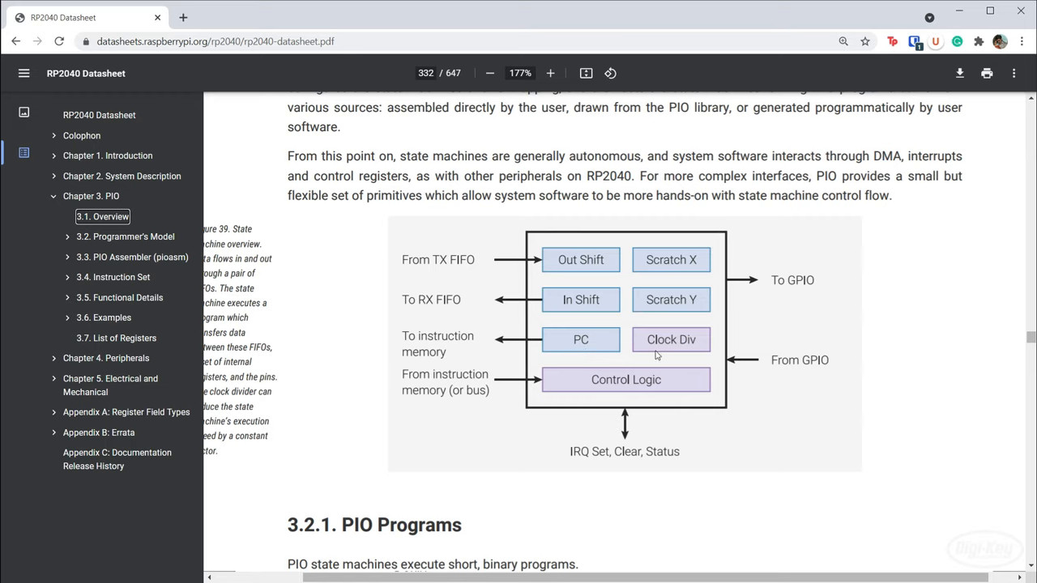
pyautogui.moveTo(667, 359)
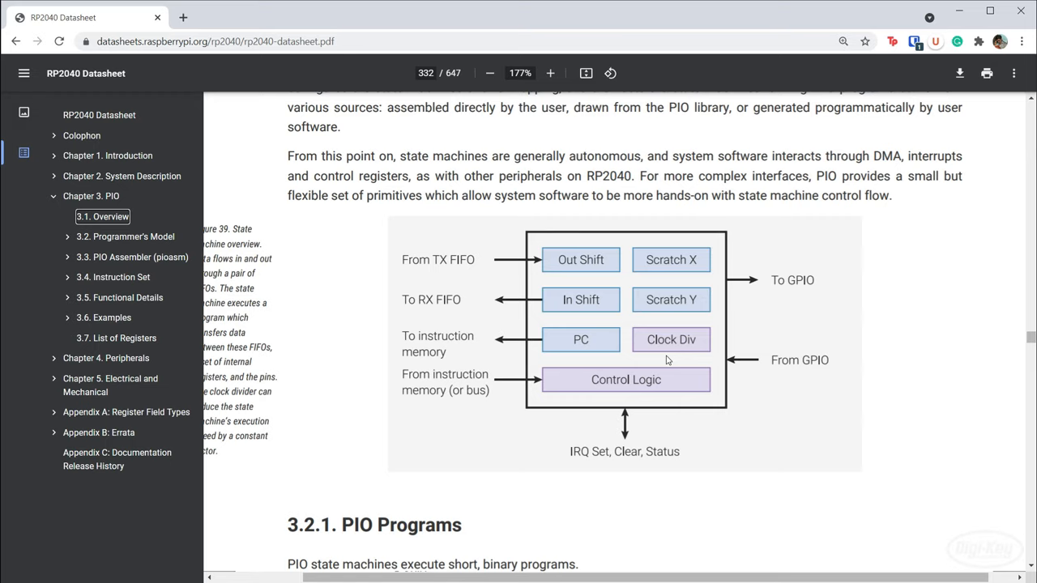
pyautogui.moveTo(634, 259)
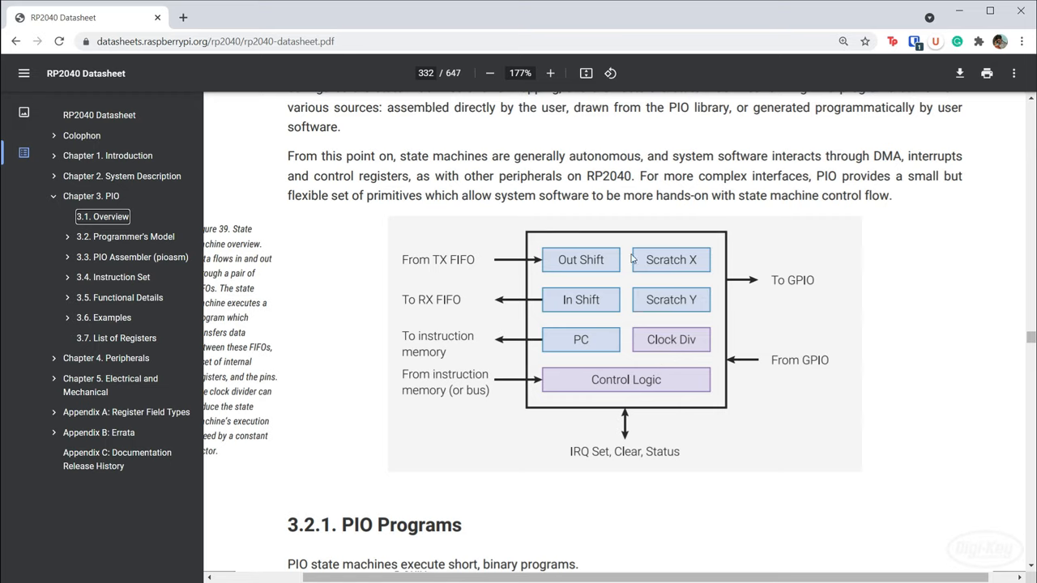
pyautogui.moveTo(674, 316)
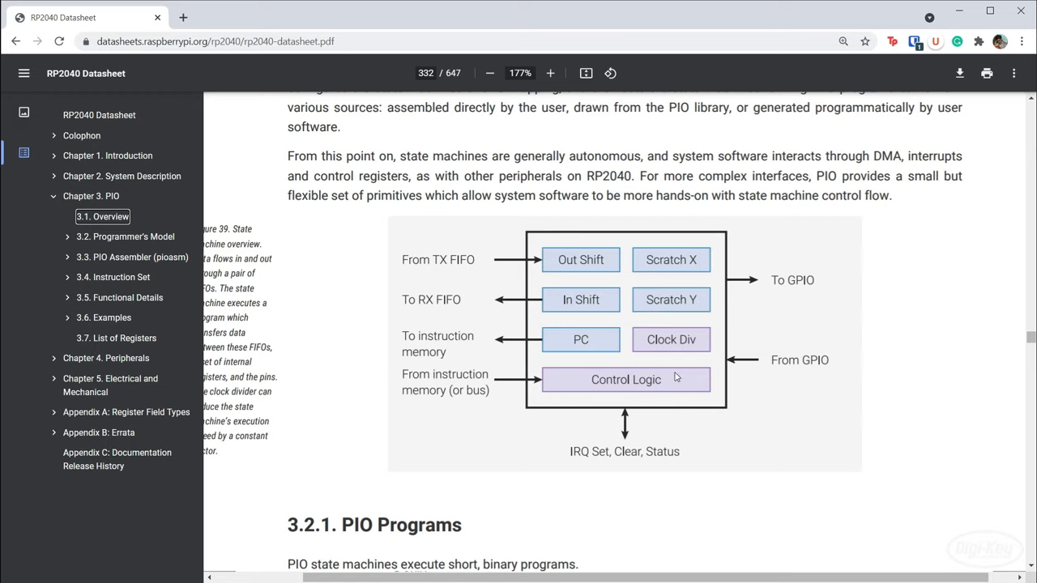
pyautogui.moveTo(610, 401)
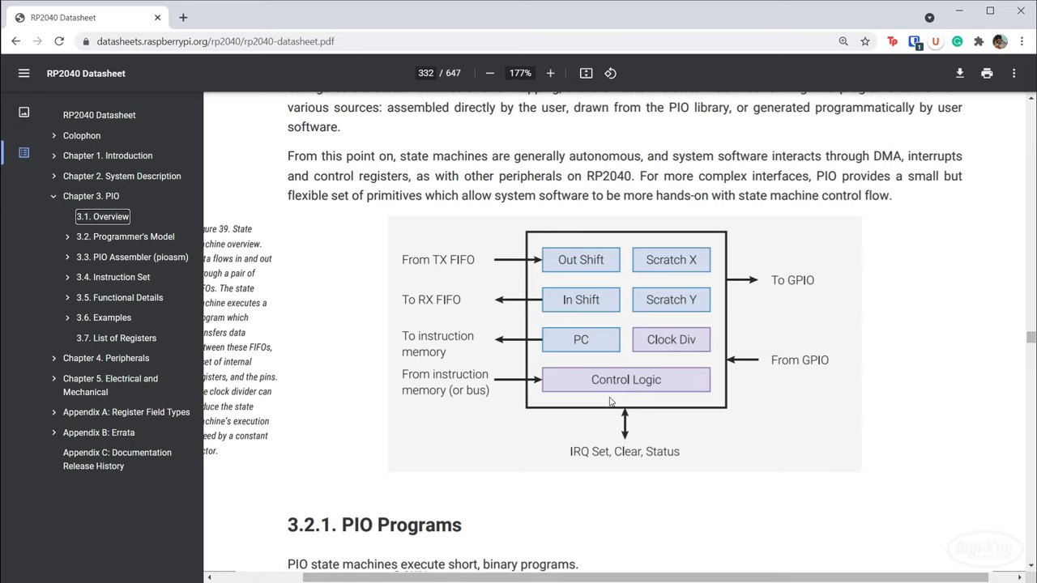
pyautogui.moveTo(609, 397)
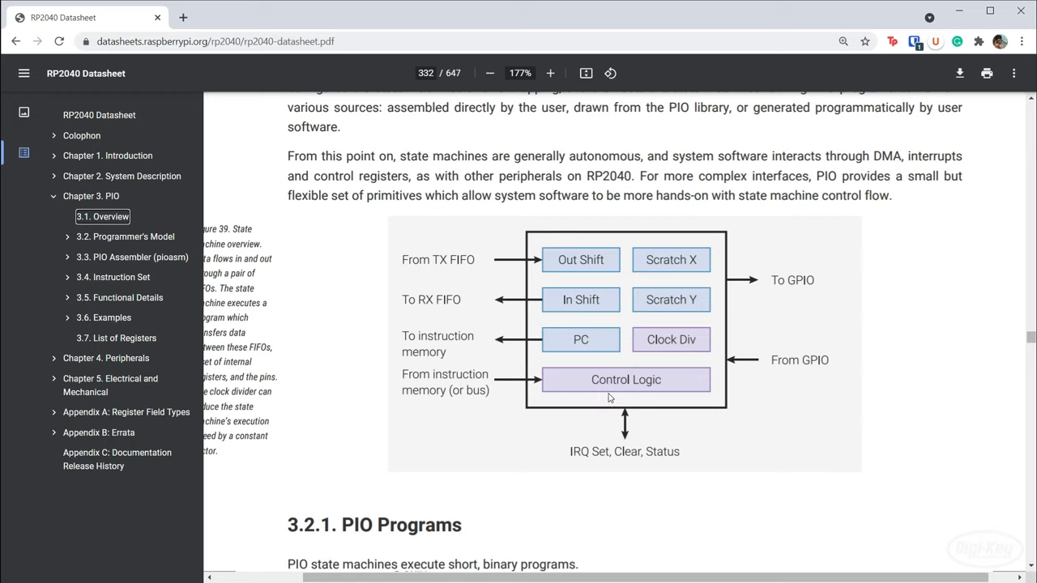
# - Zoom out to page fit and scroll through section 3.2 Programmer's Model to the WS2812 example
pyautogui.scroll(-3)
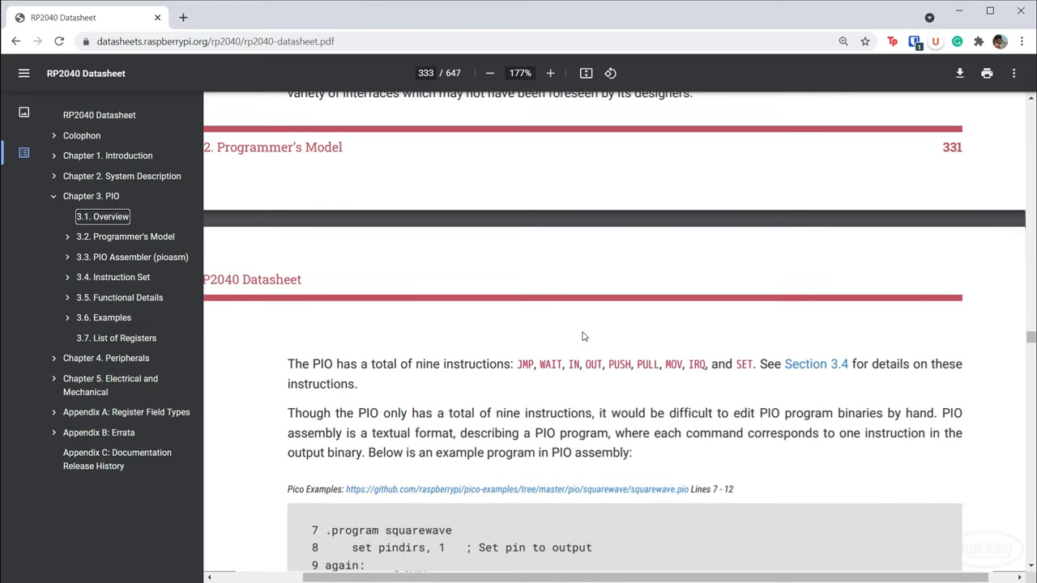
pyautogui.moveTo(753, 358)
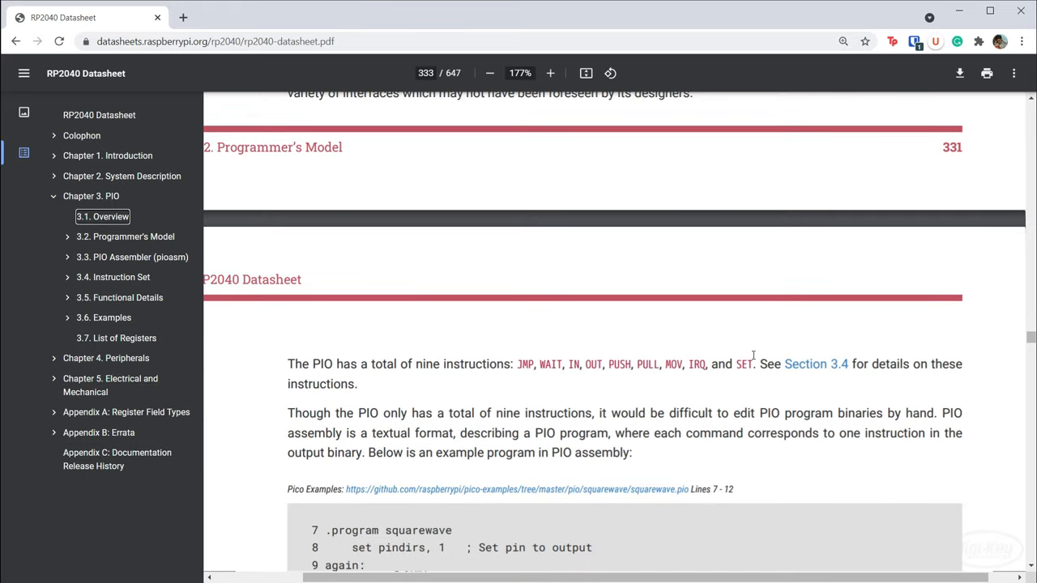
pyautogui.moveTo(770, 385)
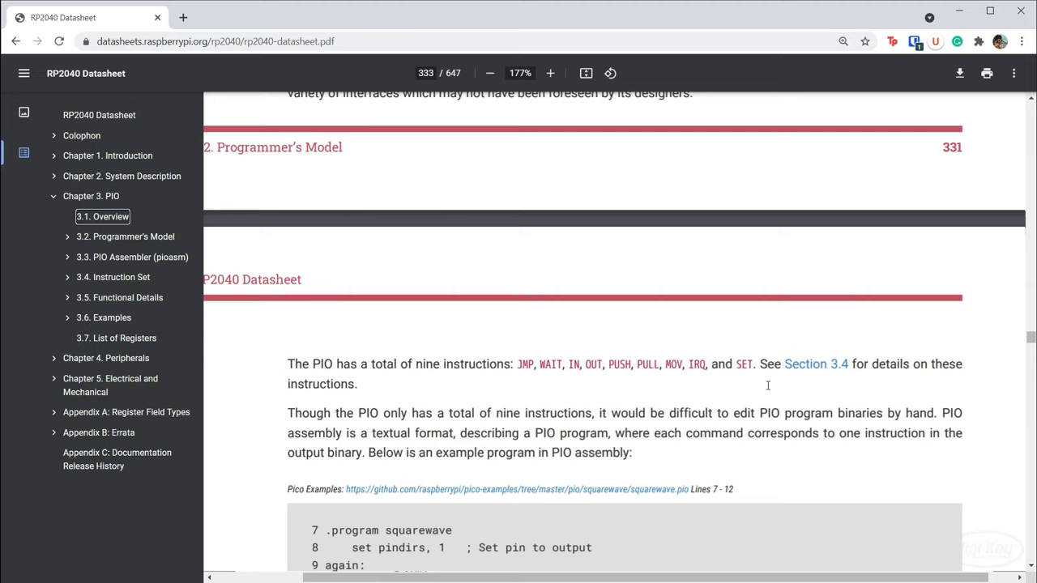
pyautogui.moveTo(764, 384)
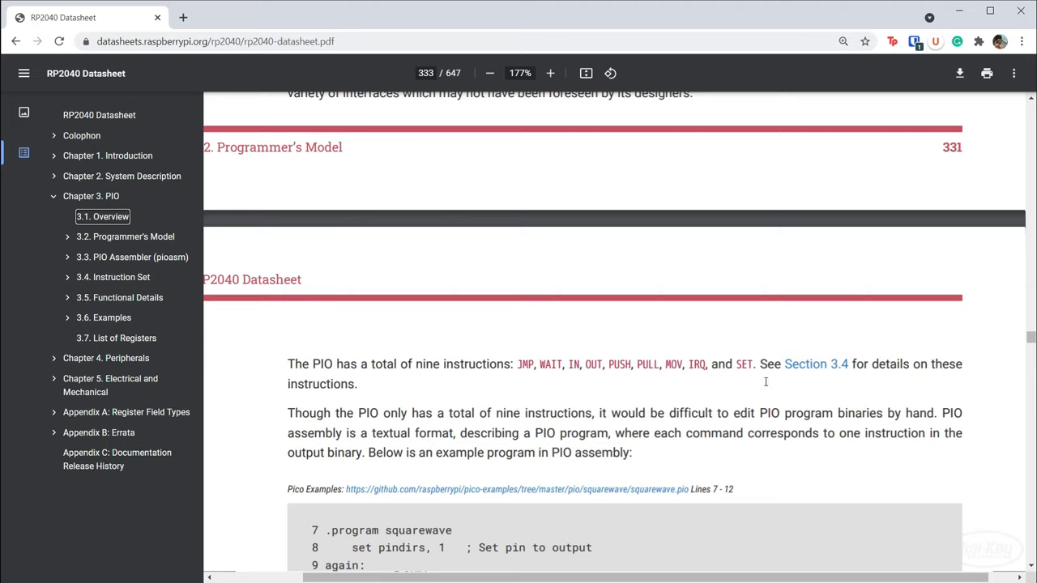
pyautogui.moveTo(136, 347)
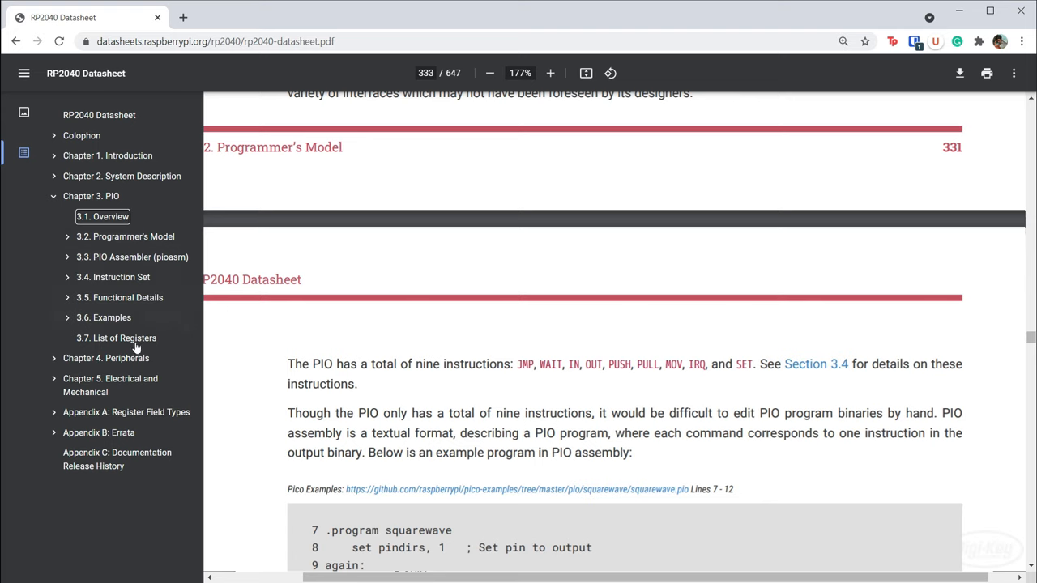
pyautogui.click(489, 71)
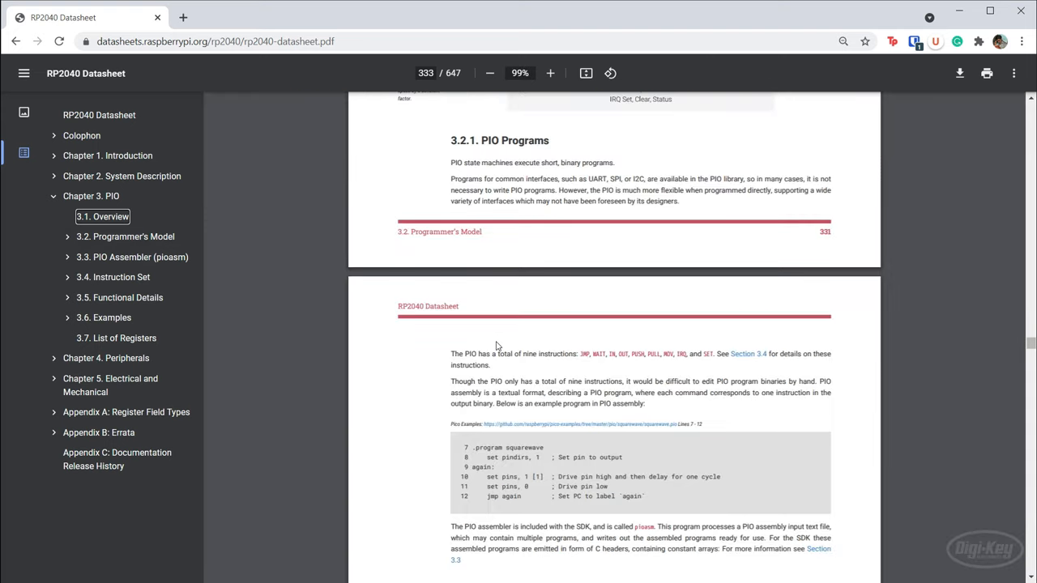
pyautogui.scroll(-3)
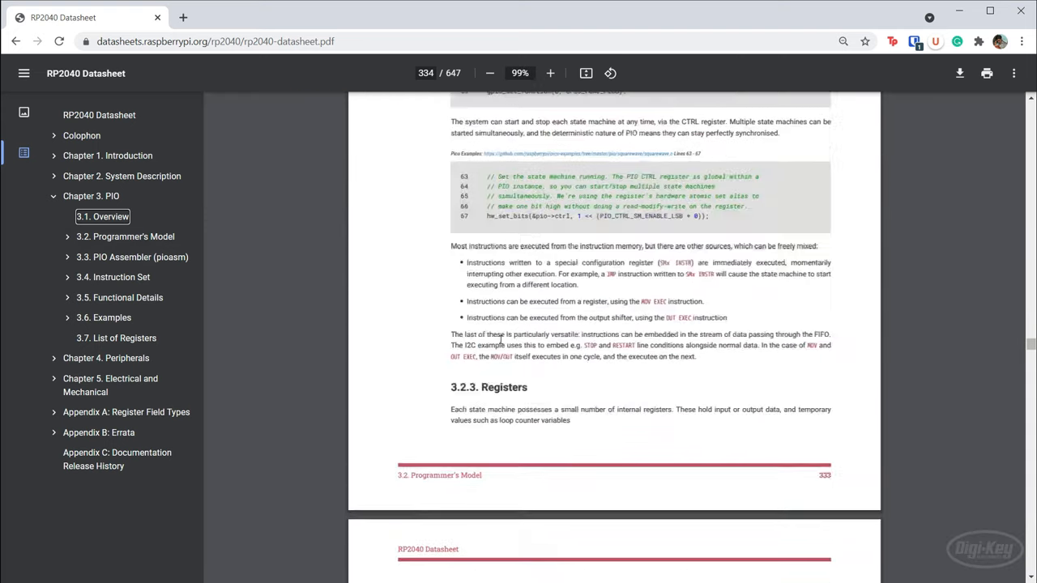
pyautogui.scroll(-3)
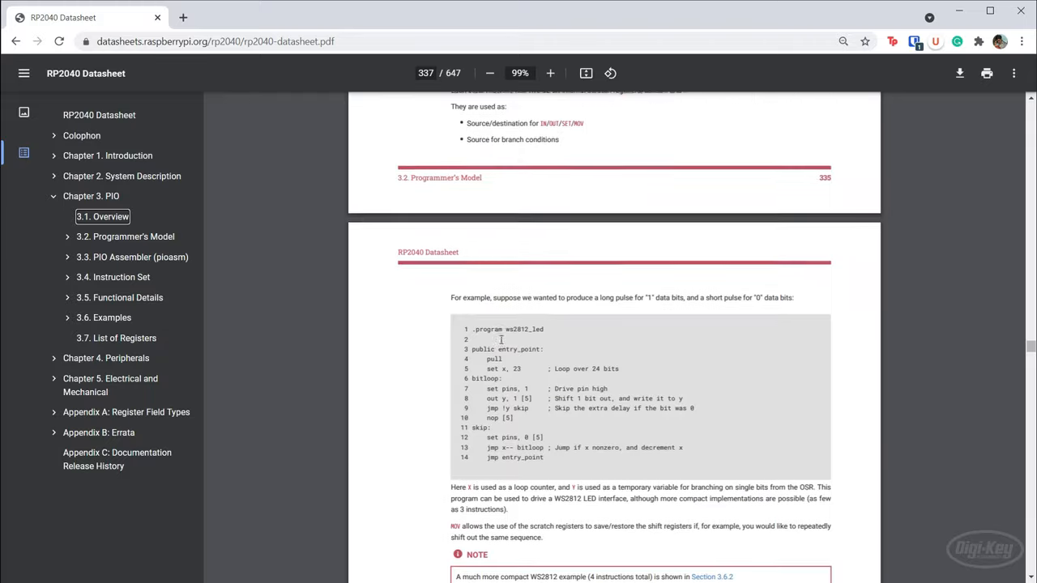
pyautogui.scroll(-3)
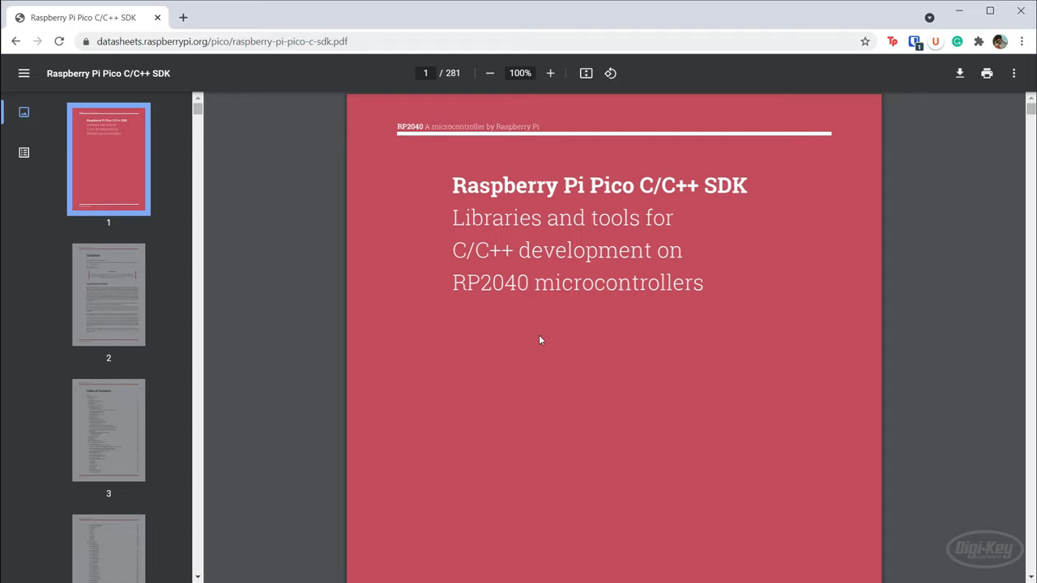
pyautogui.moveTo(455, 194)
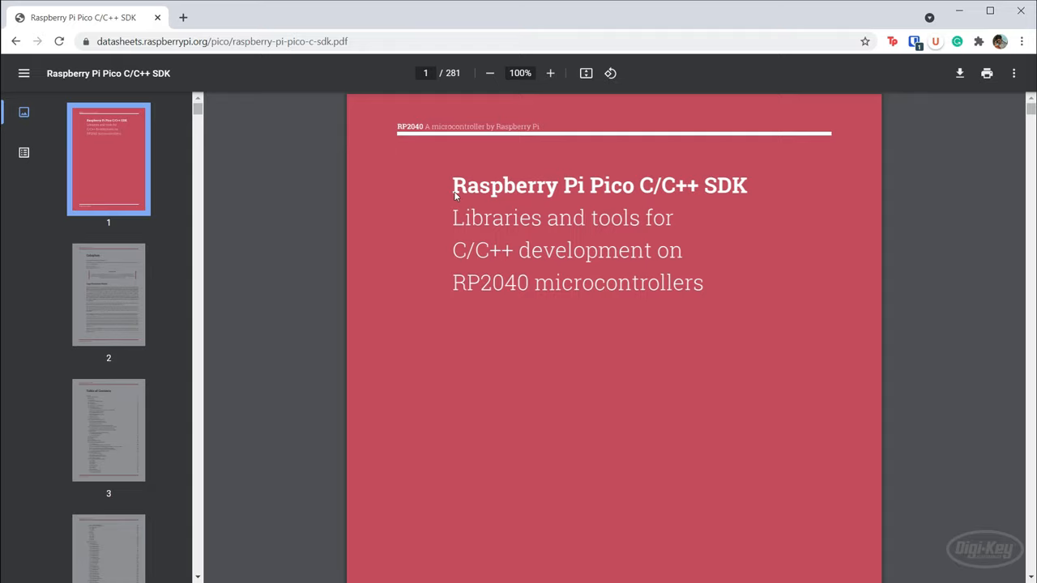
pyautogui.moveTo(94, 201)
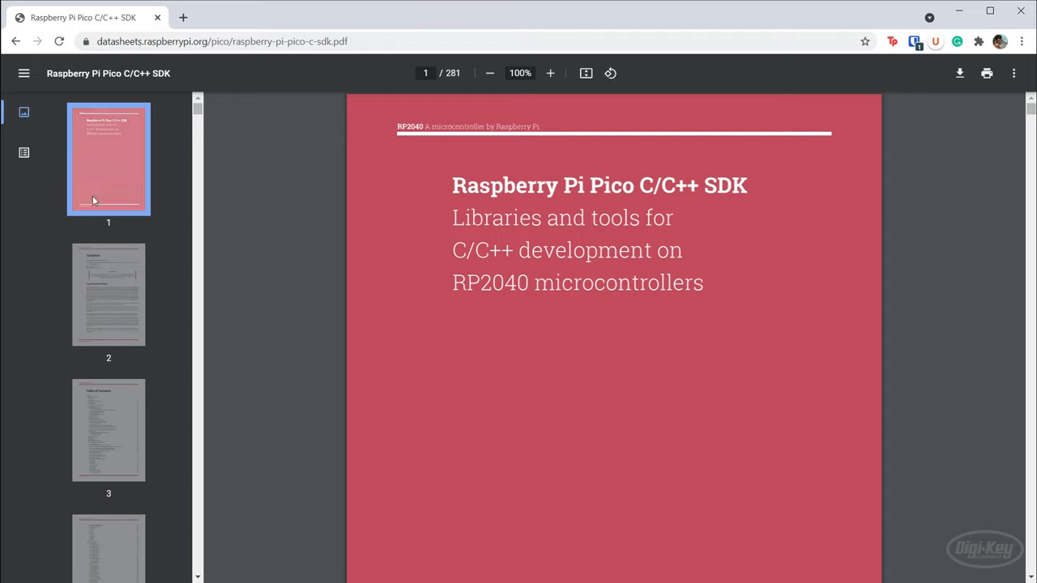
# - Show the SDK book's outline and jump to Chapter 3, Using Programmable I/O (PIO)
pyautogui.click(23, 152)
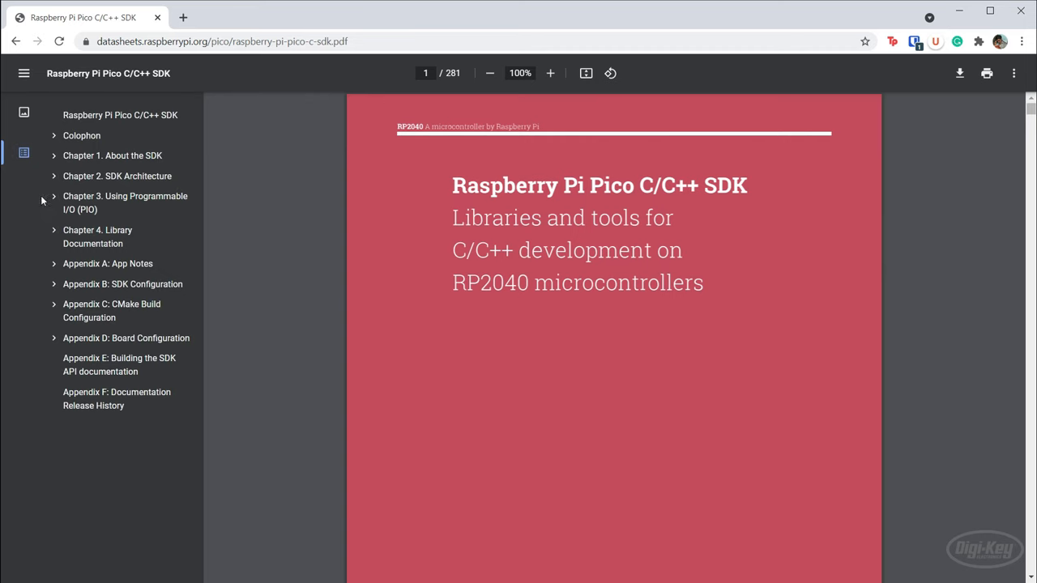
pyautogui.click(125, 202)
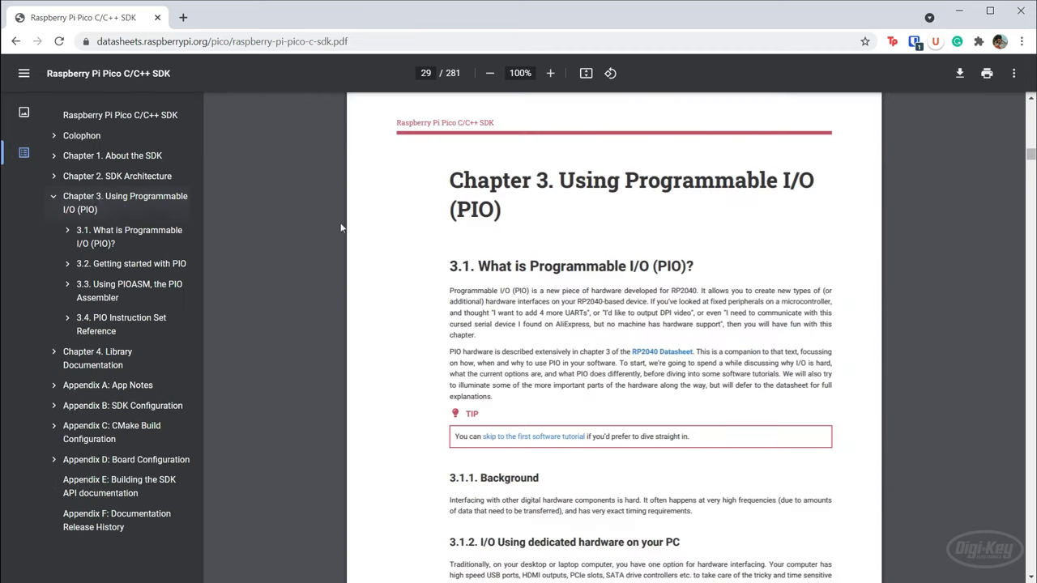
pyautogui.moveTo(415, 314)
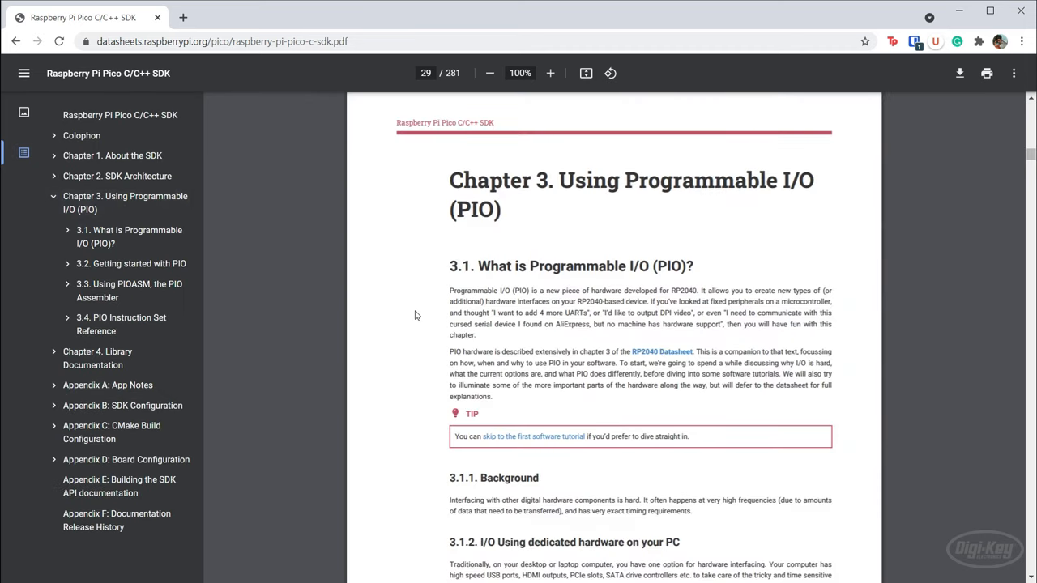
pyautogui.click(548, 71)
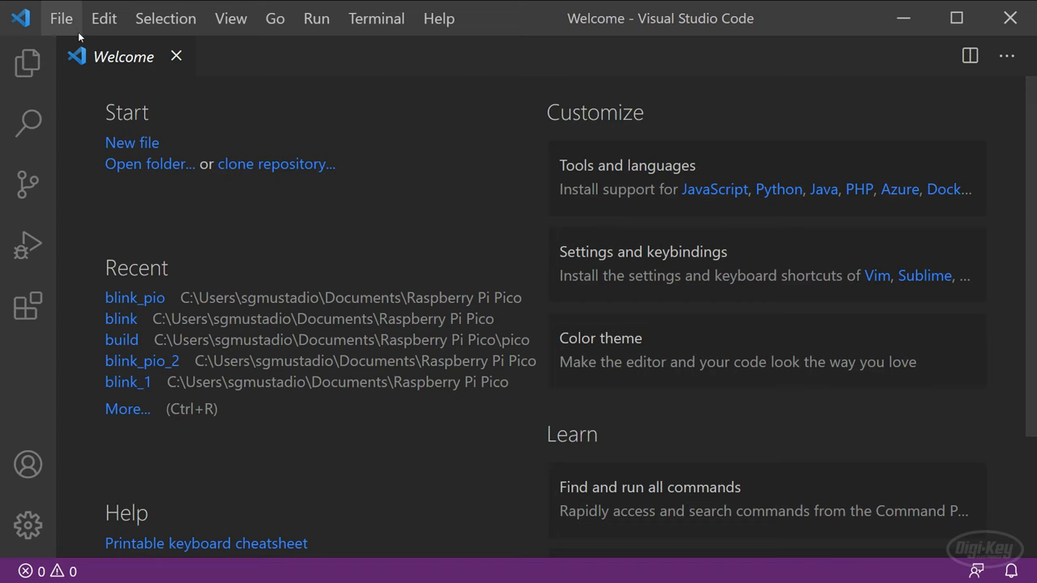
# - Create a blink_pio folder in Documents\Raspberry Pi Pico and open it as the workspace
pyautogui.click(62, 18)
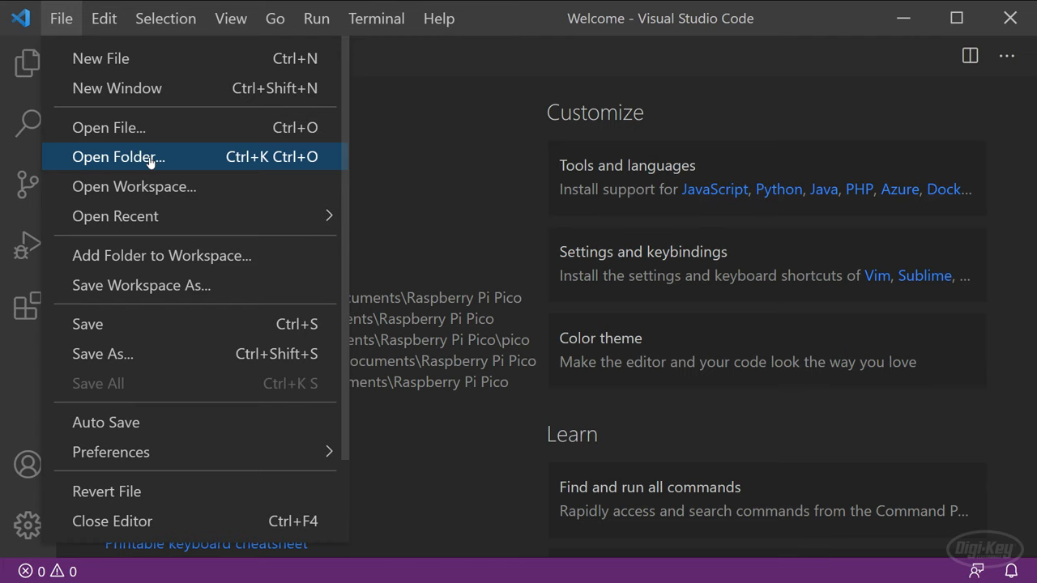
pyautogui.click(118, 156)
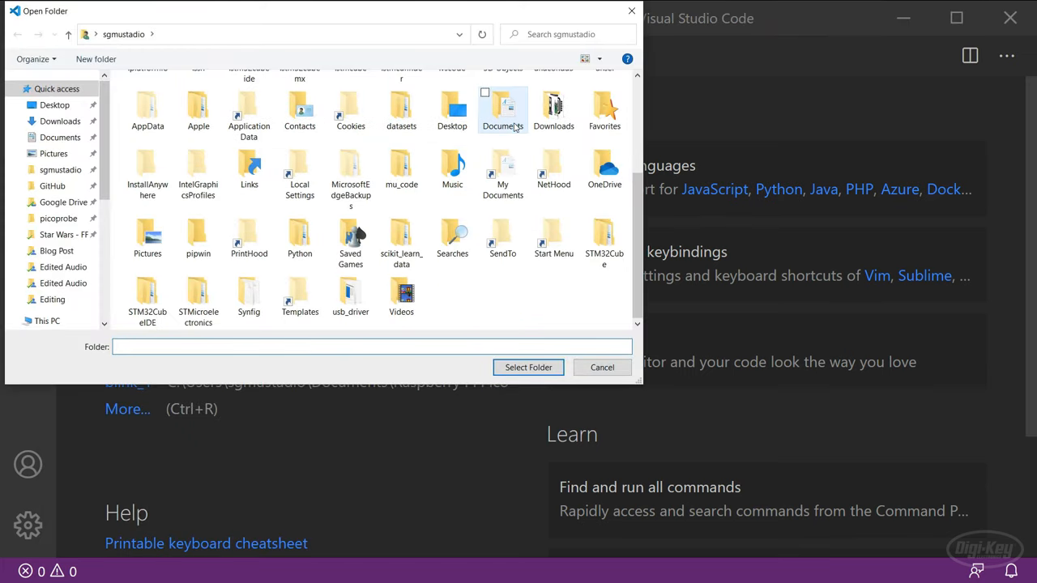
pyautogui.doubleClick(502, 105)
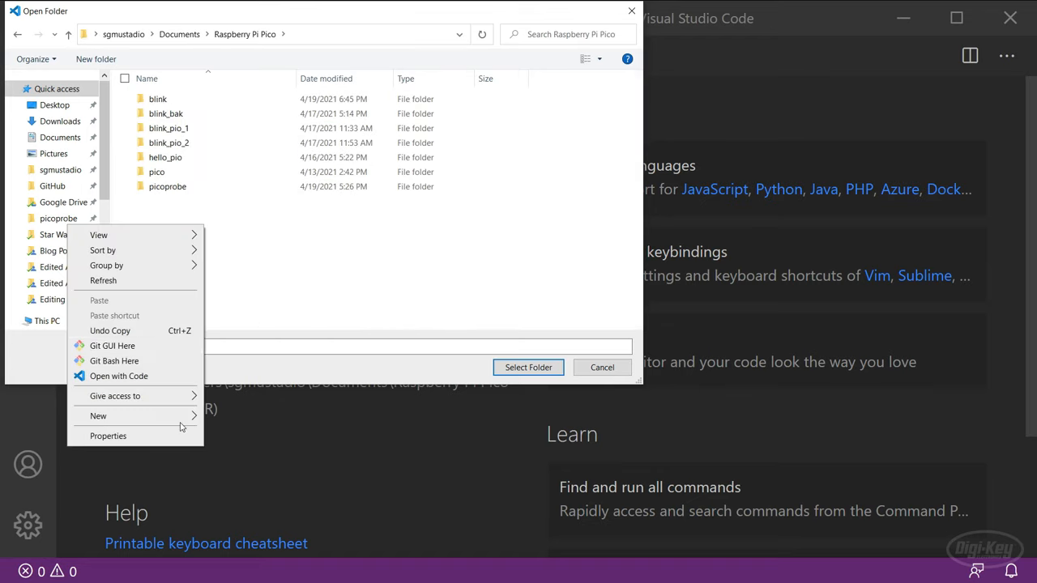
pyautogui.click(98, 417)
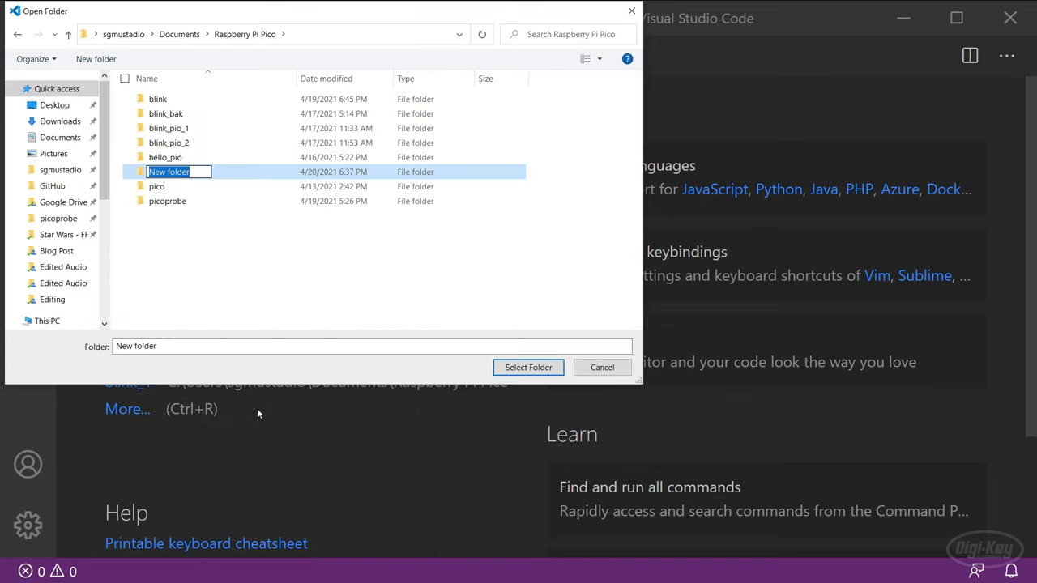
pyautogui.write('blink_pio')
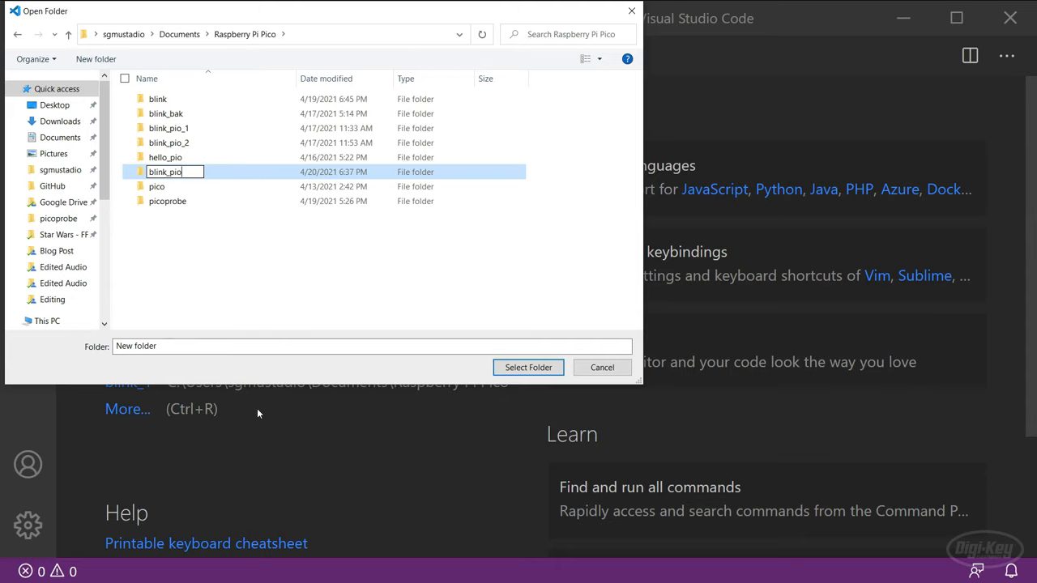
pyautogui.click(528, 366)
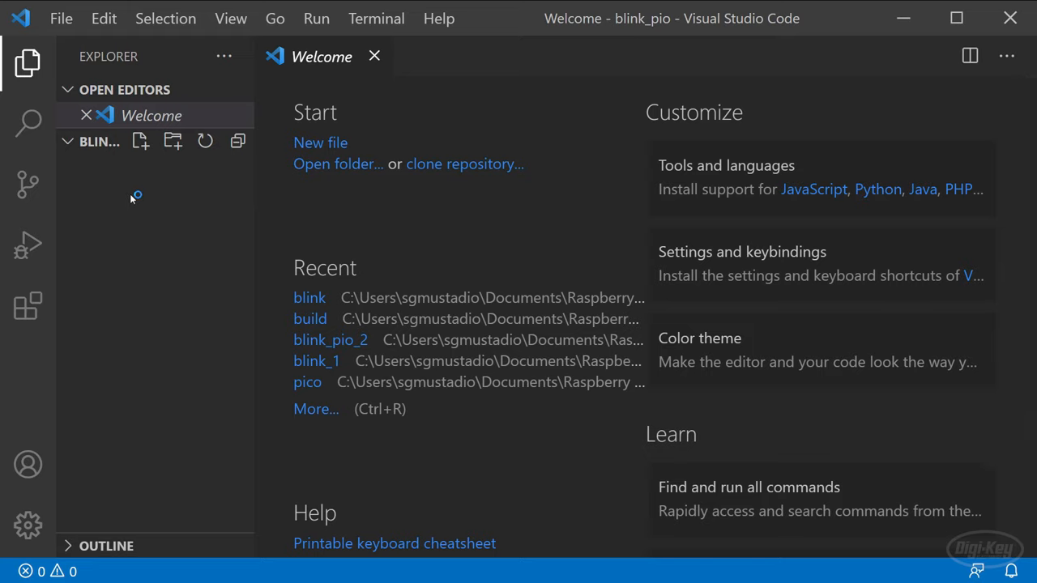
# - Add an empty blink.pio file to the project and close the Welcome tab
pyautogui.click(139, 141)
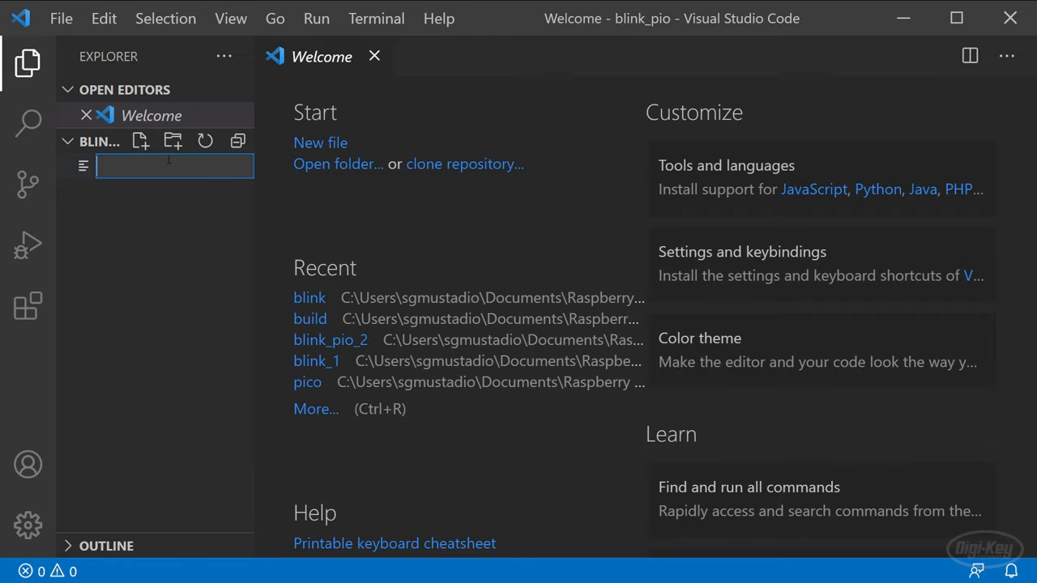
pyautogui.write('blink.p')
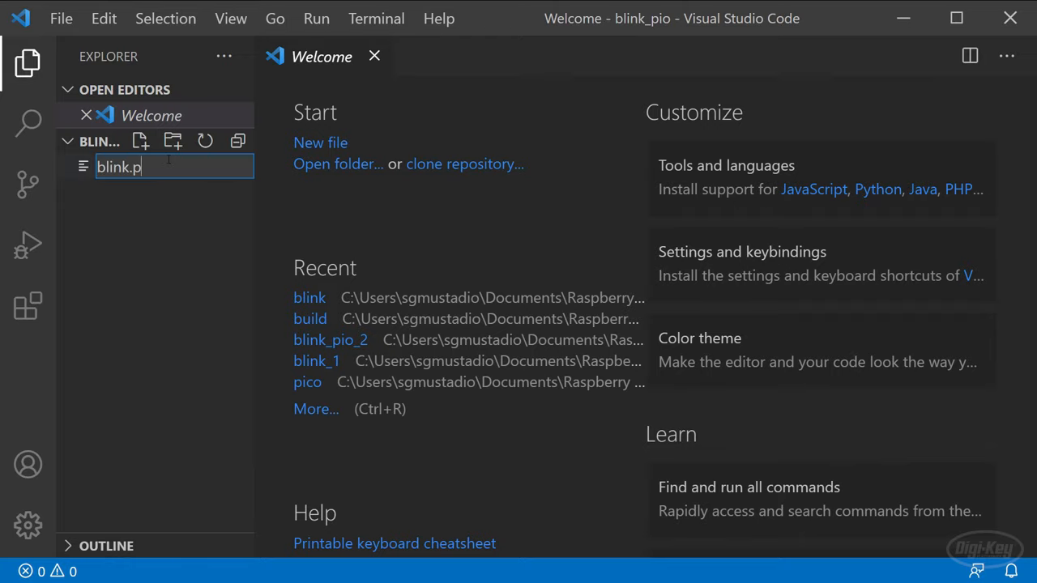
pyautogui.press('Enter')
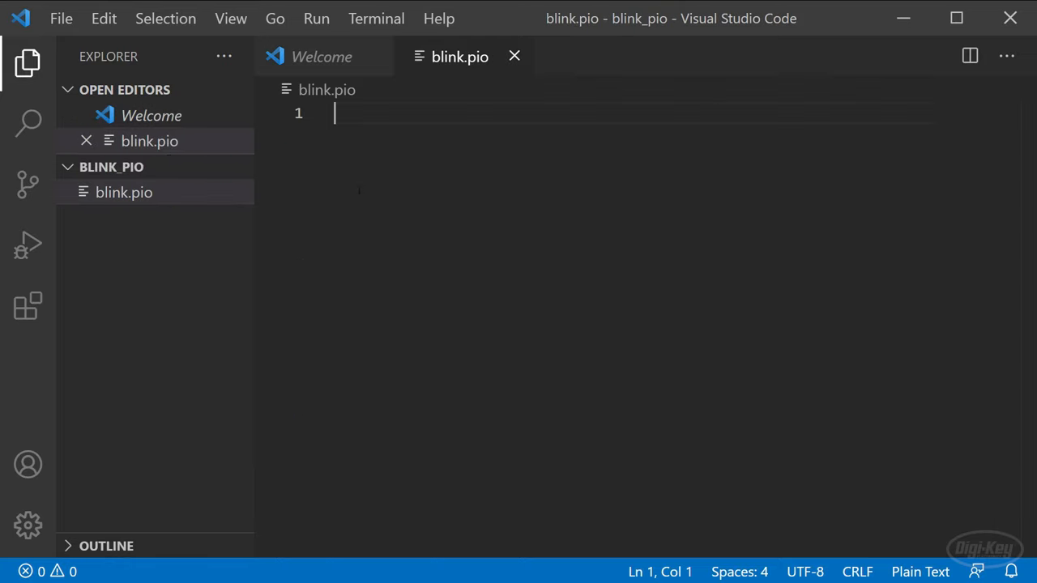
pyautogui.moveTo(373, 56)
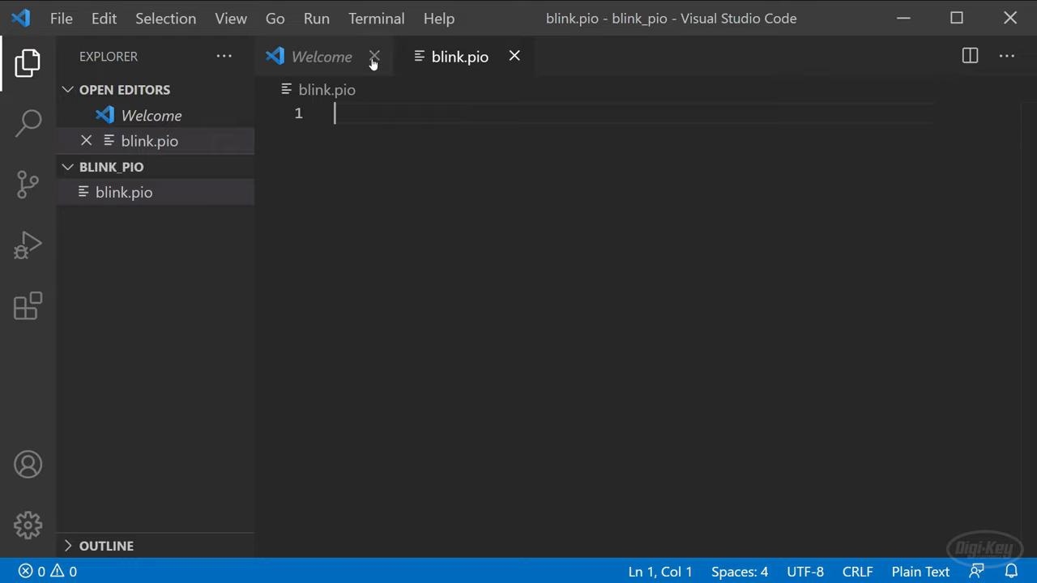
pyautogui.click(374, 56)
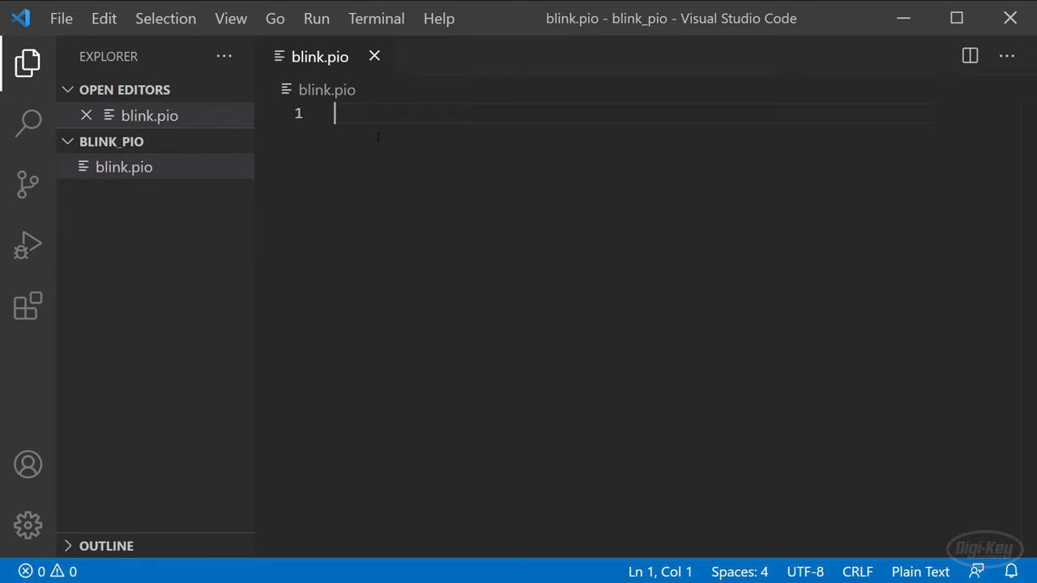
# - Write the .program blink header, 10 Hz blink comments, and empty .wrap_target/.wrap loop markers
pyautogui.write('.pr')
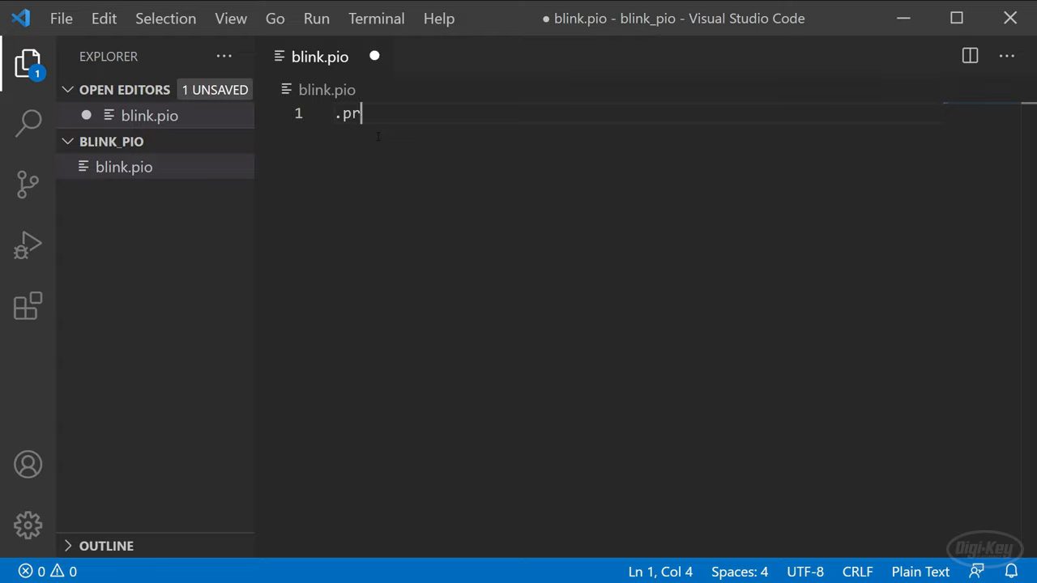
pyautogui.write('ogram blink')
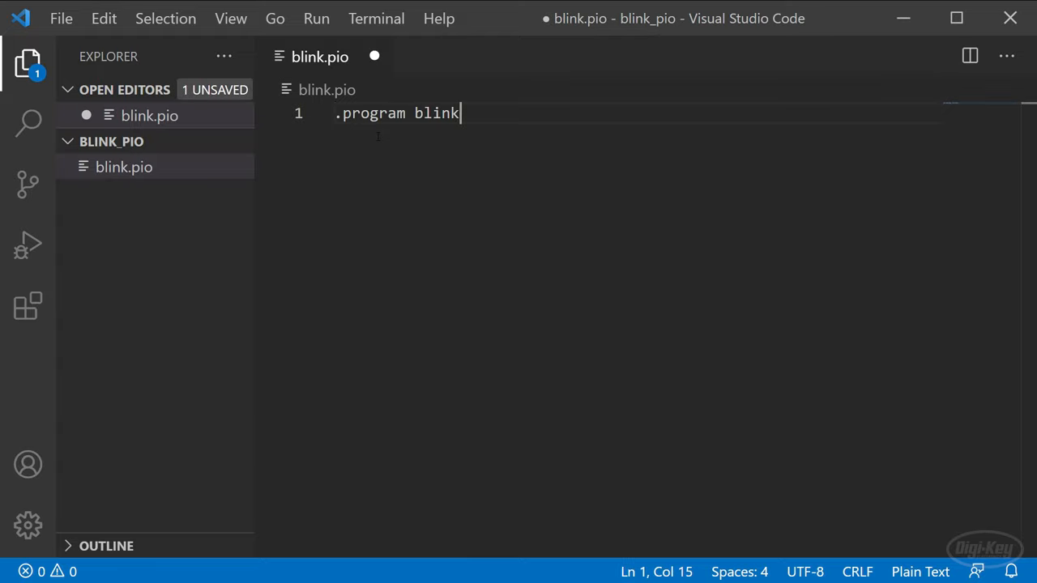
pyautogui.press('Enter')
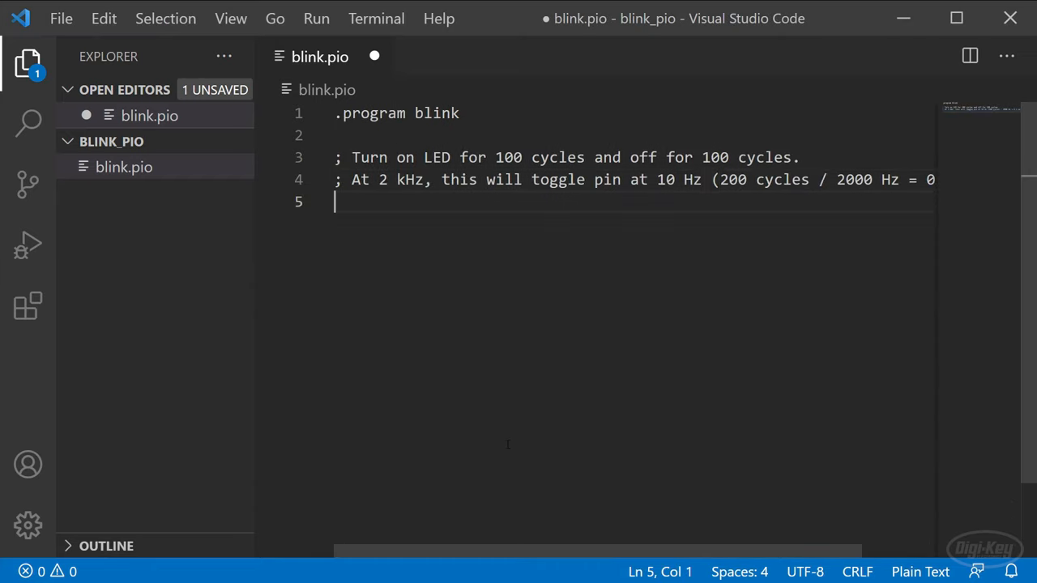
pyautogui.press('Enter')
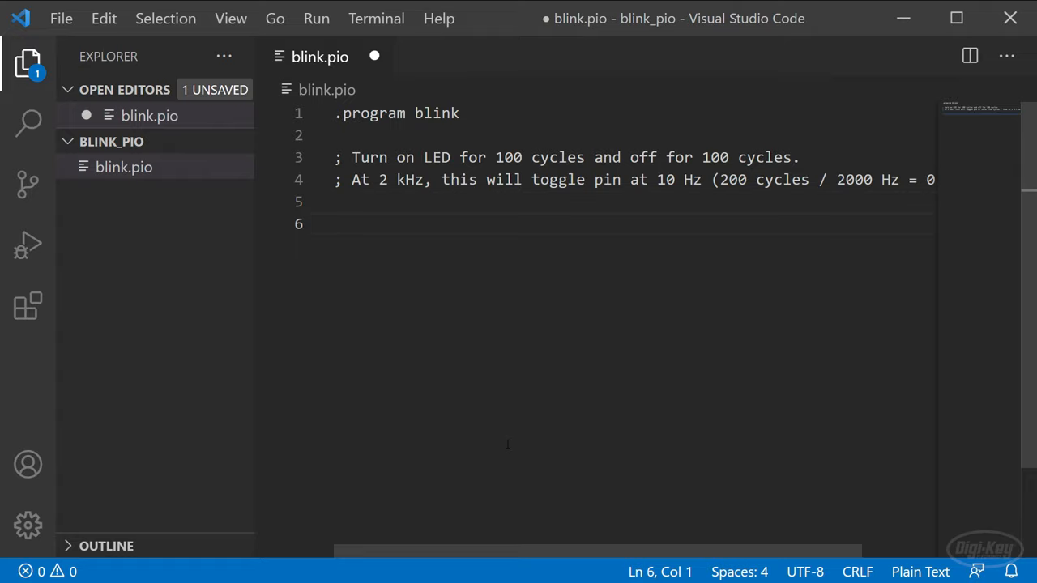
pyautogui.write('.wrap_target')
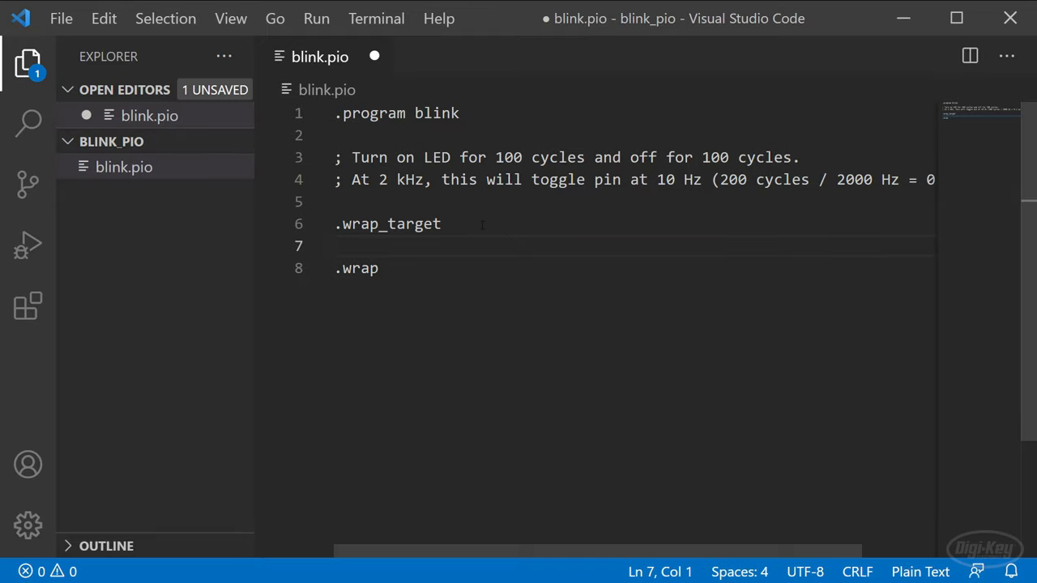
pyautogui.write('jmp')
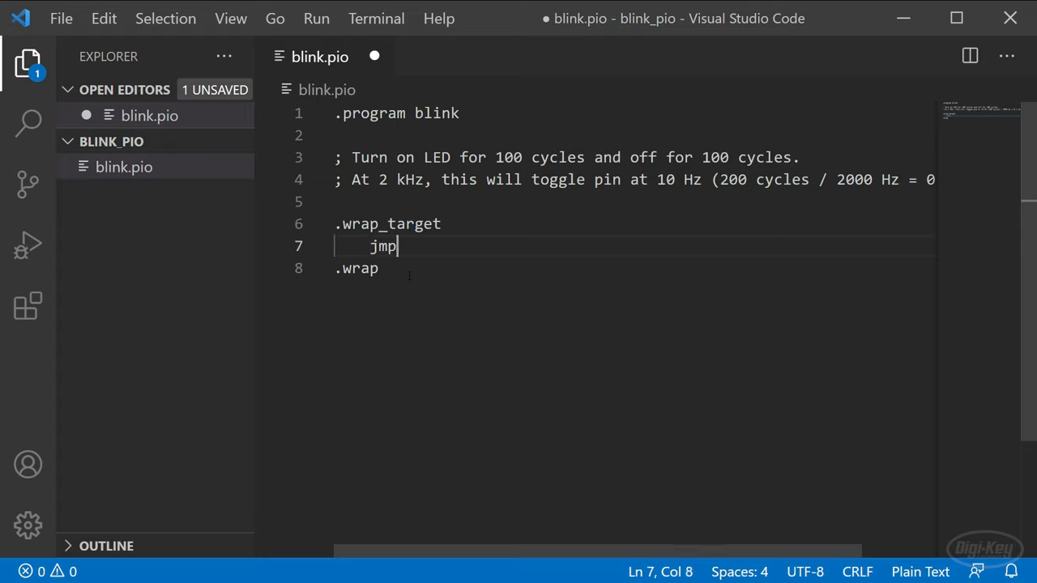
pyautogui.press('BackSpace')
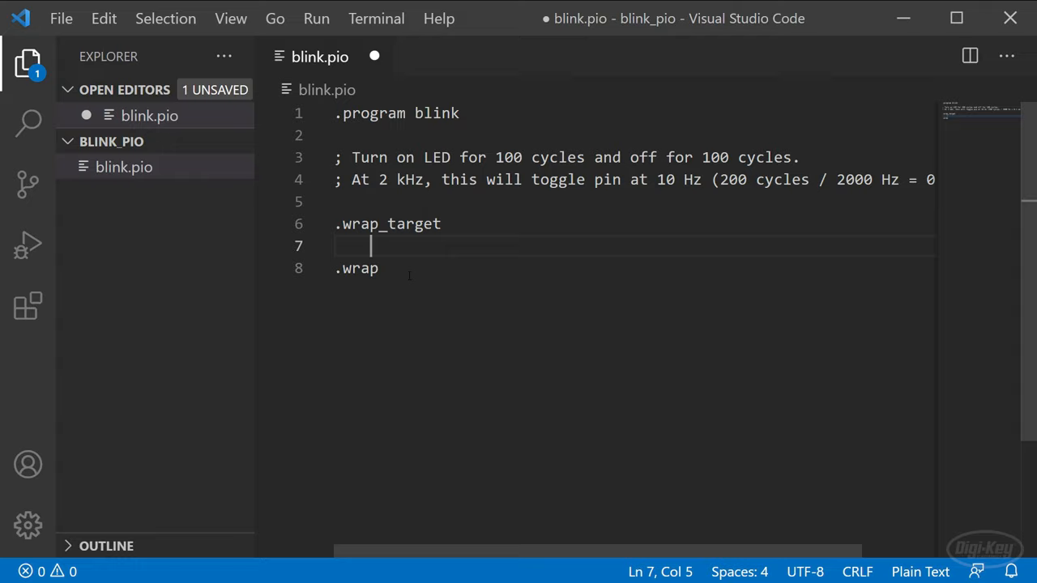
# - Write 'set pins, 1 [19]' and 'set pins, 0 [19]' with comments, then place the nop [19] wait lines after each
pyautogui.write('s')
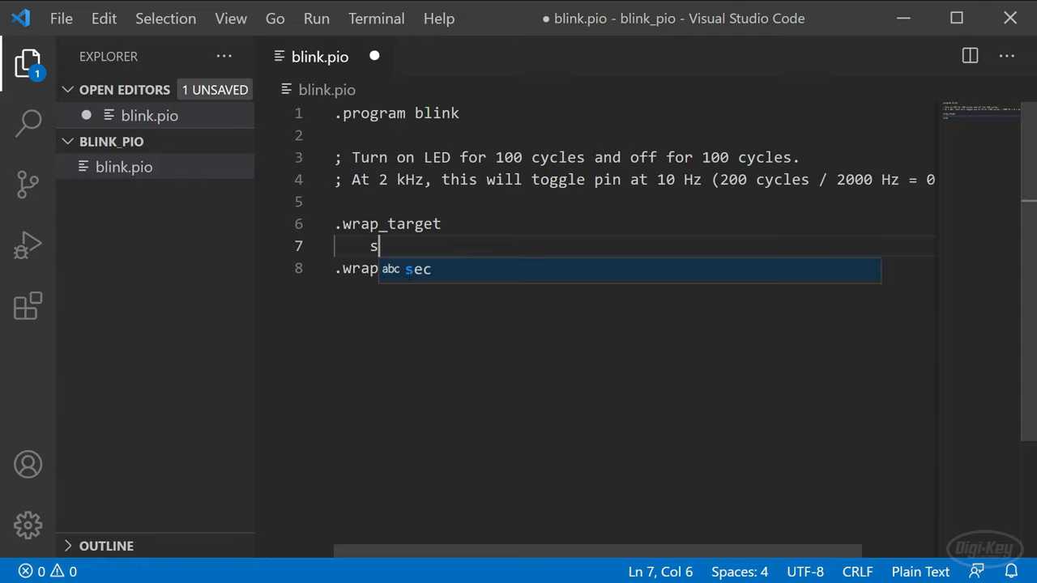
pyautogui.write('et pins,')
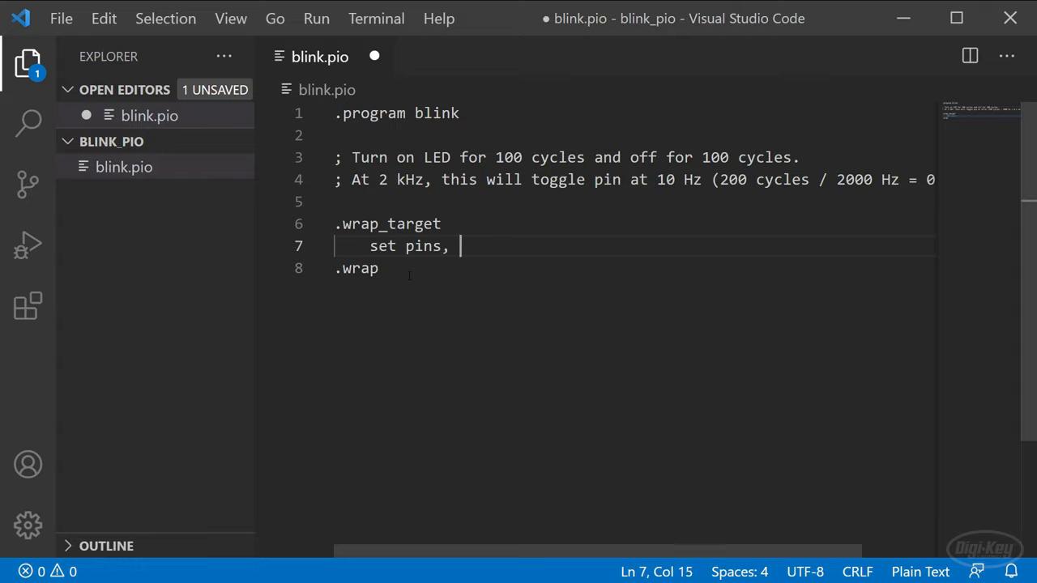
pyautogui.write('1')
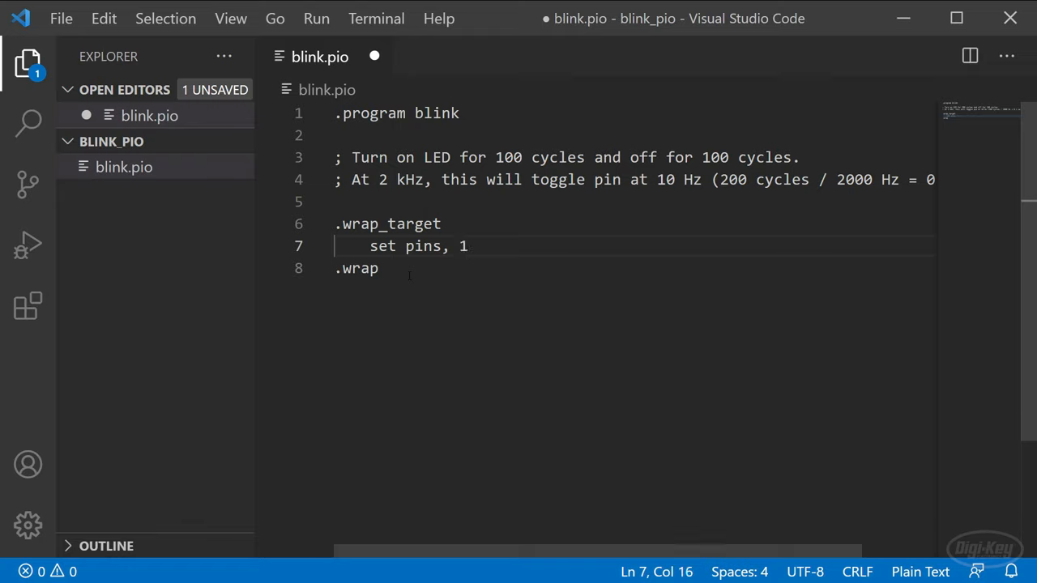
pyautogui.press('Enter')
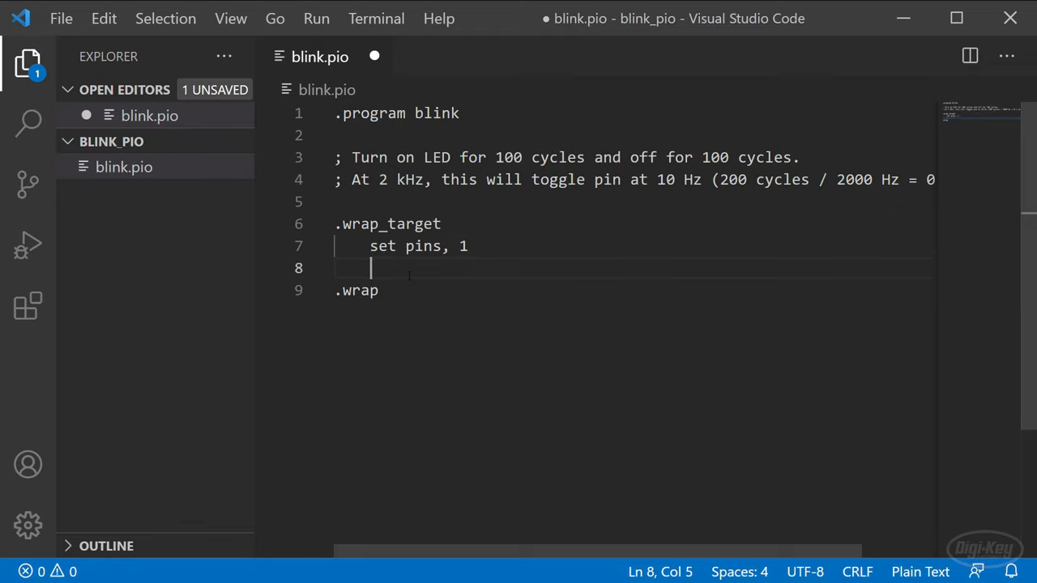
pyautogui.write('set pins, 0')
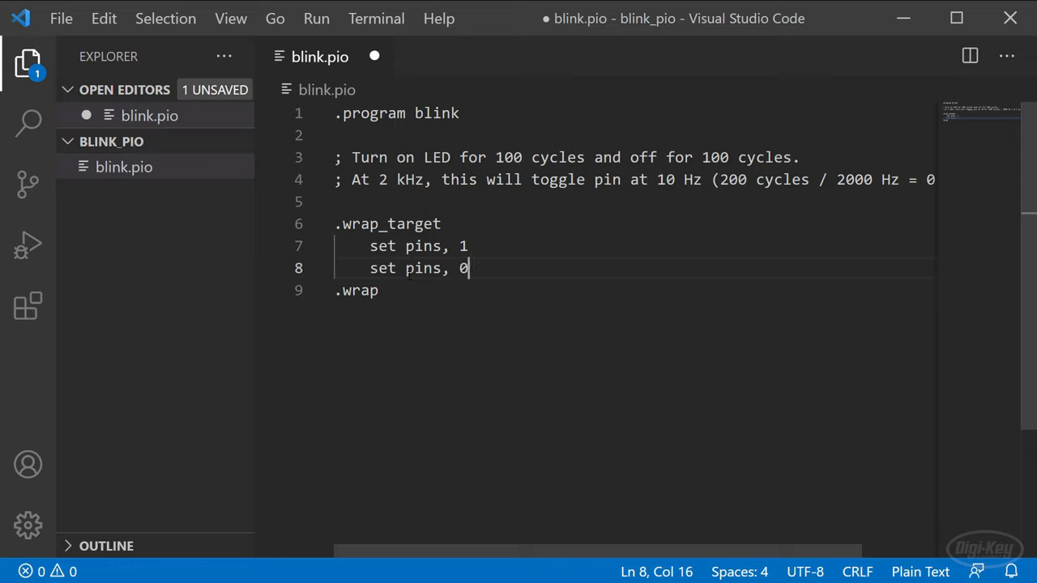
pyautogui.write('[19]')
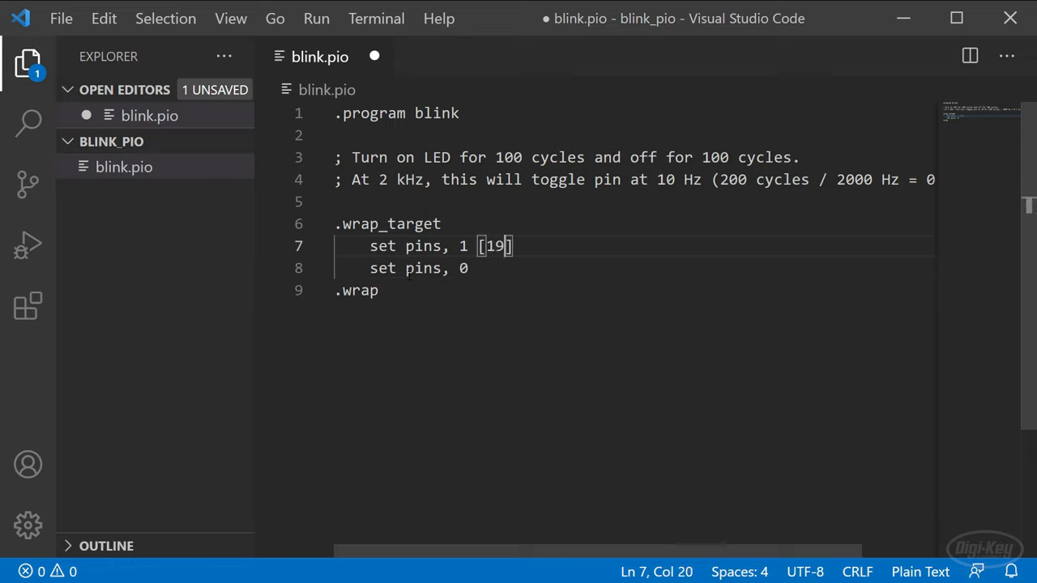
pyautogui.write('[1')
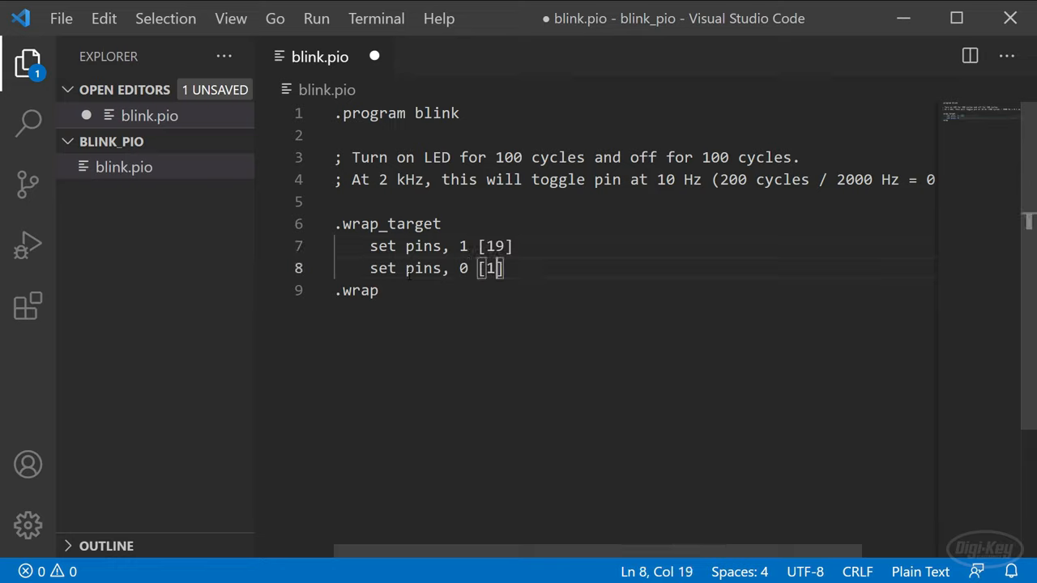
pyautogui.write('9')
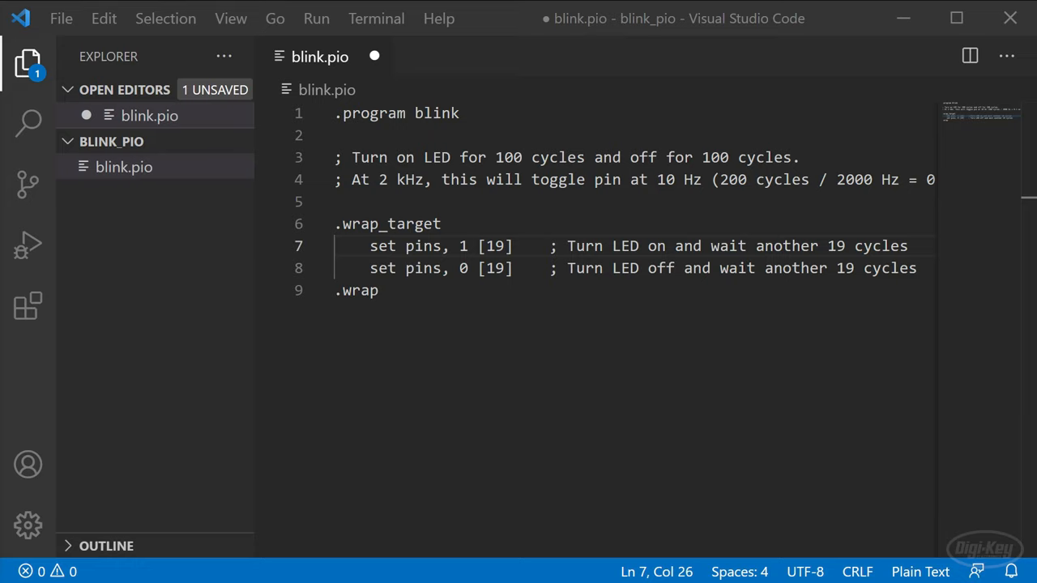
pyautogui.click(366, 269)
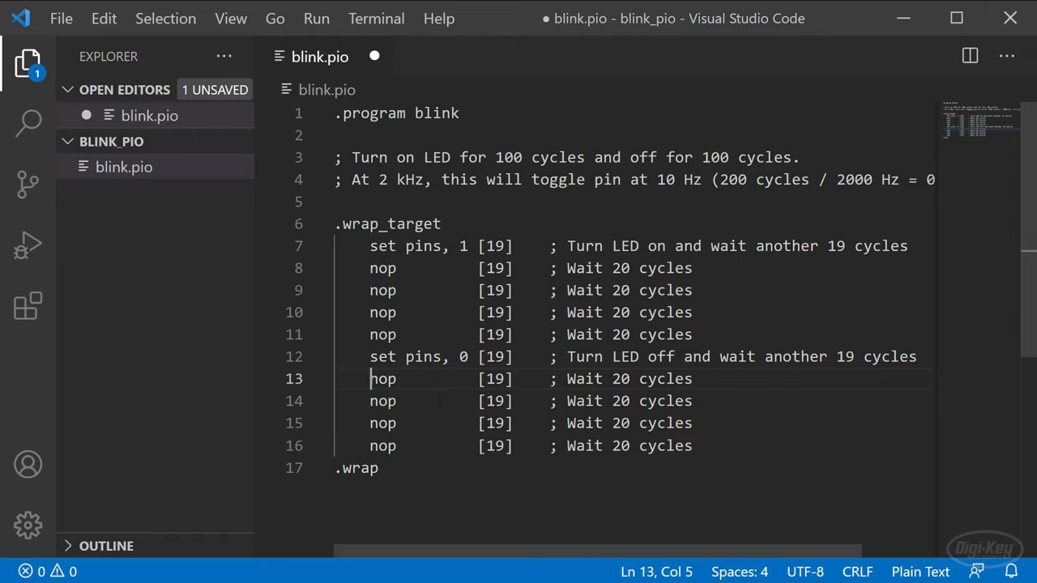
pyautogui.hscroll(3)
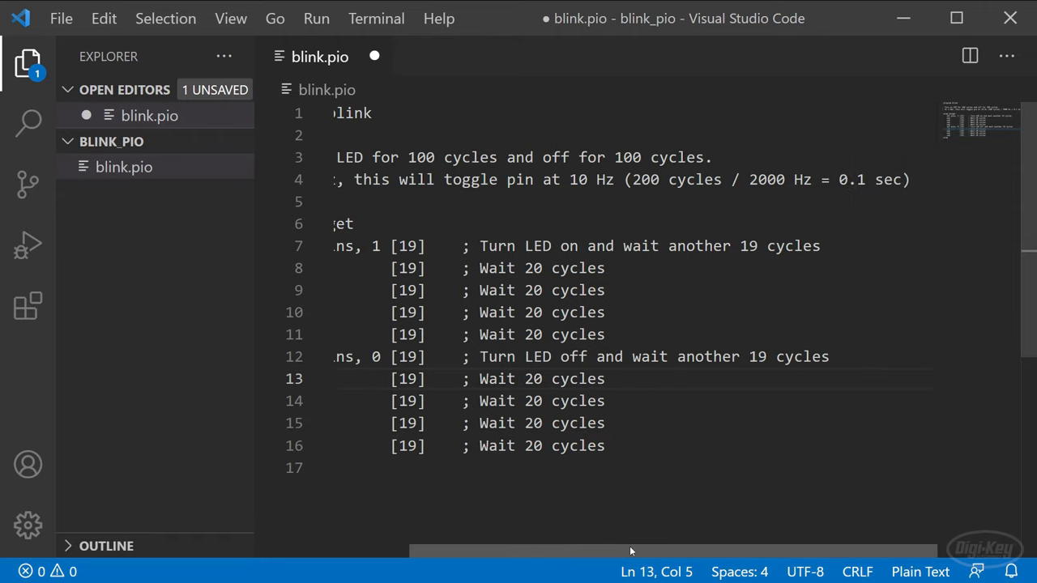
pyautogui.doubleClick(766, 178)
pyautogui.write('.wrap')
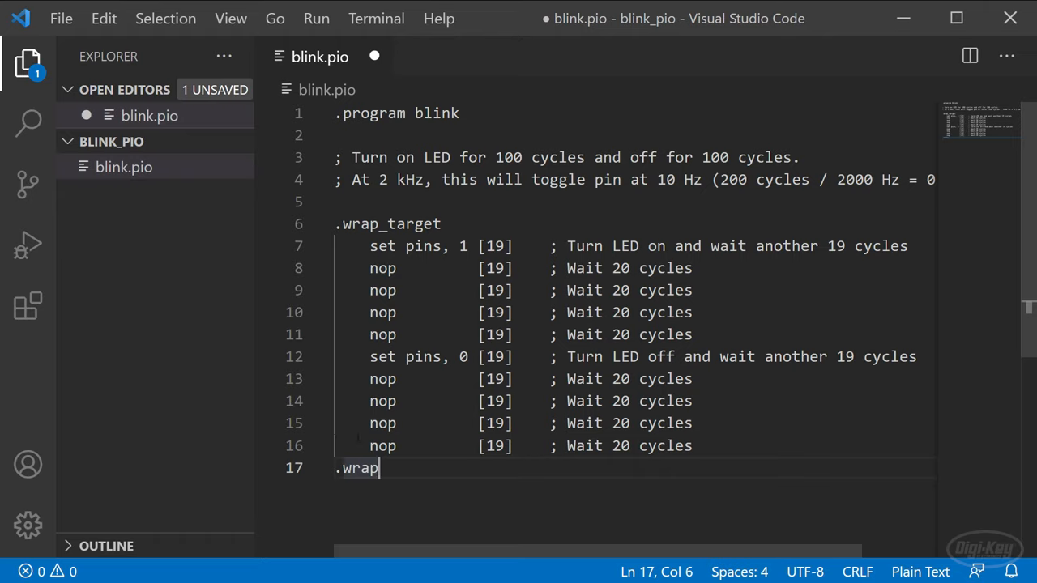
pyautogui.moveTo(219, 383)
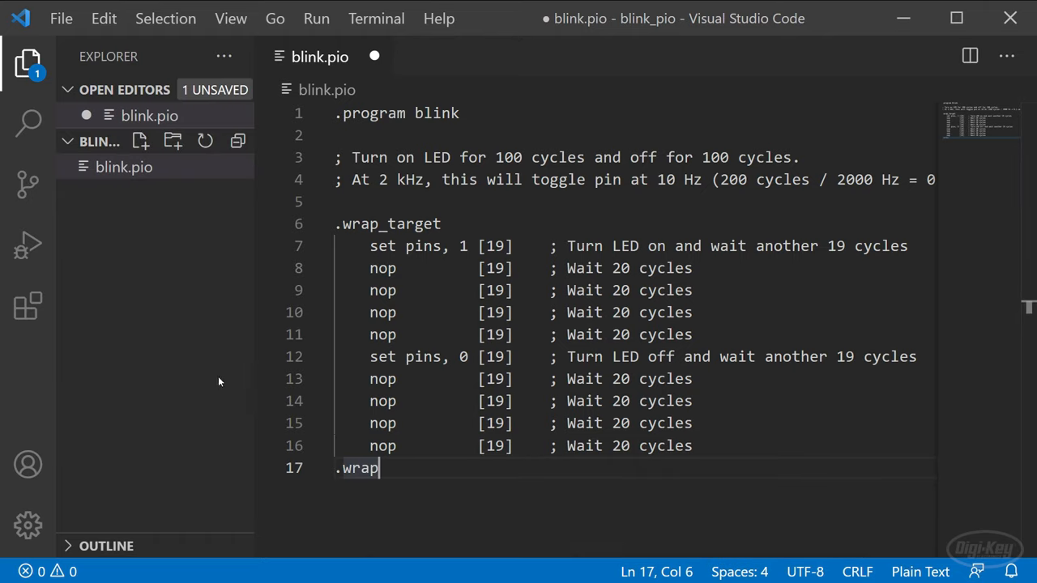
# - Add a % c-sdk block with the helper comment and the blink_program_init(pio, sm, offset, pin) signature and body braces
pyautogui.press('Enter')
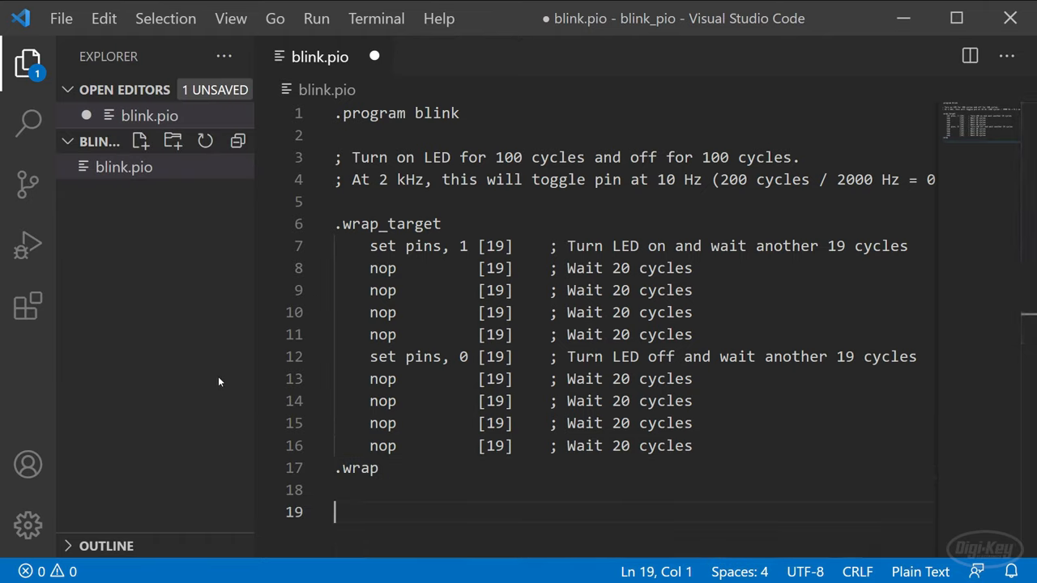
pyautogui.write('%')
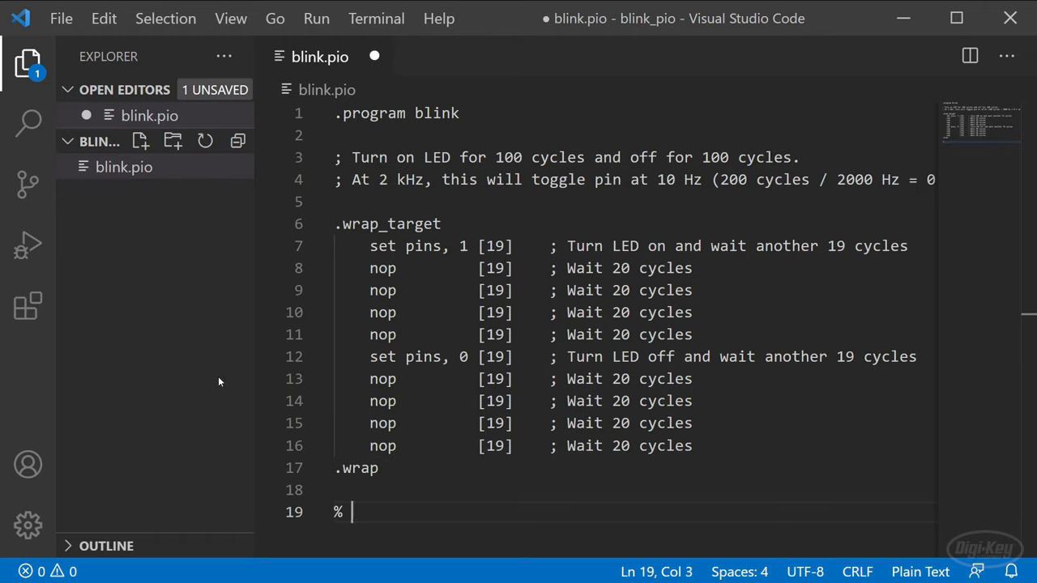
pyautogui.write('c-sdk }')
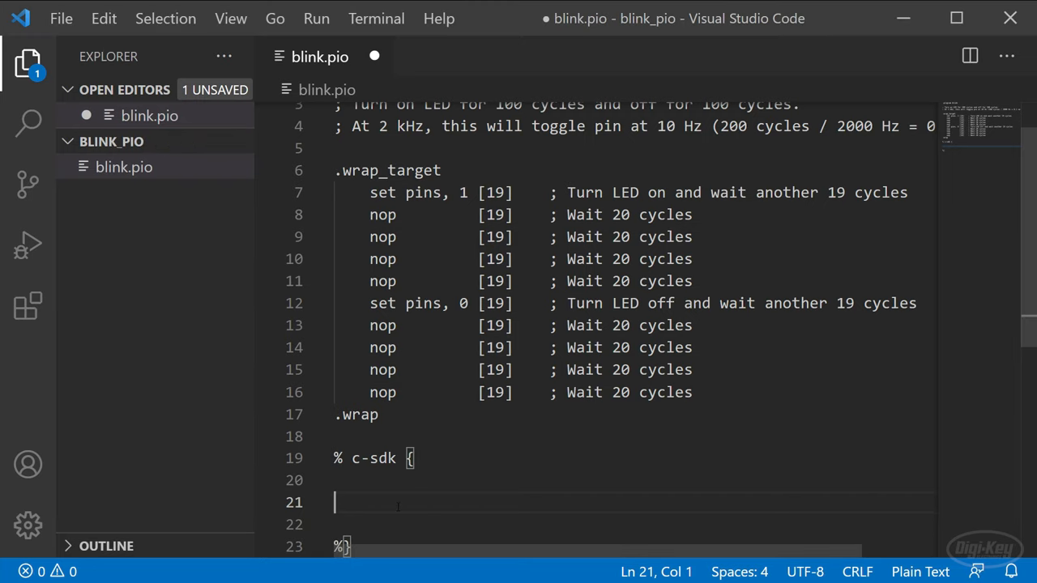
pyautogui.write('// Helper function (for use in C program) to initialize this PIO program')
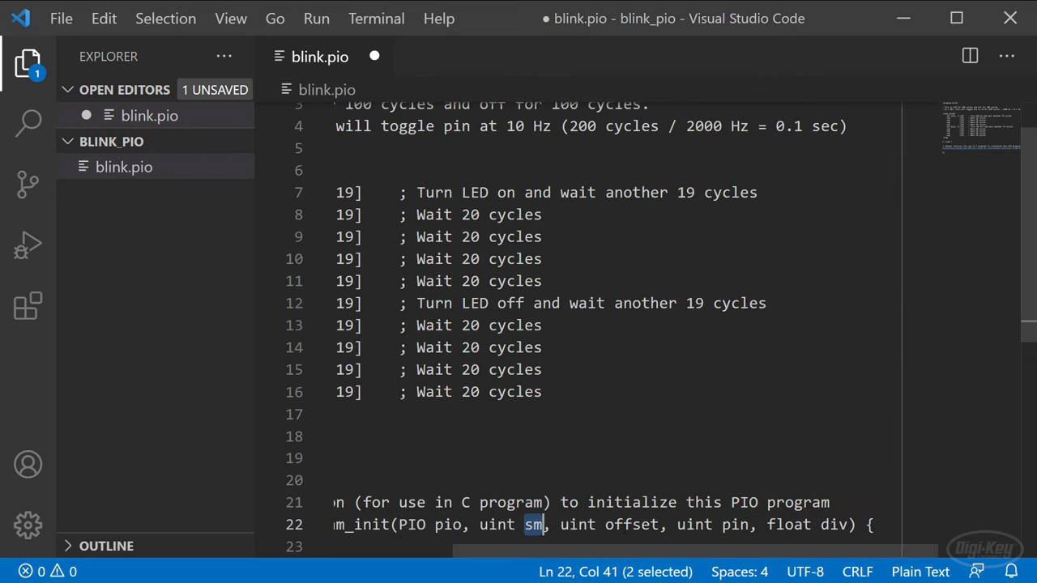
pyautogui.doubleClick(834, 525)
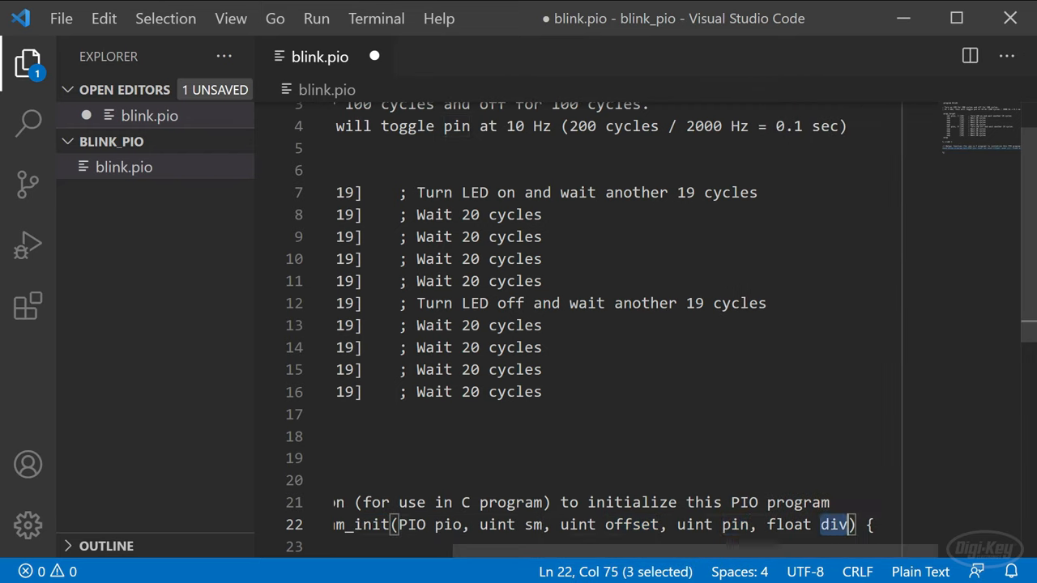
pyautogui.hscroll(-3)
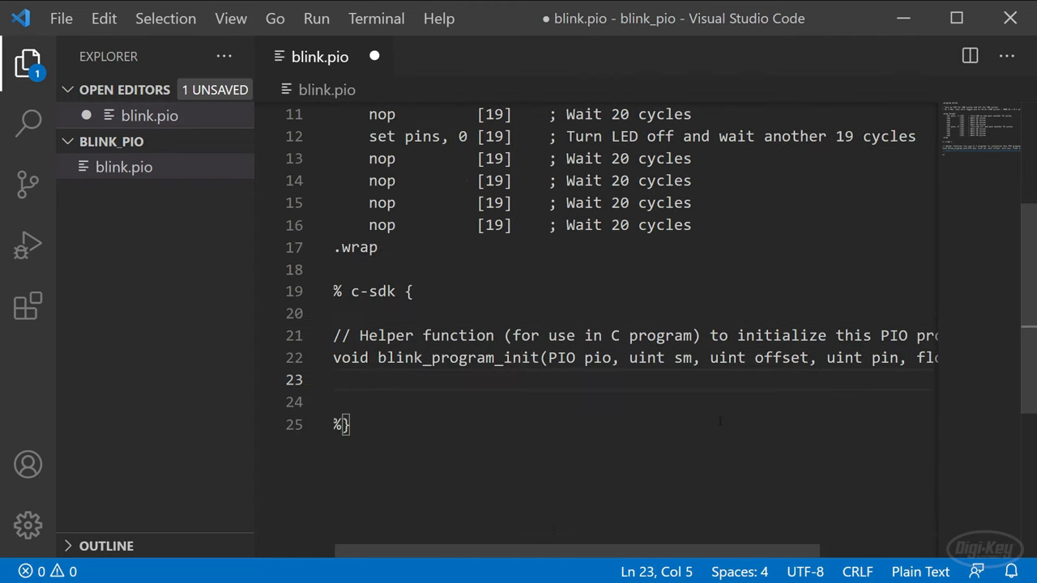
pyautogui.write('}')
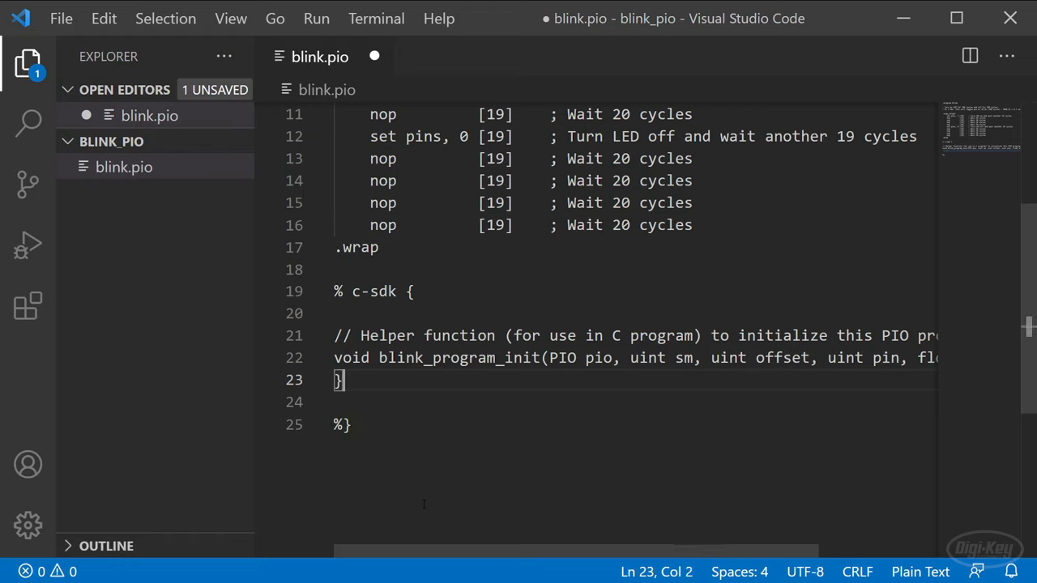
pyautogui.press('Enter')
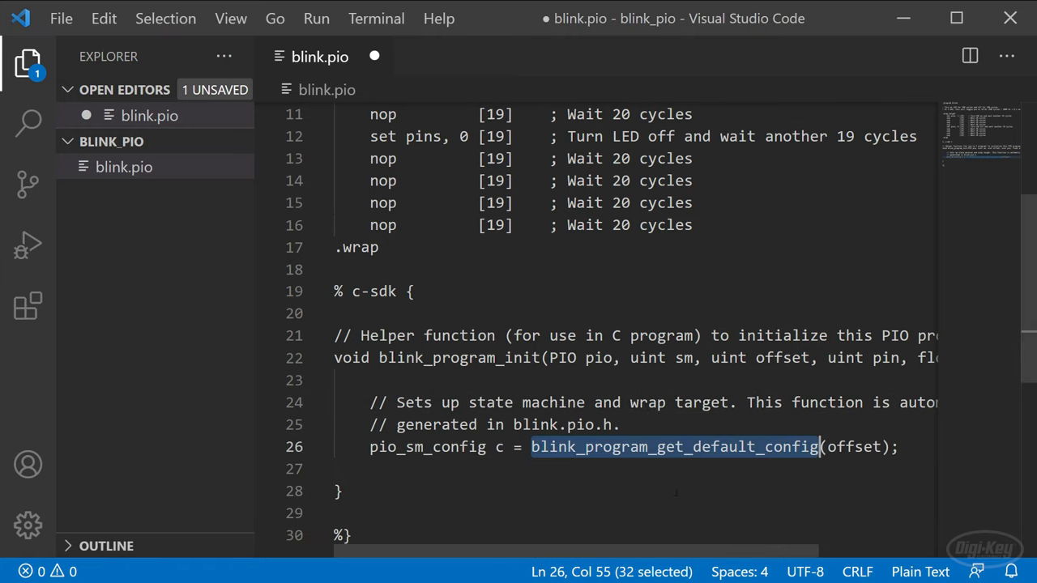
# - Add the pio_sm_config line from blink_program_get_default_config(offset), noting the generated blink.pio.h header
pyautogui.hscroll(3)
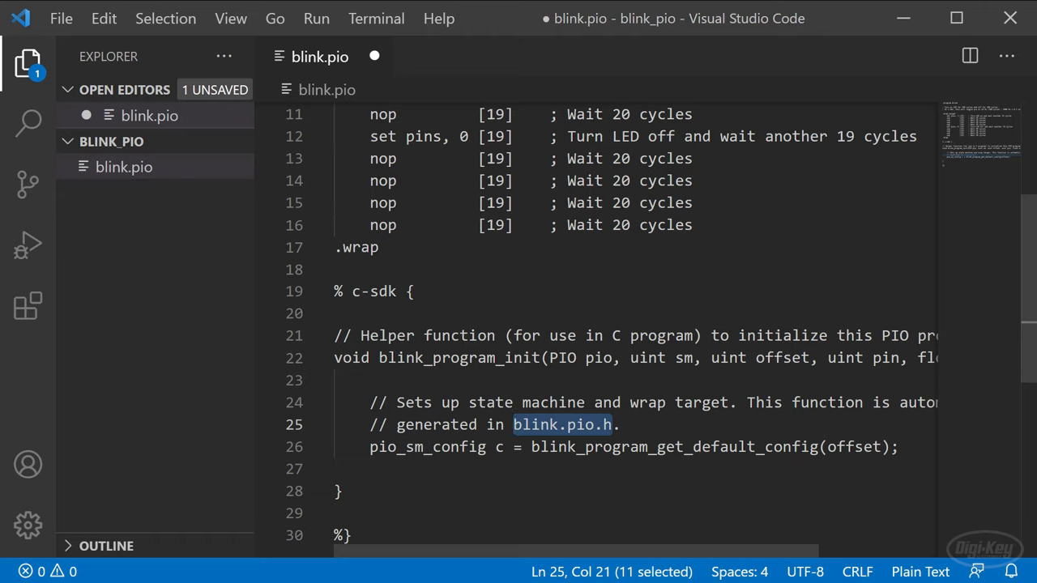
pyautogui.click(605, 425)
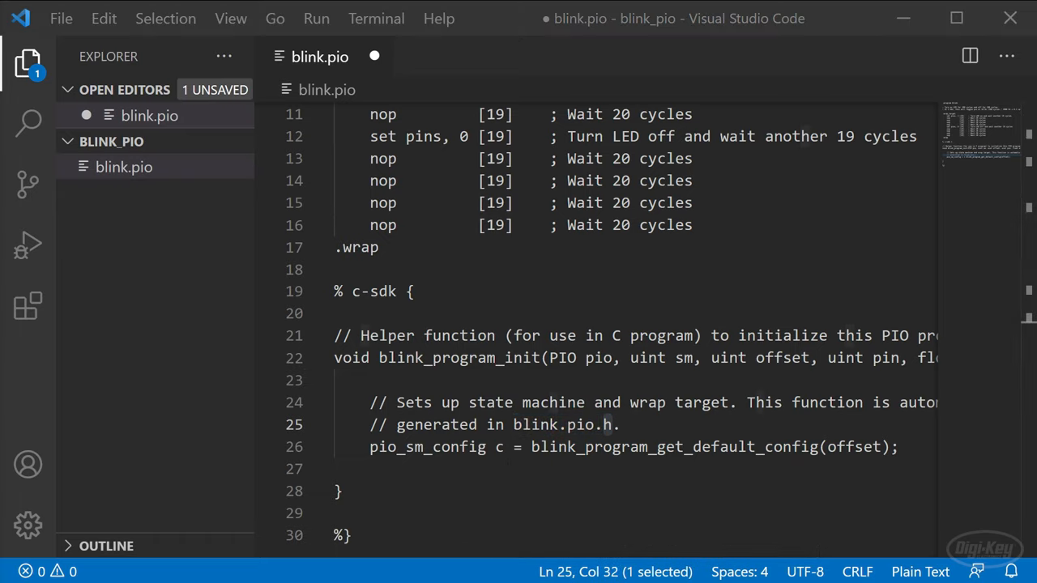
pyautogui.doubleClick(670, 447)
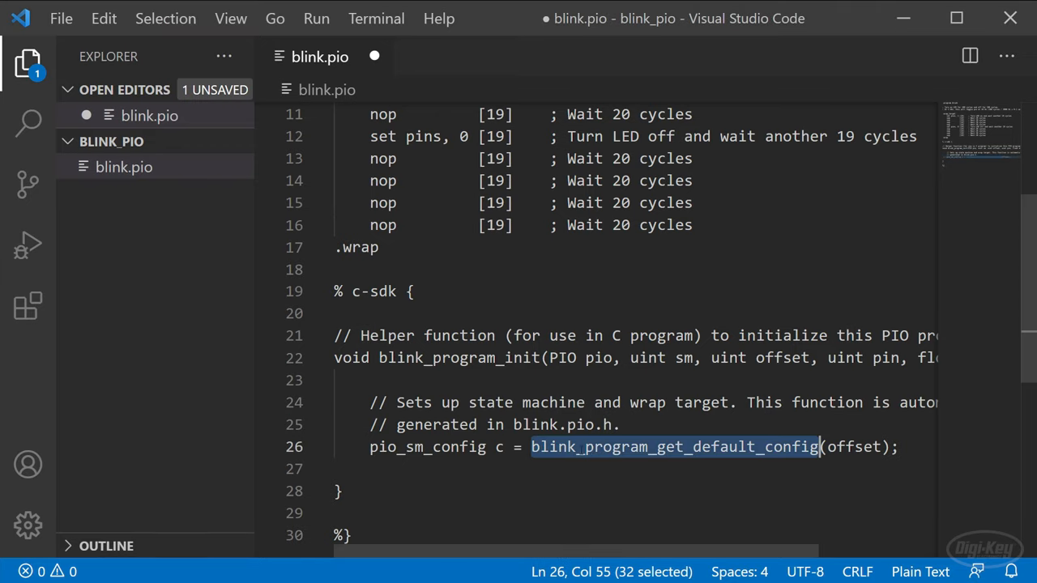
pyautogui.doubleClick(554, 447)
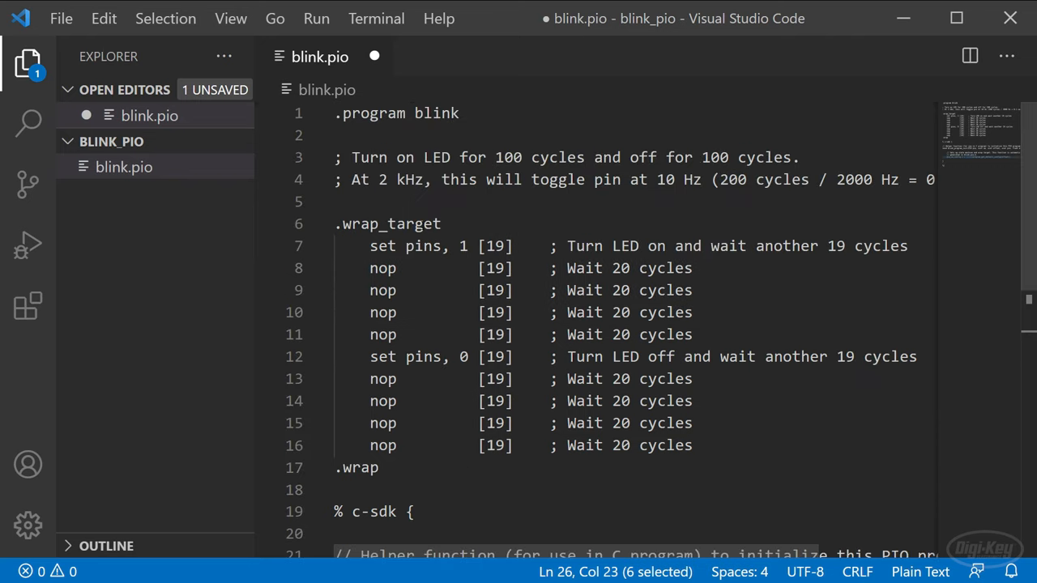
# - Add pio_gpio_init, sm_config_set_set_pins and pio_sm_set_consecutive_pindirs calls with comments in blink_program_init
pyautogui.scroll(-3)
pyautogui.write('pio_sm_set_consecutive_pindirs(pio, sm, pin, 1, true);')
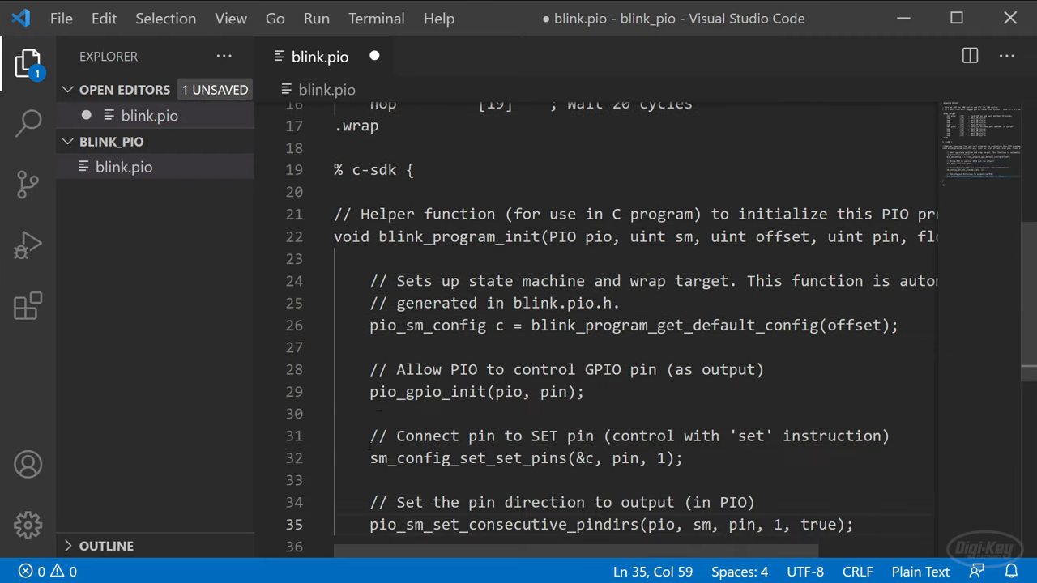
pyautogui.doubleClick(422, 321)
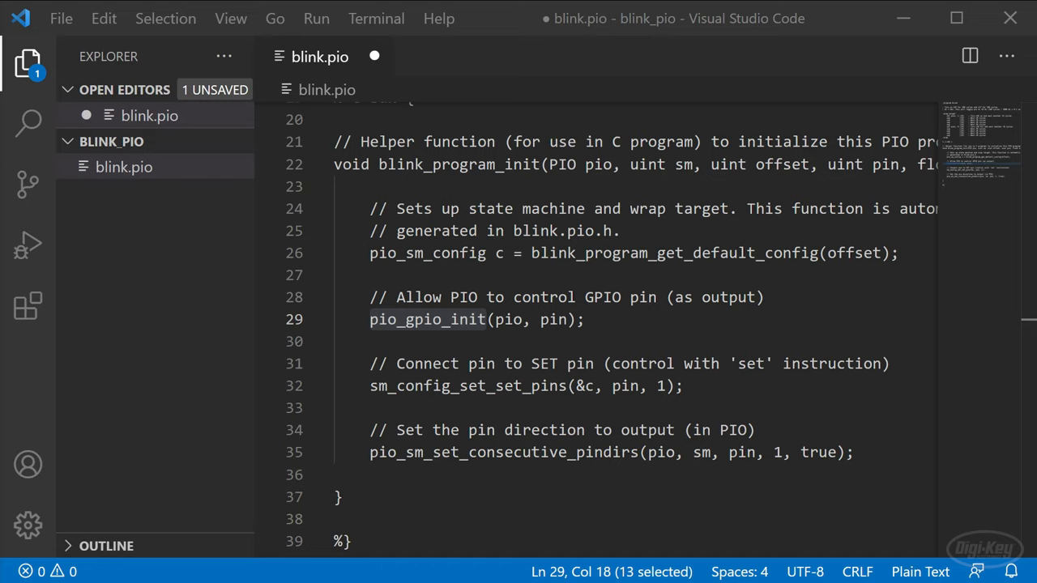
pyautogui.doubleClick(467, 386)
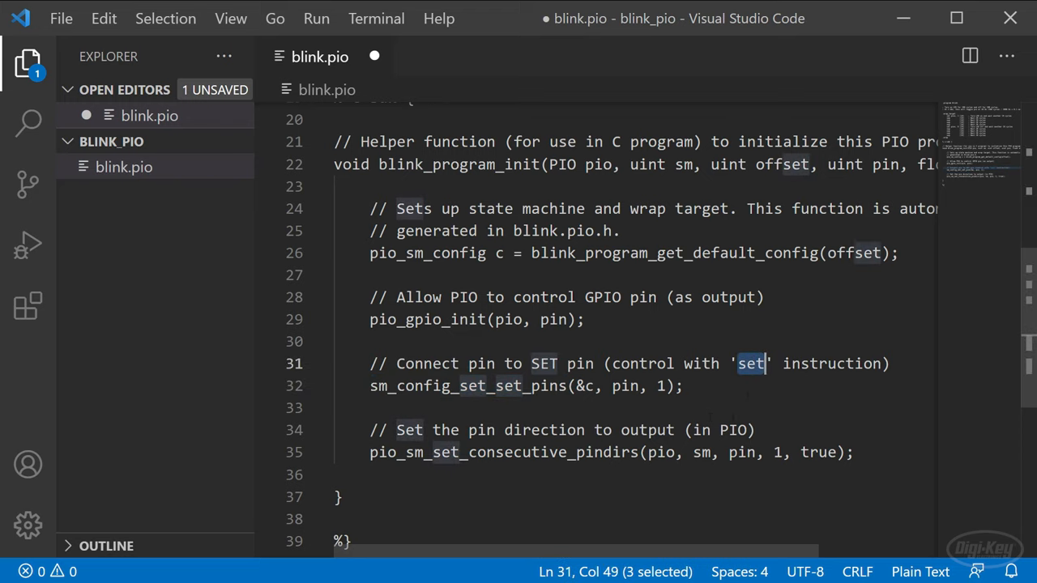
pyautogui.doubleClick(545, 362)
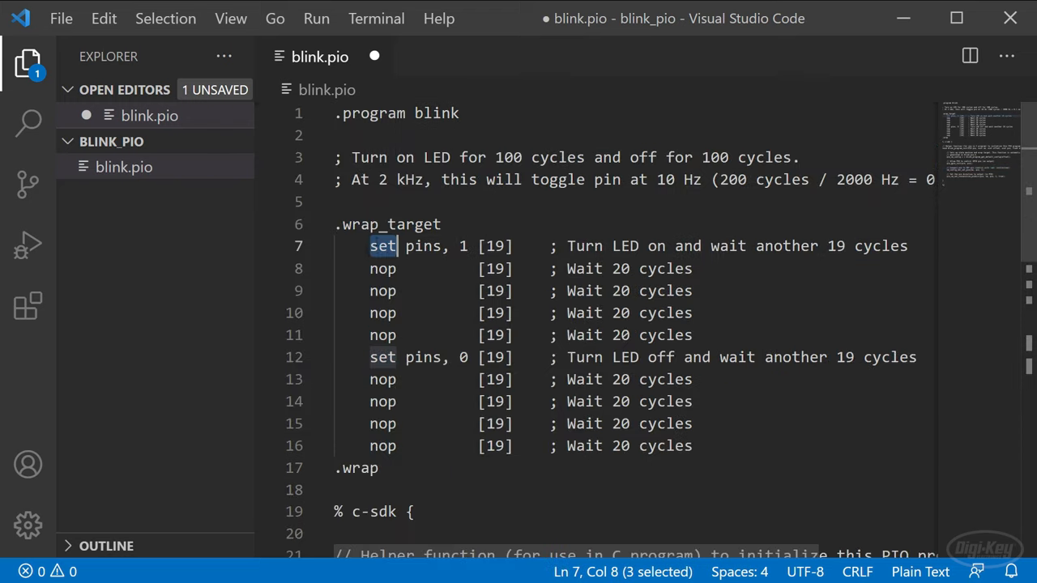
pyautogui.scroll(-3)
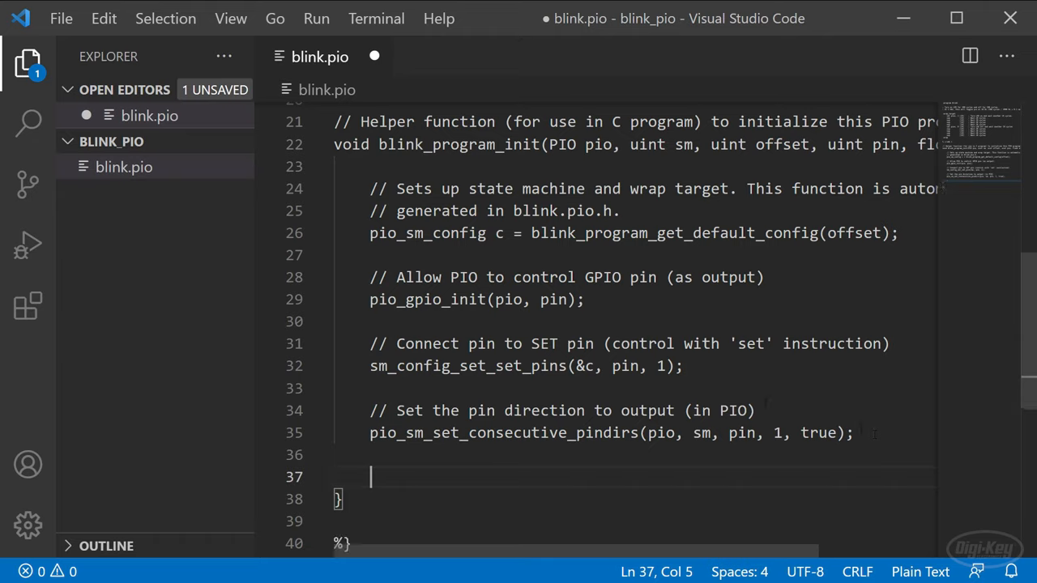
# - Add sm_config_set_clkdiv(&c, div) and pio_sm_init(pio, sm, offset, &c) before the closing brace
pyautogui.write('fa')
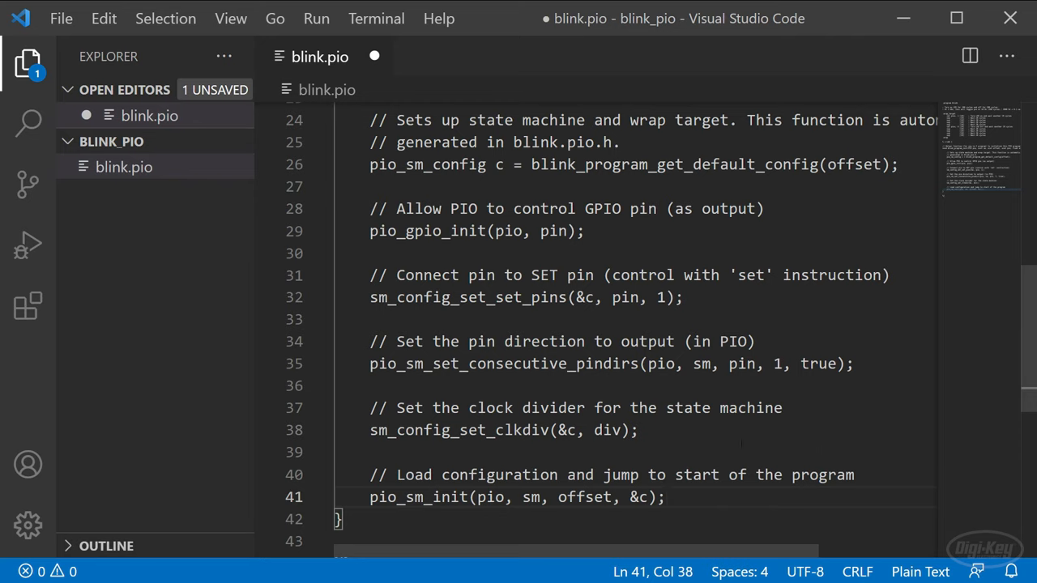
pyautogui.scroll(-3)
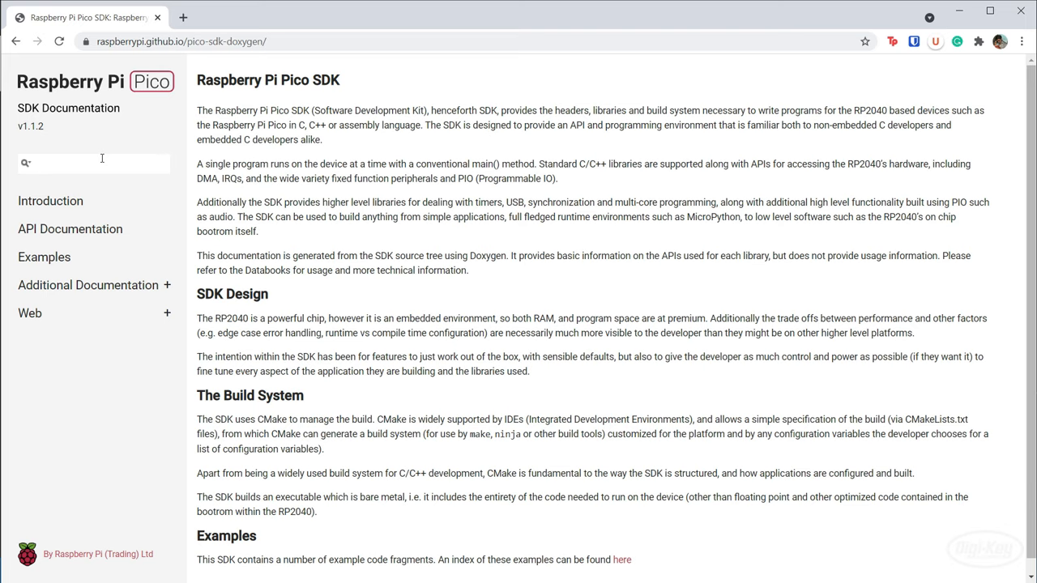
# - Search the Pico SDK docs for sm_config and open the sm_config_set_set_pins reference entry
pyautogui.write('sm_config_set_set')
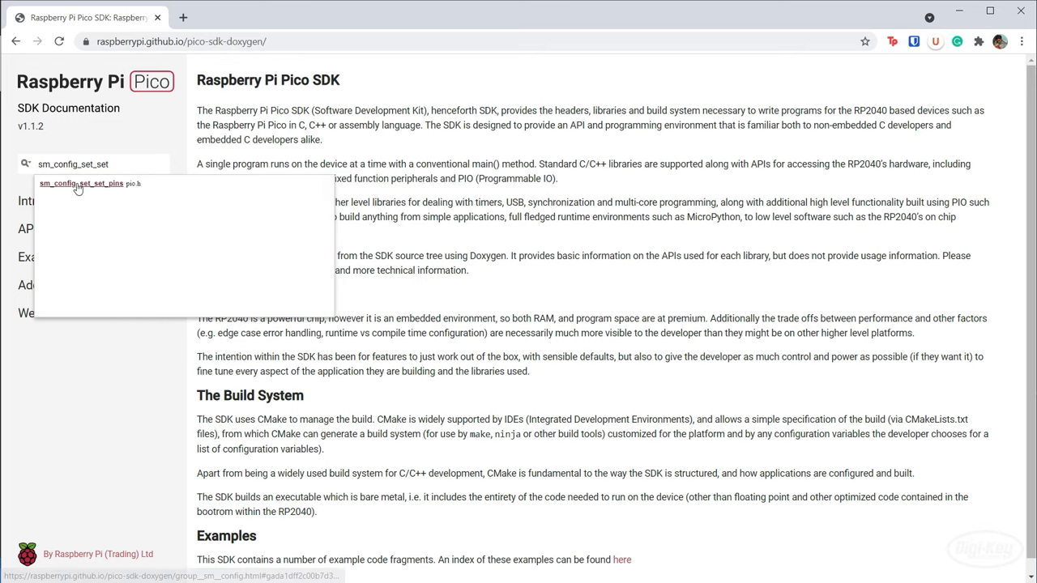
pyautogui.click(81, 183)
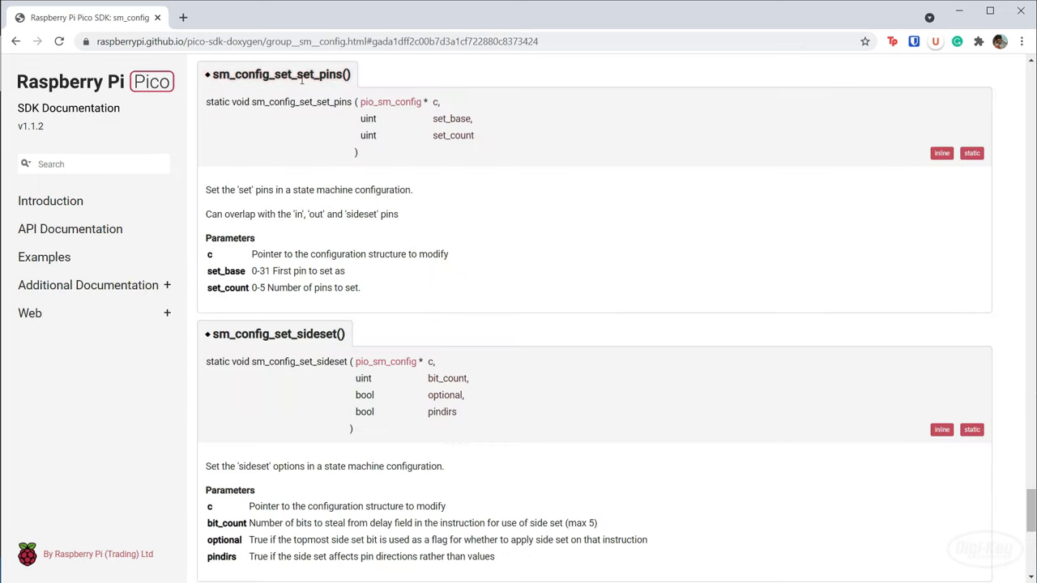
pyautogui.moveTo(376, 321)
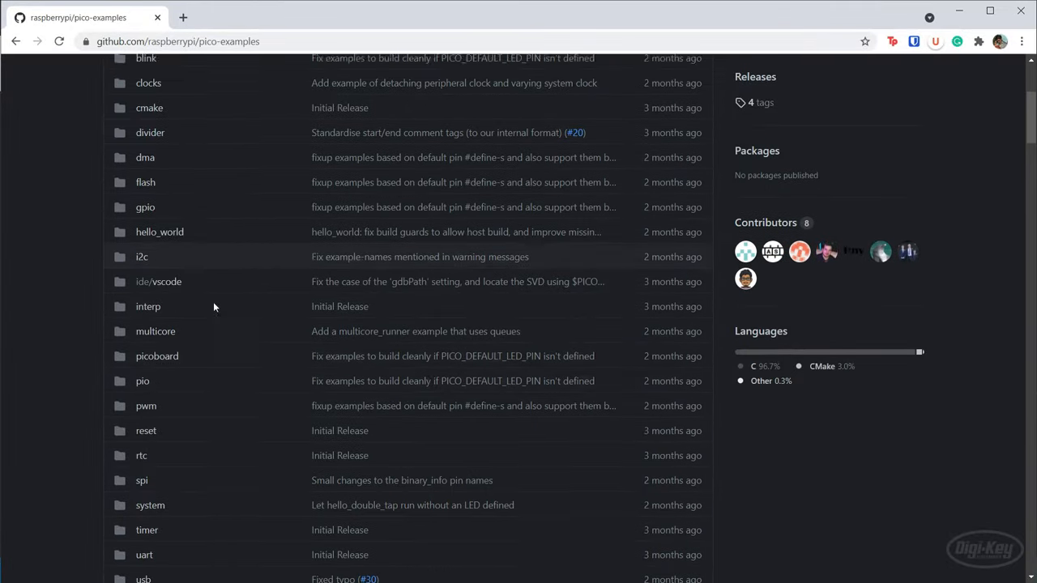
# - Browse the pio folder of raspberrypi/pico-examples on GitHub, scanning examples like hello_pio
pyautogui.click(143, 381)
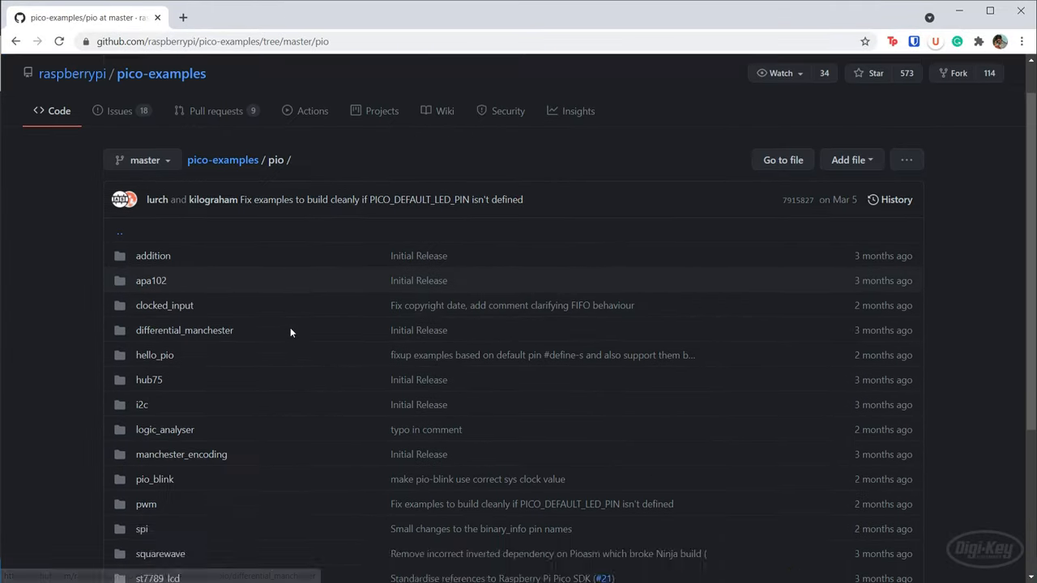
pyautogui.scroll(-3)
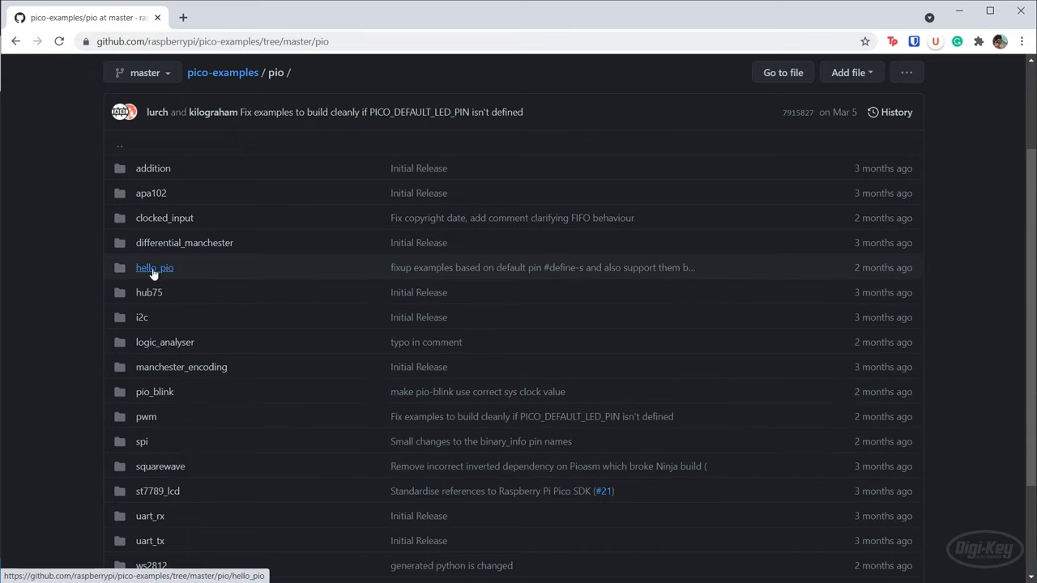
pyautogui.moveTo(223, 274)
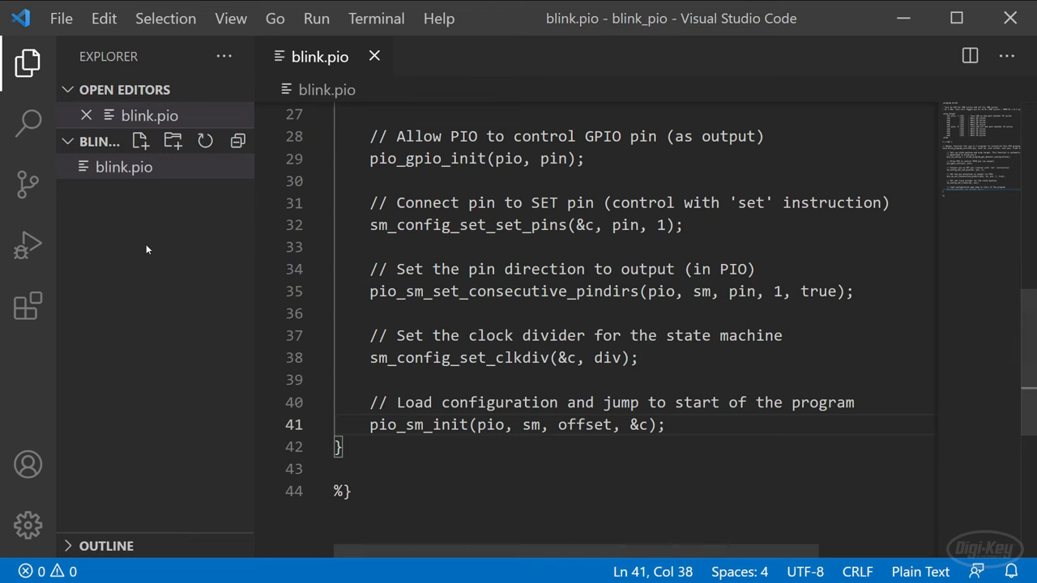
# - Create main.c with #include lines for pico/stdlib.h, hardware/pio.h, hardware/clocks.h and blink.pio.h
pyautogui.write('mai')
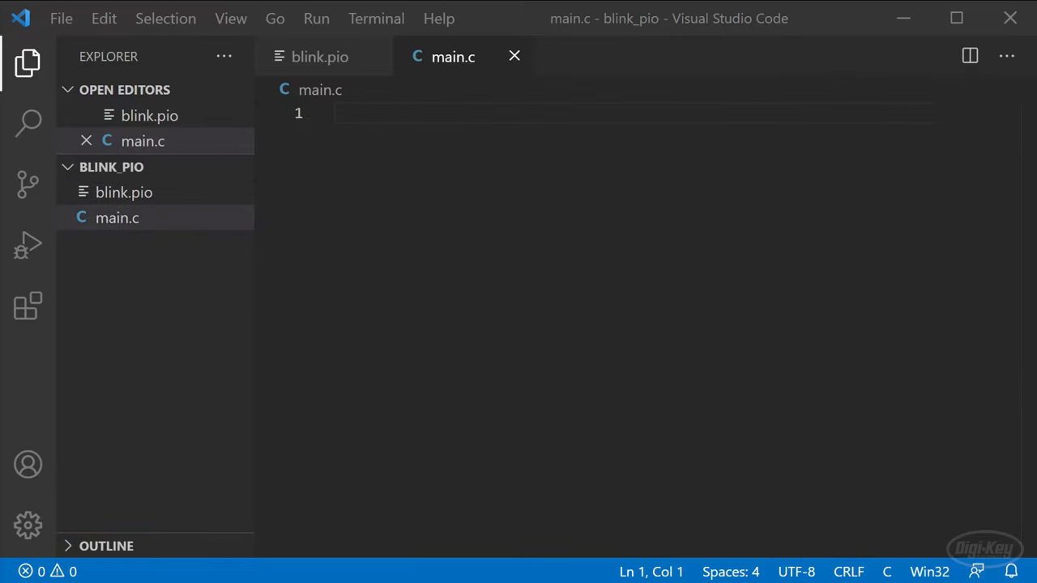
pyautogui.write('#include "pico/stdlib.h"')
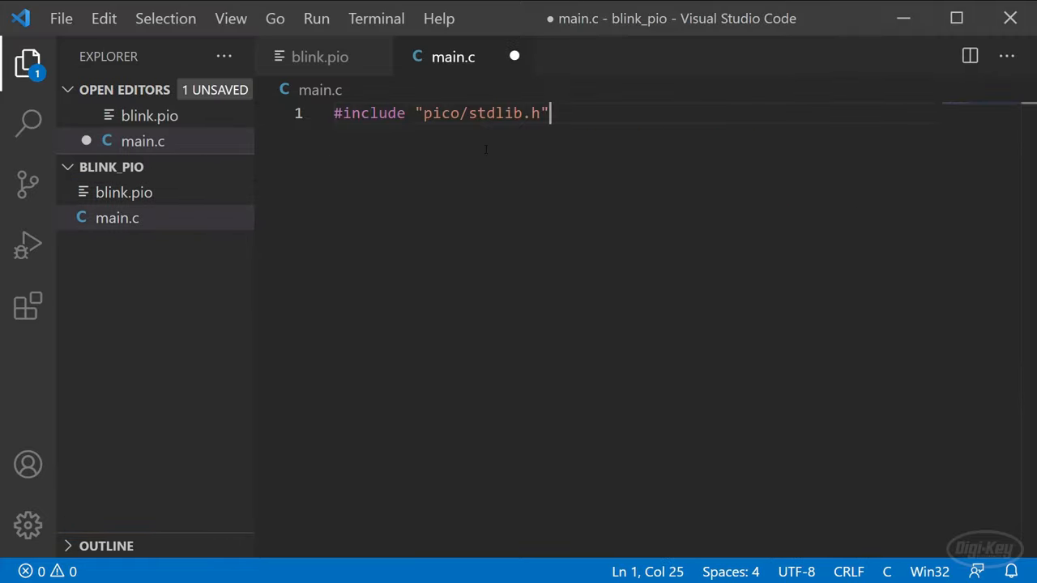
pyautogui.press('Enter')
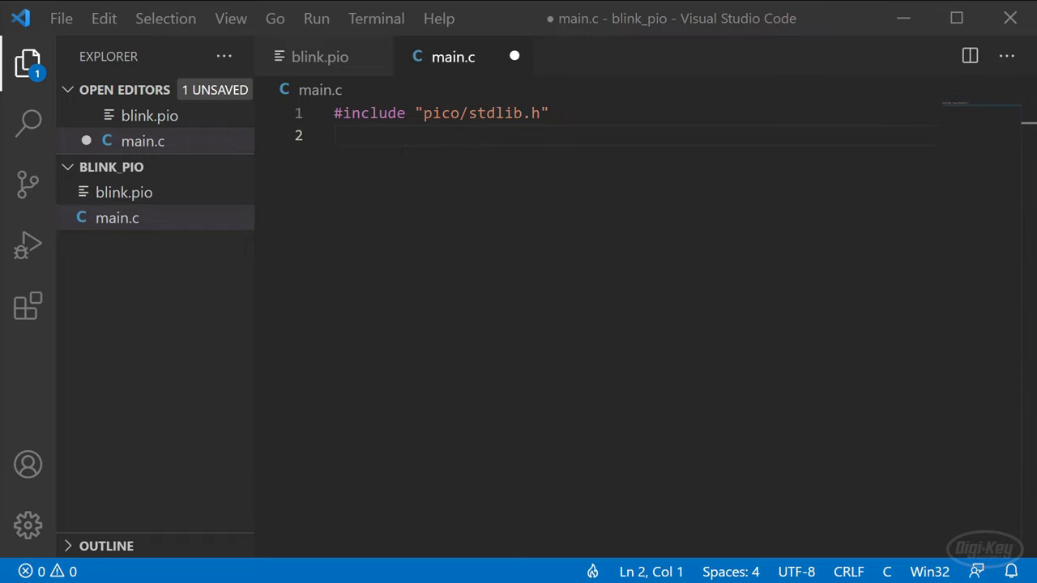
pyautogui.write('#include "hardware/pio.h"')
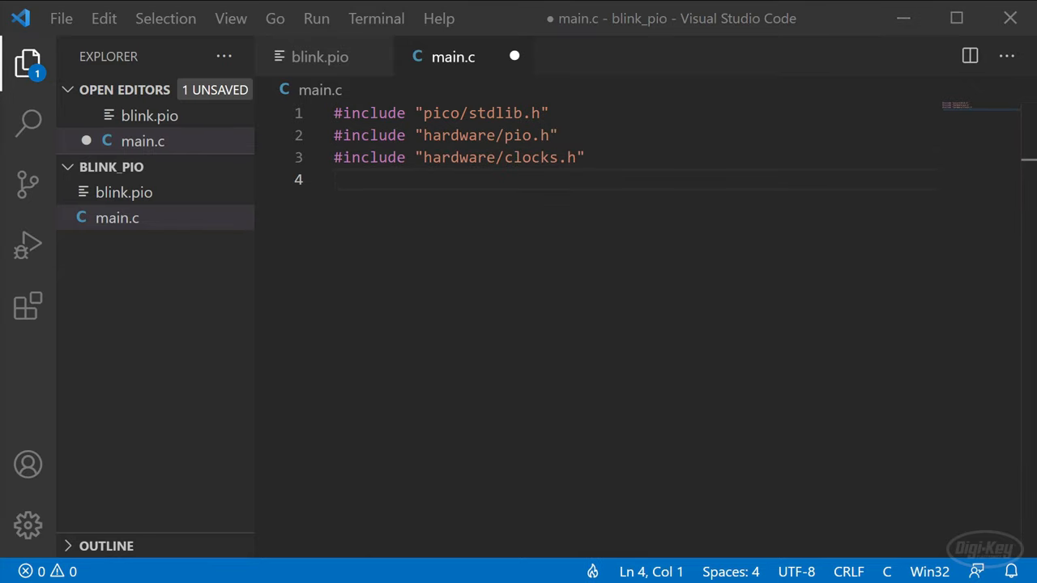
pyautogui.write('#include "blink.pio.h"')
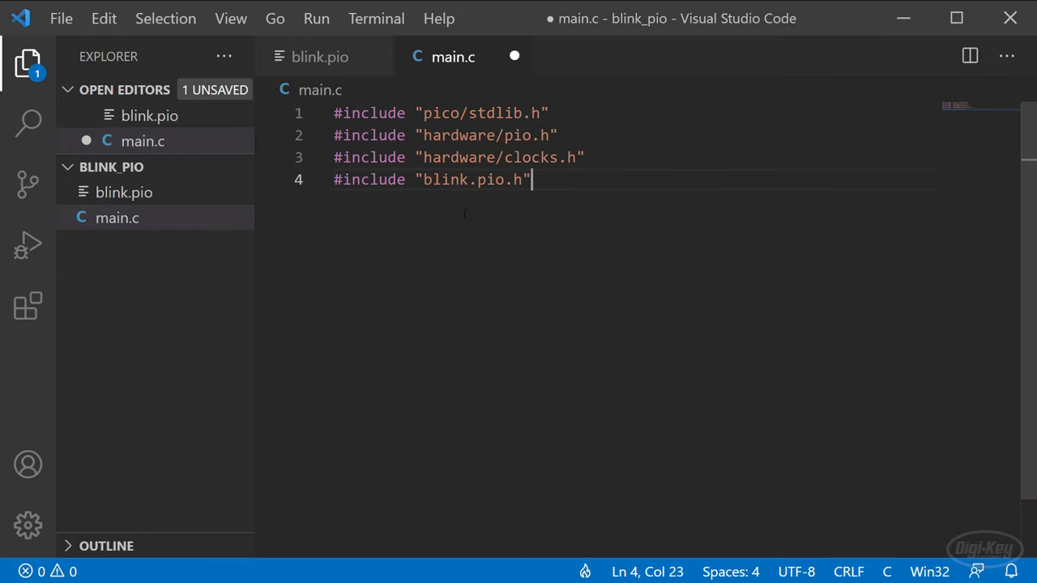
pyautogui.press('Enter')
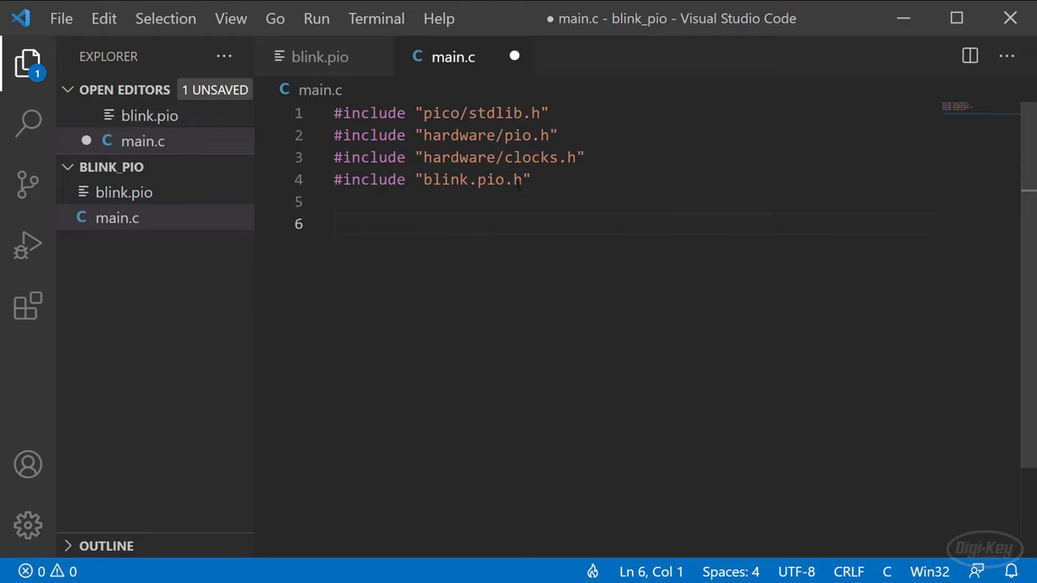
pyautogui.doubleClick(460, 178)
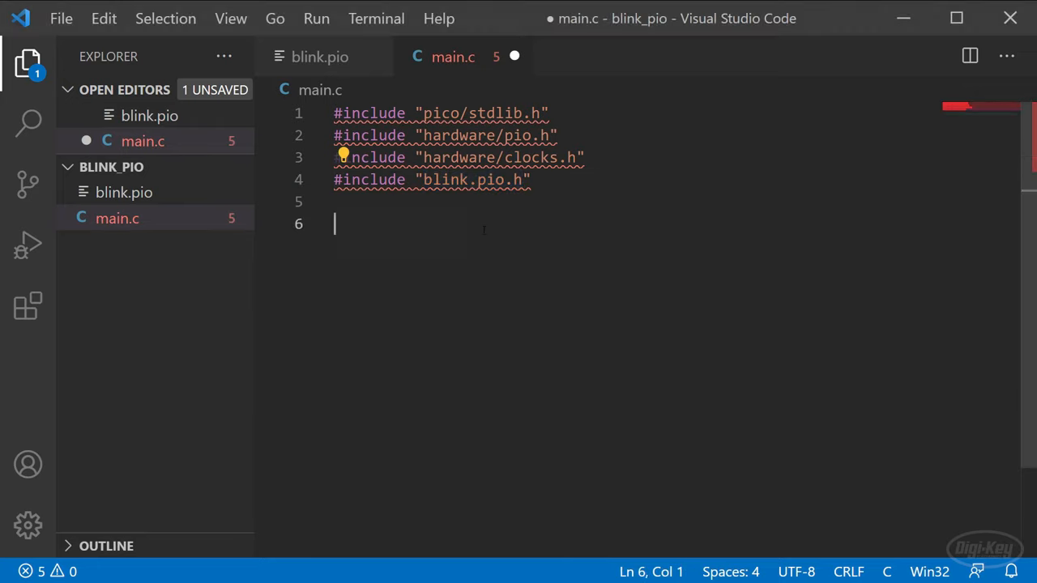
# - Begin int main() with constants led_pin = 25 and a 2000 Hz blink frequency
pyautogui.write('int main() {')
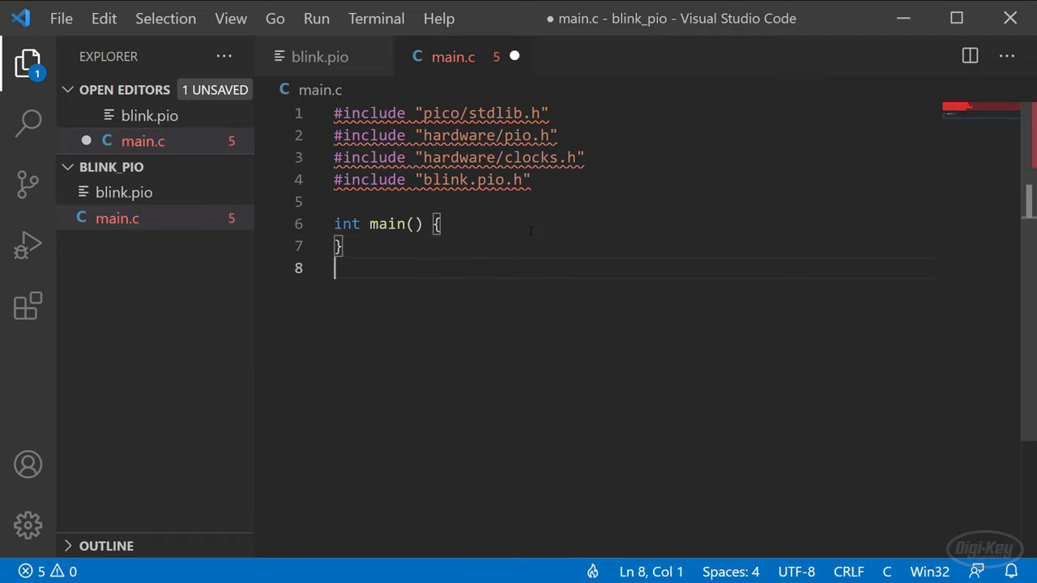
pyautogui.press('Enter')
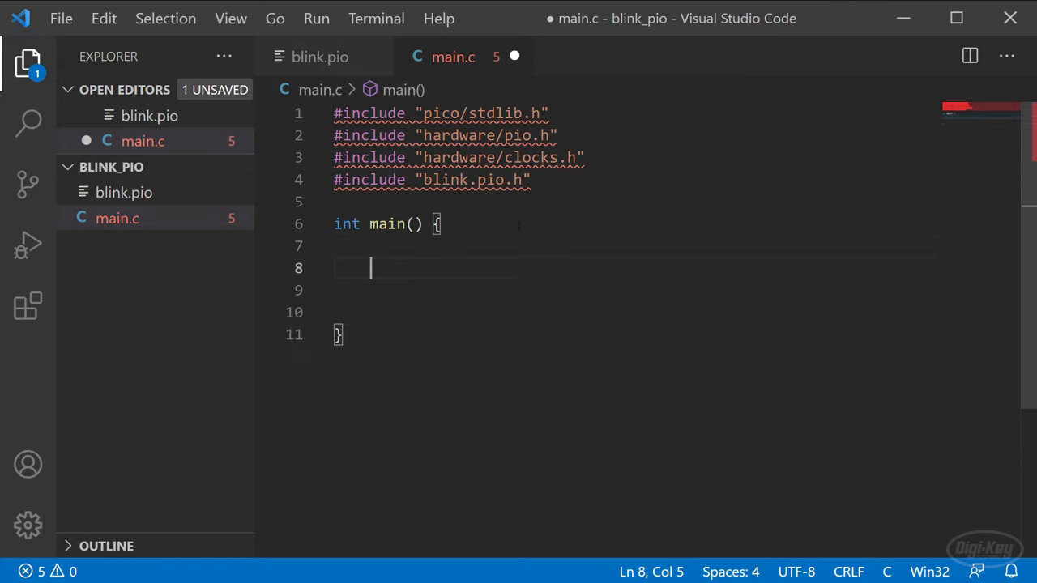
pyautogui.write('static const uint led_pin = 25;')
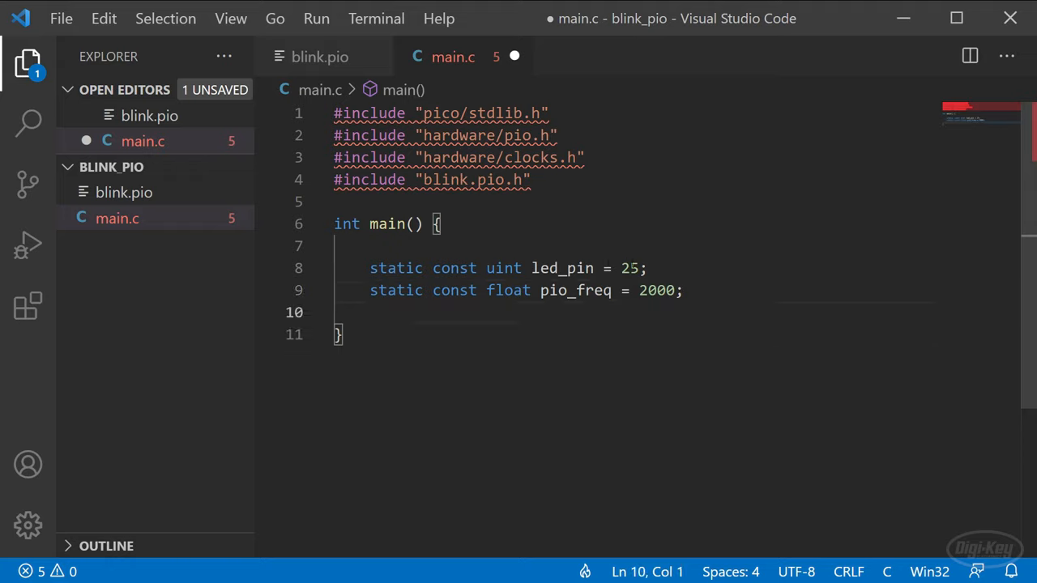
pyautogui.write('//')
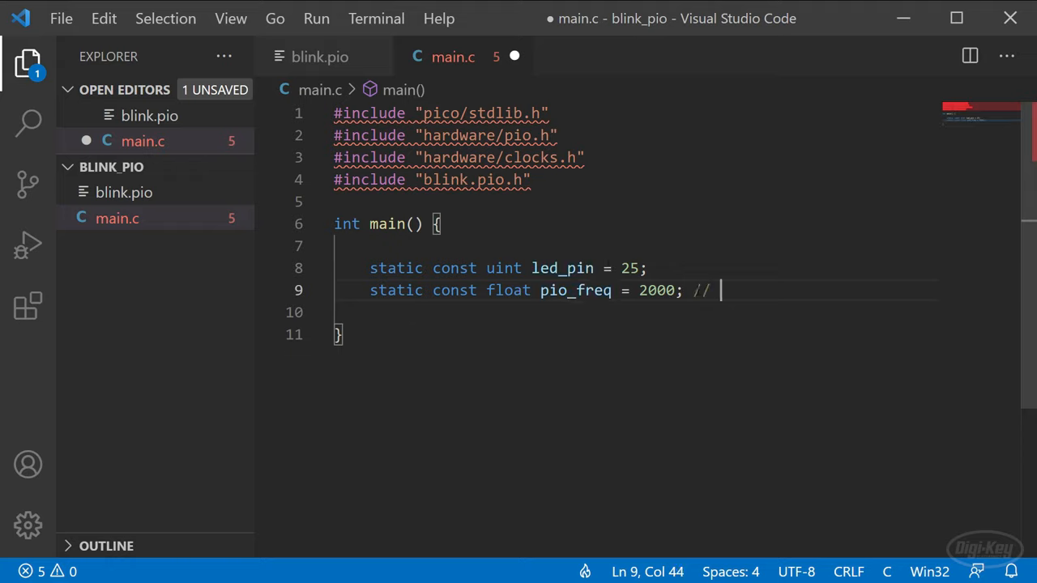
pyautogui.write('Hz')
pyautogui.write('uint sm = pio_claim_unused_sm(pio, true);')
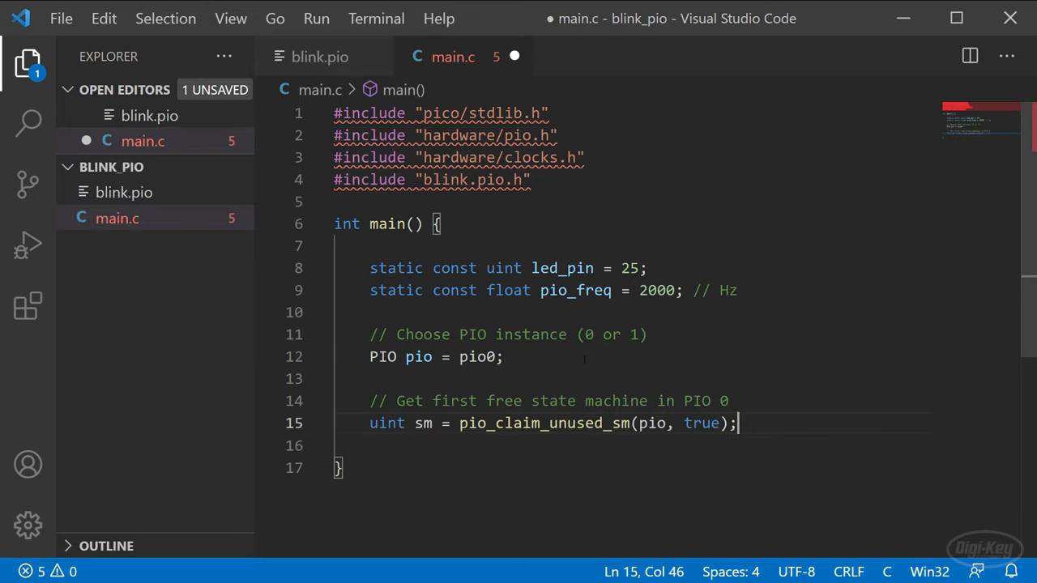
# - Claim an unused state machine, add the blink program and compute the clock divider
pyautogui.press('Enter')
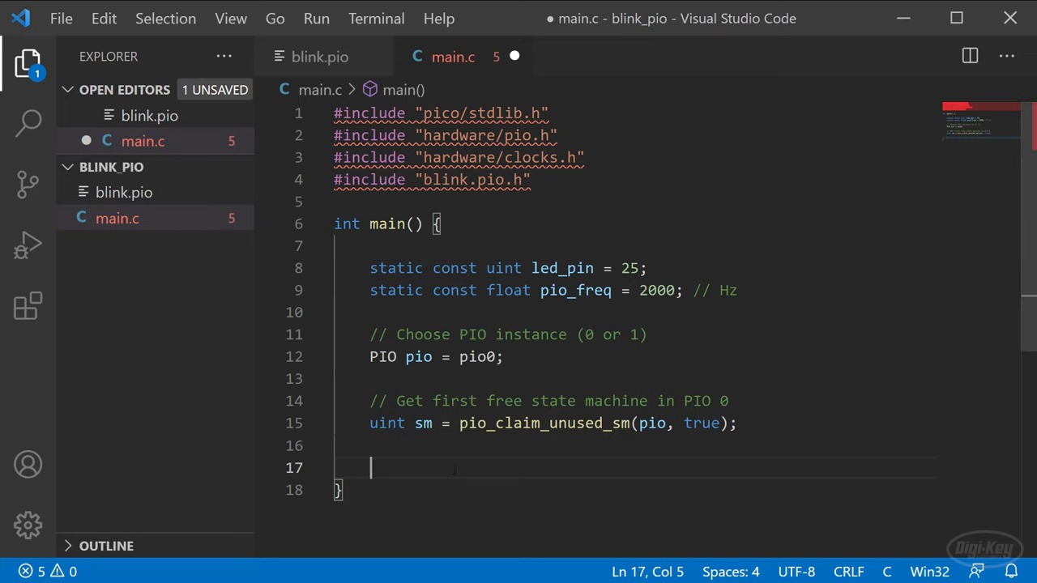
pyautogui.doubleClick(421, 425)
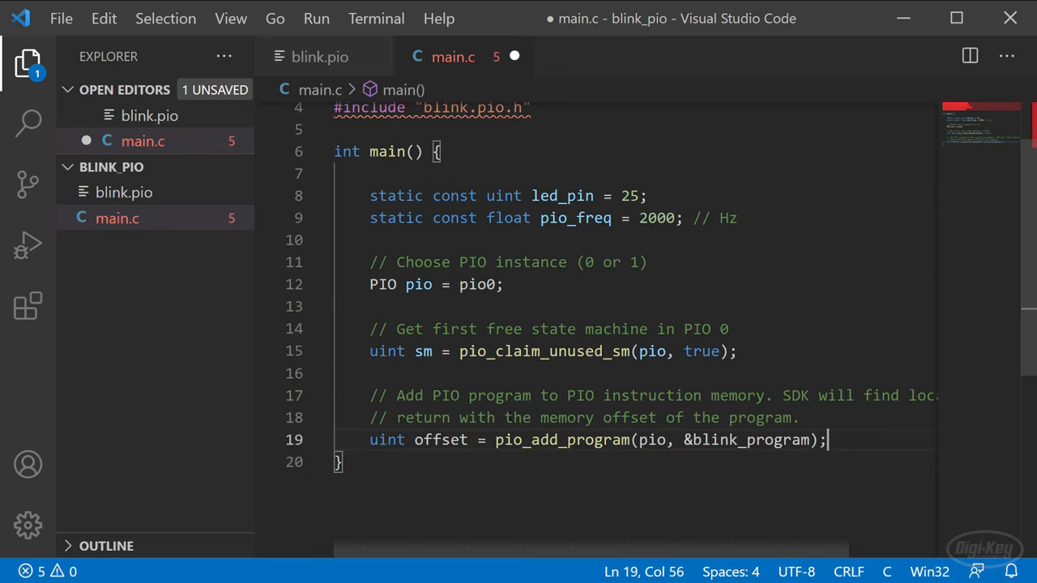
pyautogui.doubleClick(560, 440)
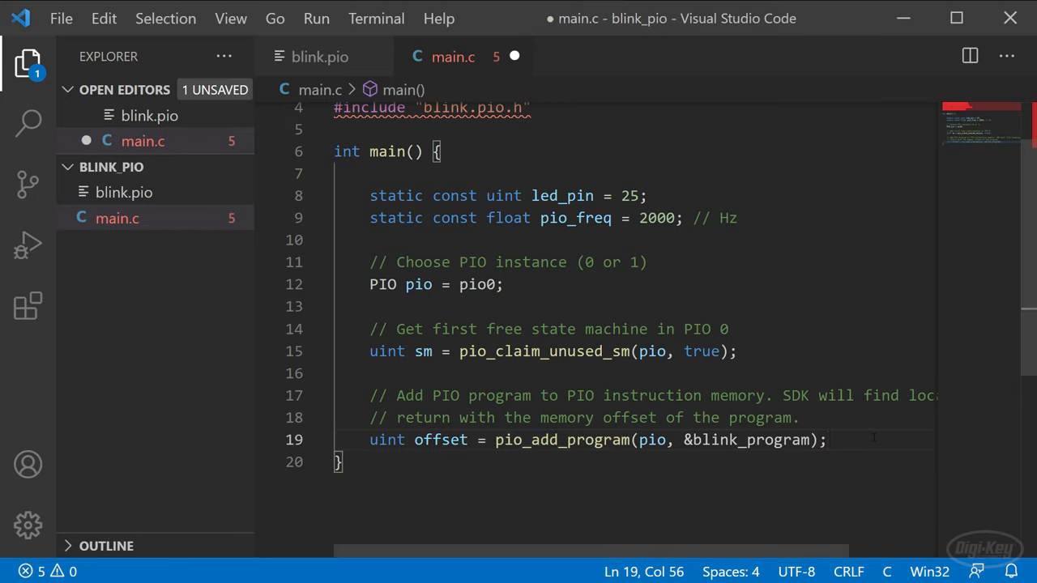
pyautogui.press('Enter')
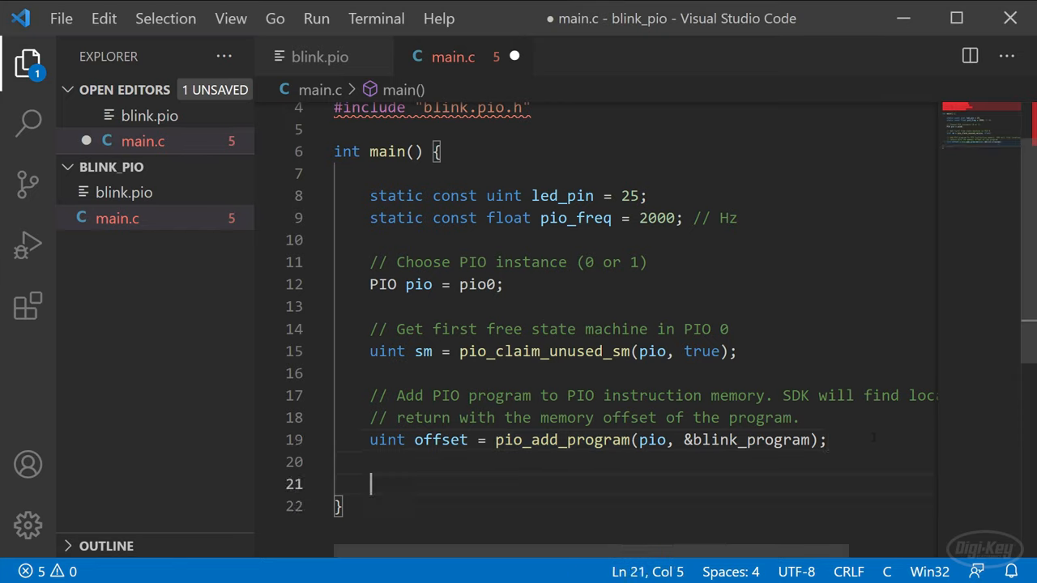
pyautogui.doubleClick(441, 440)
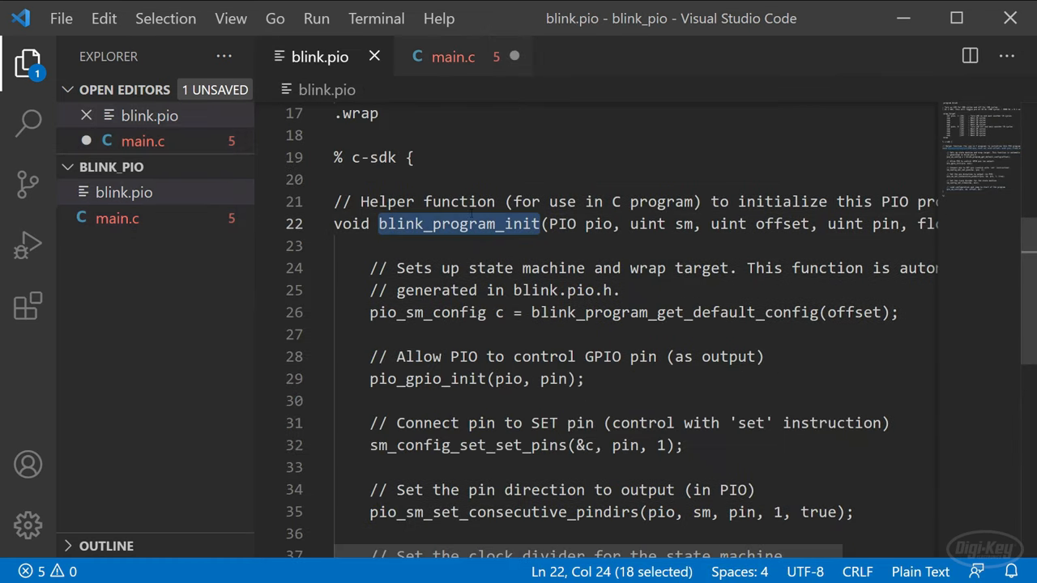
# - Call blink_program_init, enable the state machine with pio_sm_set_enabled(..., true) and loop forever
pyautogui.scroll(-3)
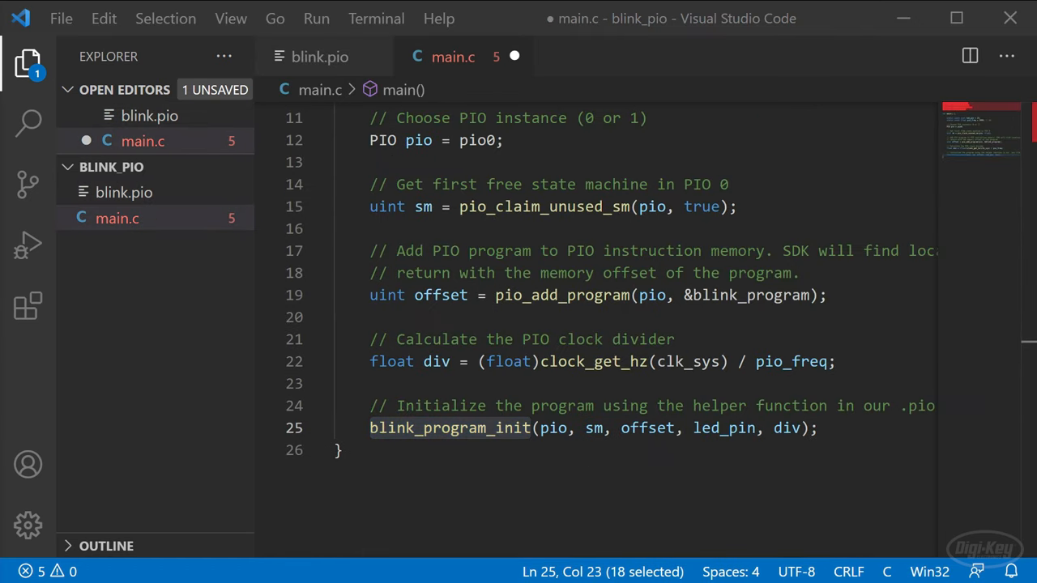
pyautogui.click(850, 427)
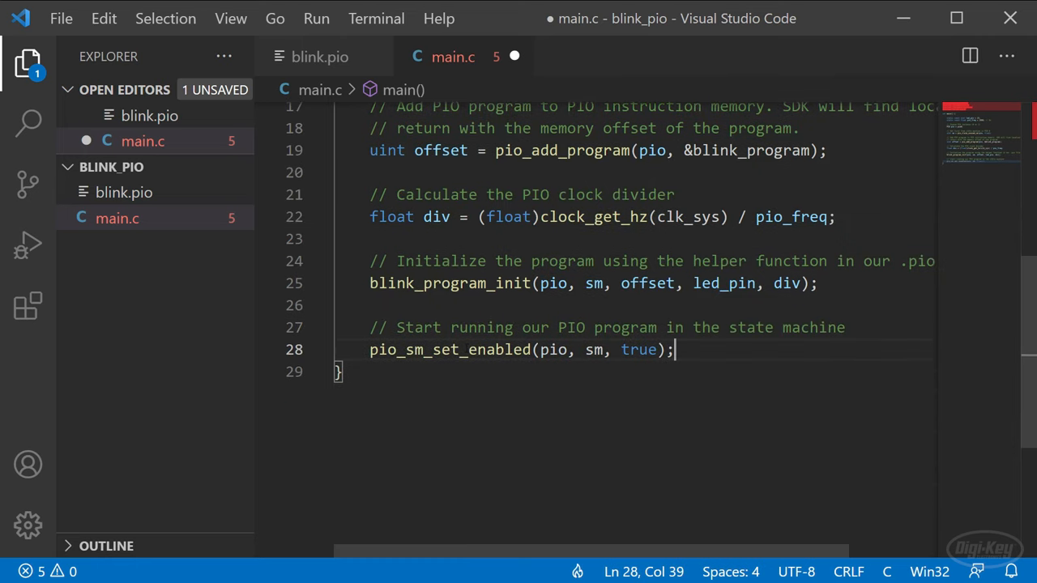
pyautogui.doubleClick(450, 350)
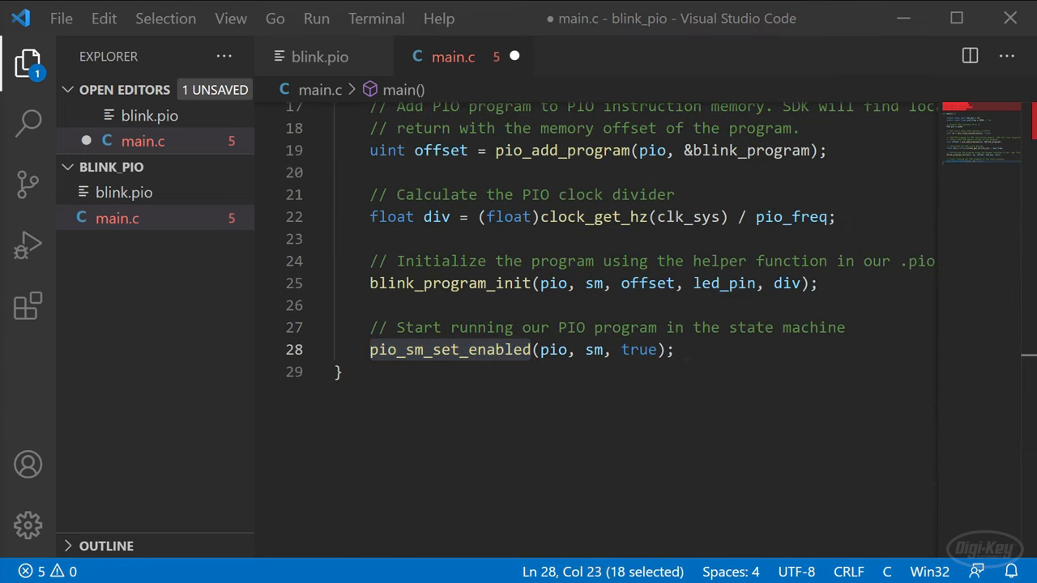
pyautogui.doubleClick(639, 350)
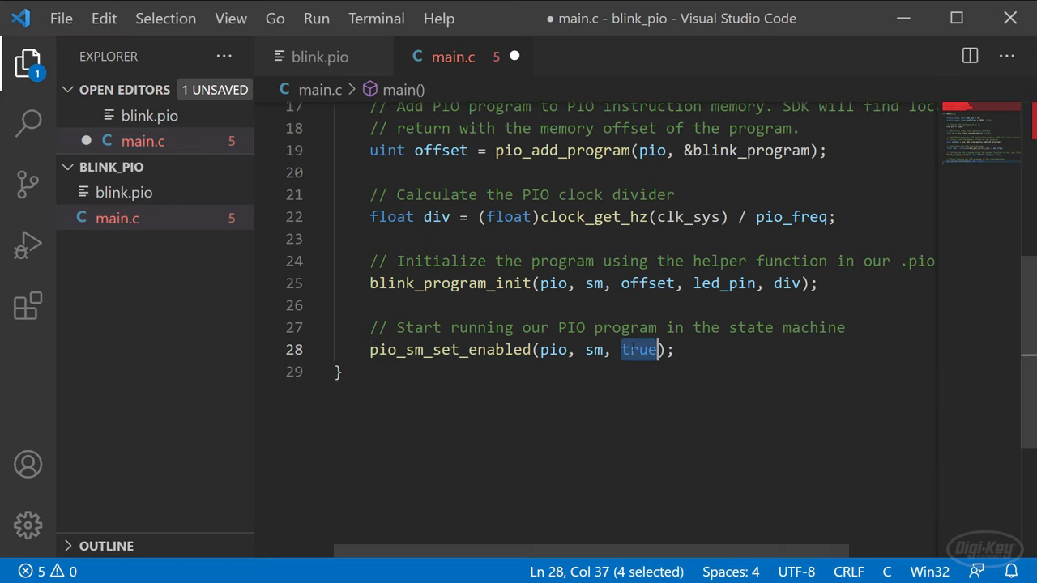
pyautogui.write('false')
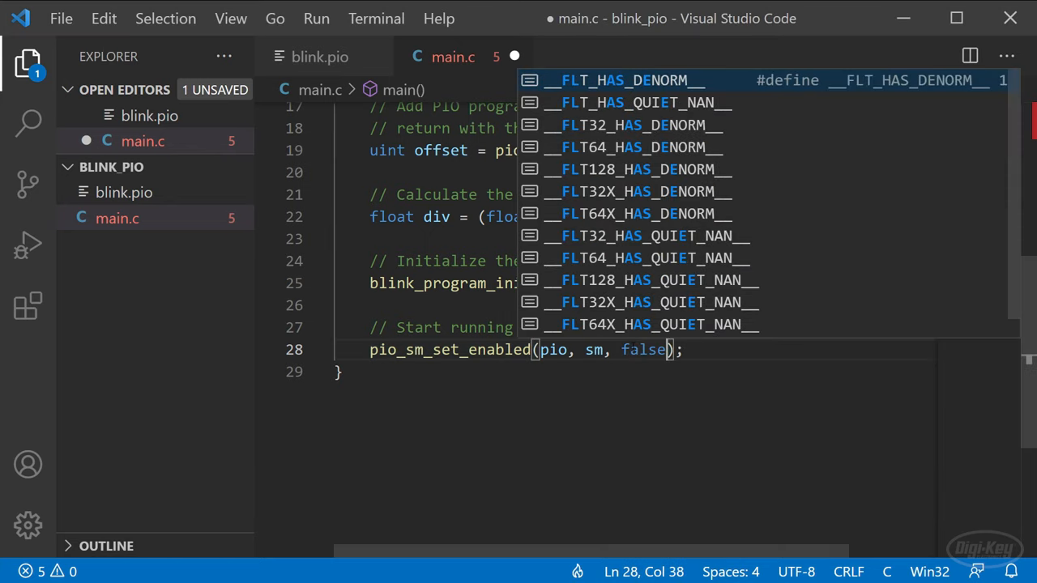
pyautogui.write('true')
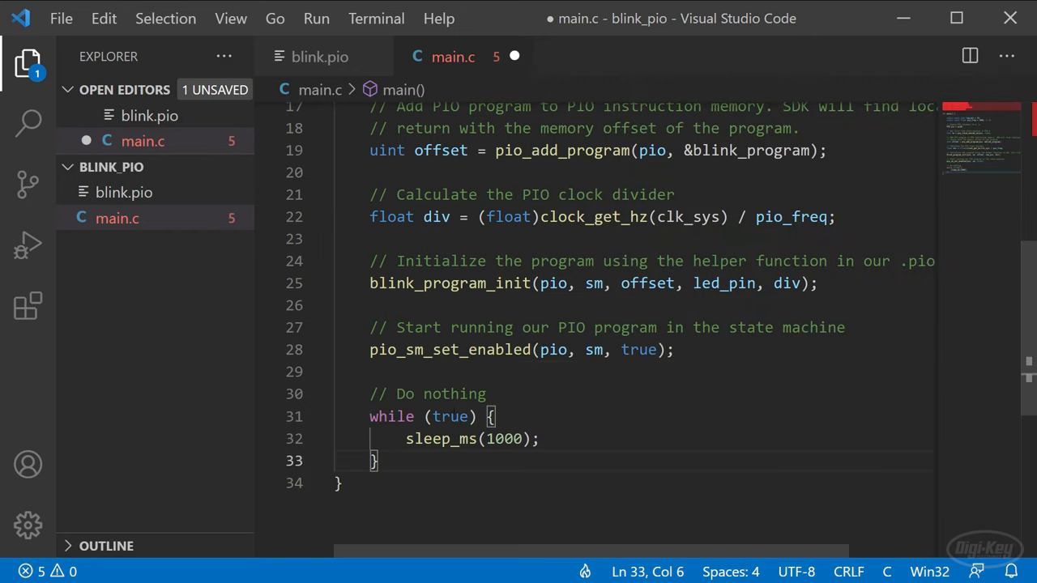
pyautogui.click(58, 17)
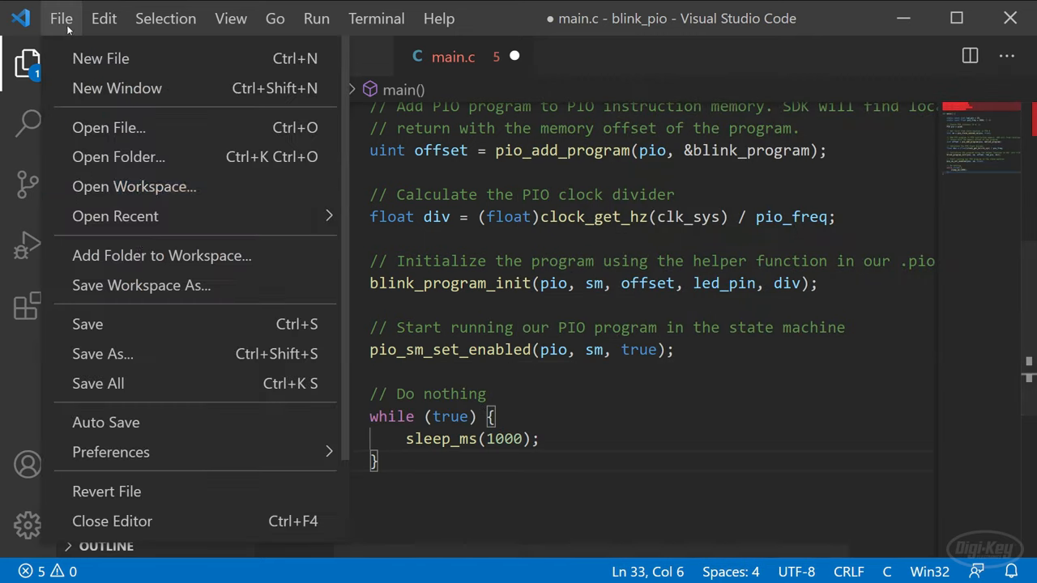
# - Save main.c and create a new CMakeLists.txt file in the blink_pio project folder
pyautogui.click(29, 61)
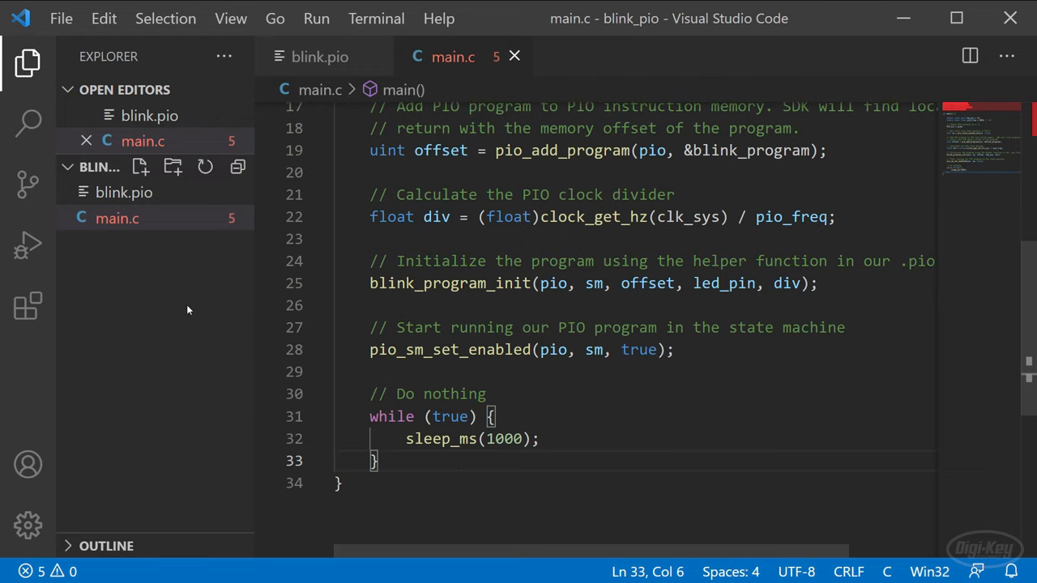
pyautogui.click(139, 166)
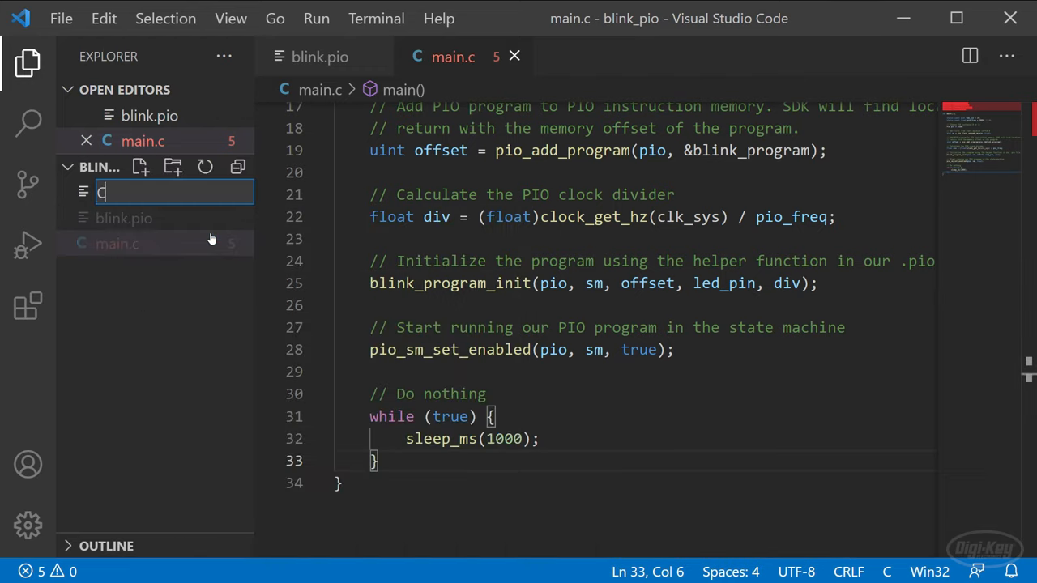
pyautogui.write('MakeLi')
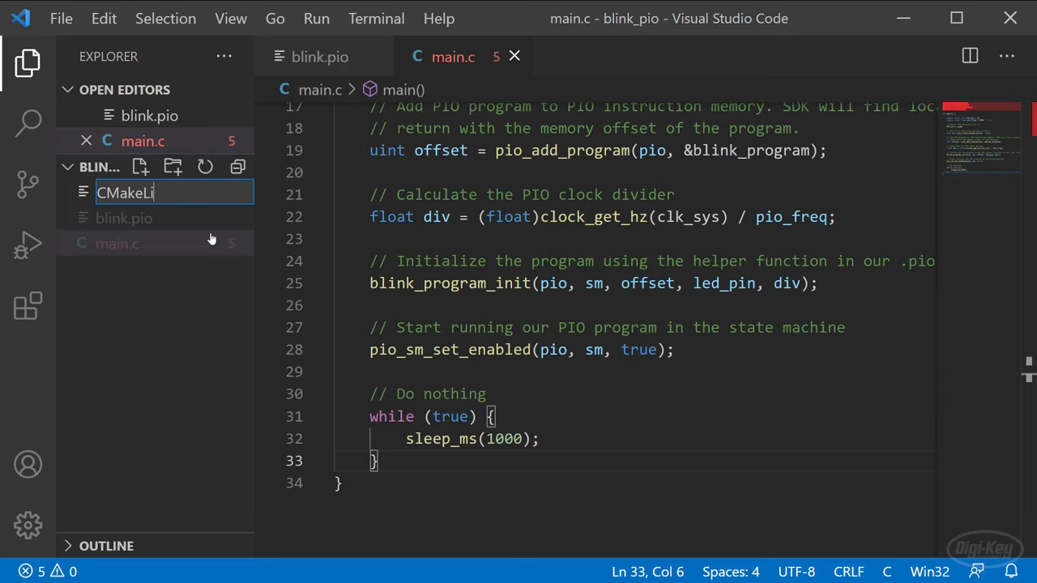
pyautogui.write('sts.txt')
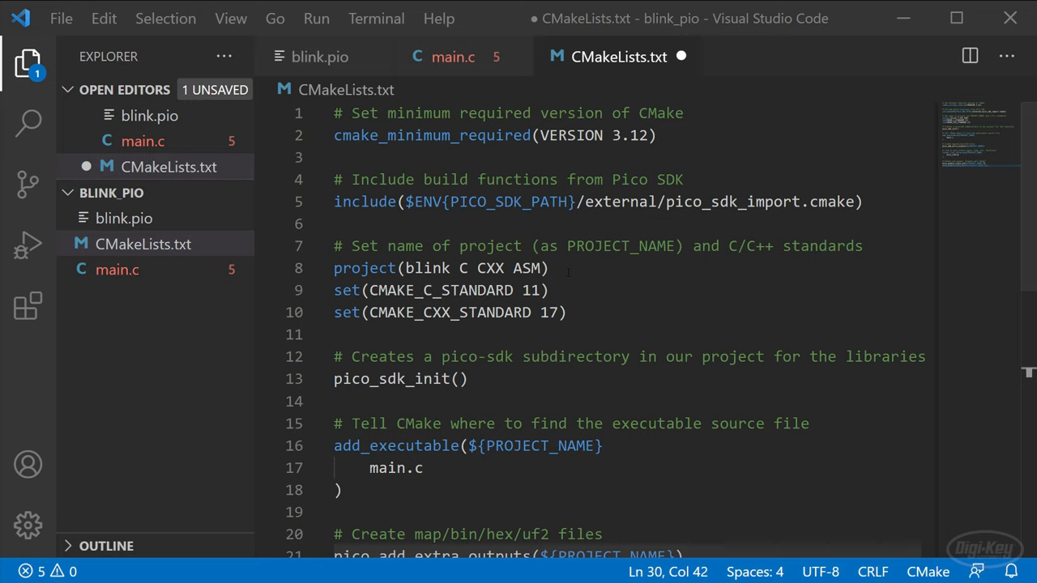
# - Rename the project blink_pio and add include($ENV{PICO_SDK_PATH}/tools/CMakeLists.txt)
pyautogui.write('_')
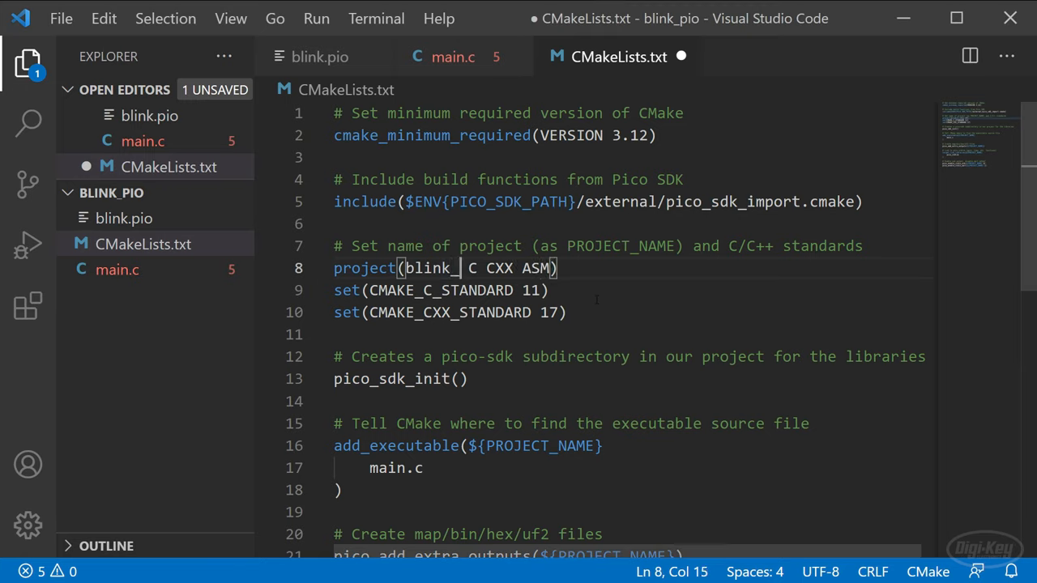
pyautogui.write('pio')
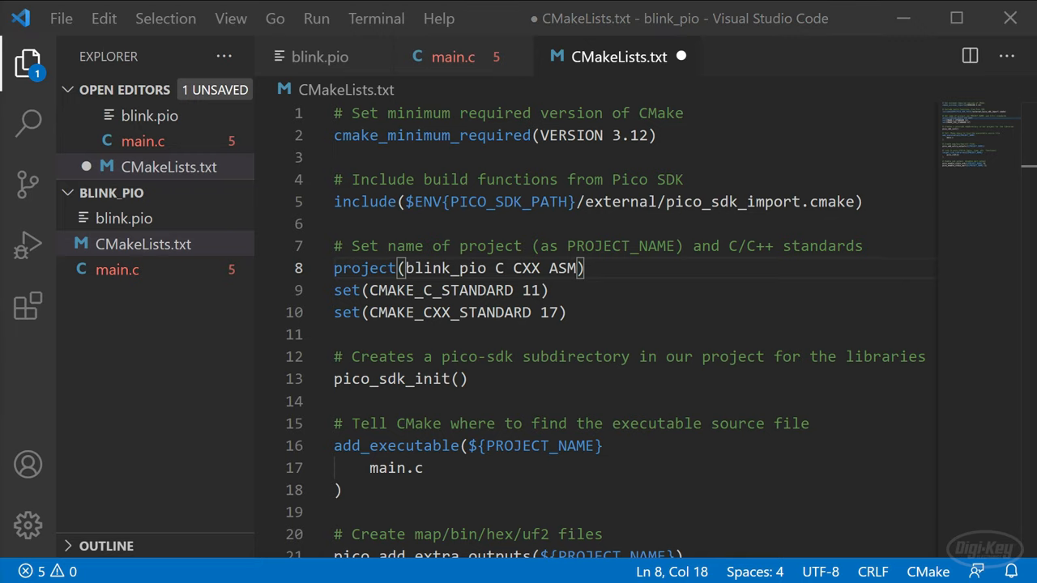
pyautogui.press('Enter')
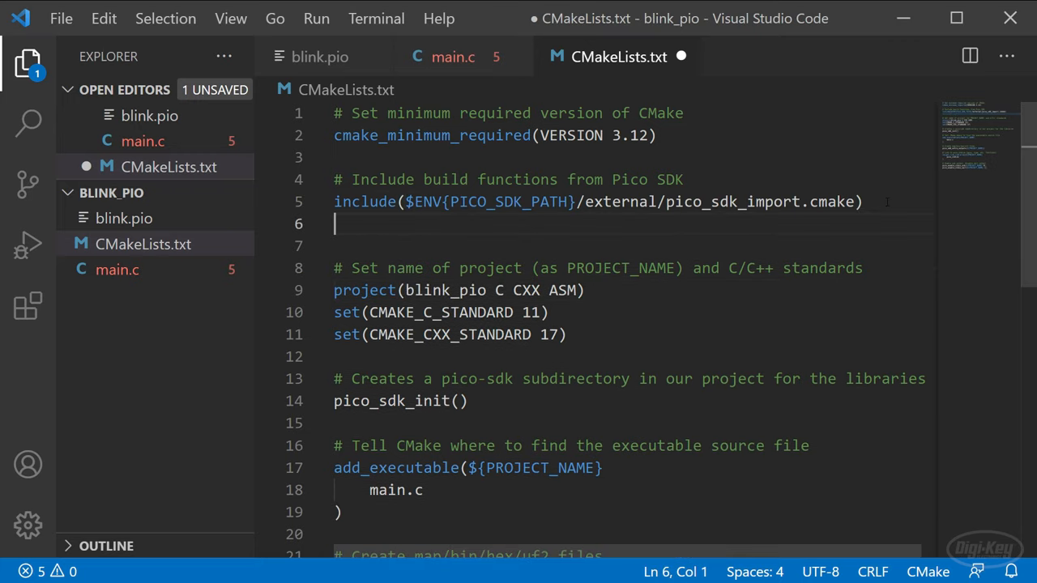
pyautogui.write('include($ENV{PICO_SDK_PATH}/tools/CMakeLists.txt)')
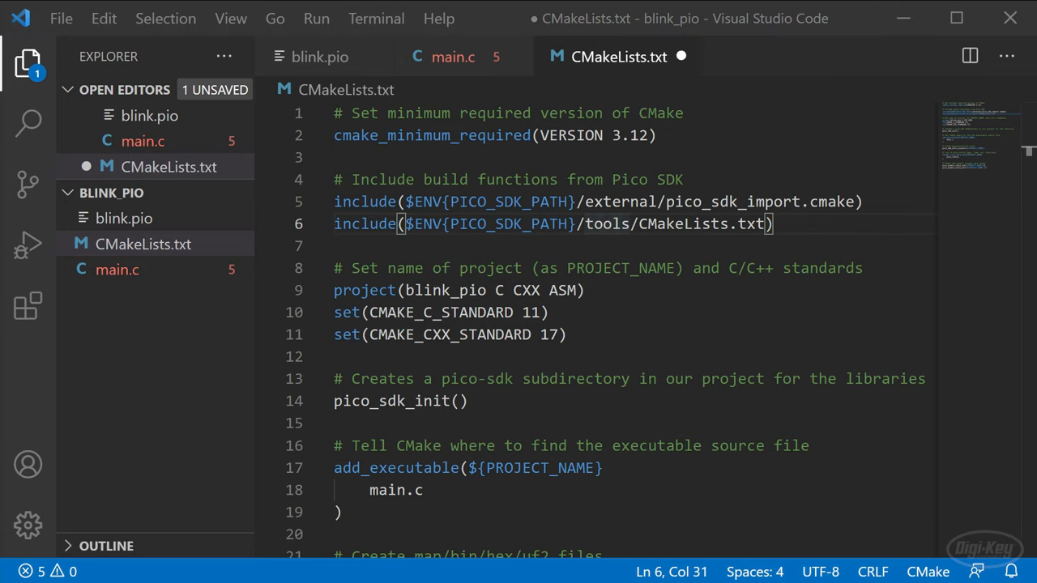
# - Add pico_generate_pio_header for blink.pio and link hardware_pio in target_link_libraries
pyautogui.scroll(-3)
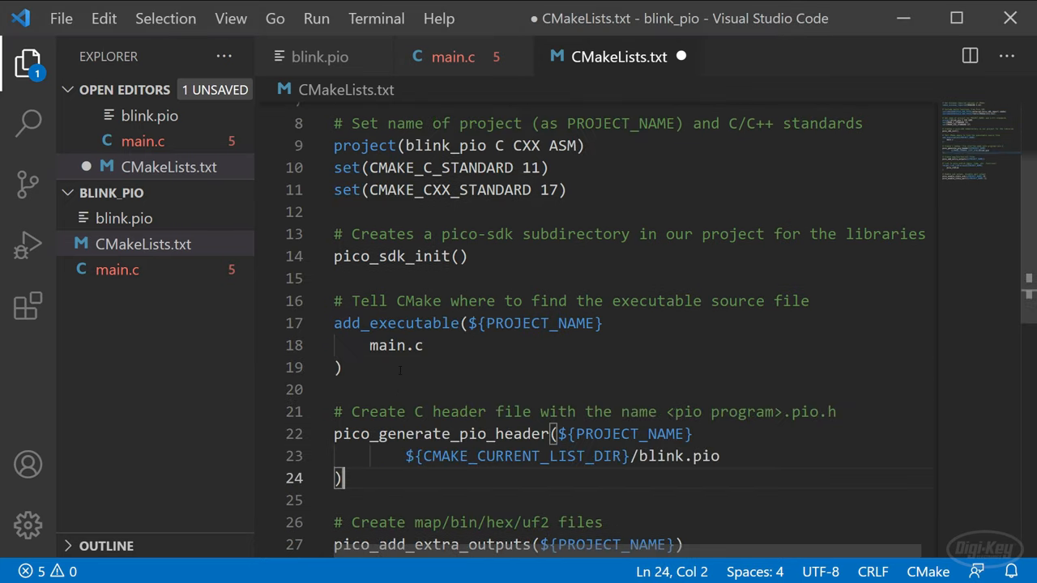
pyautogui.scroll(-3)
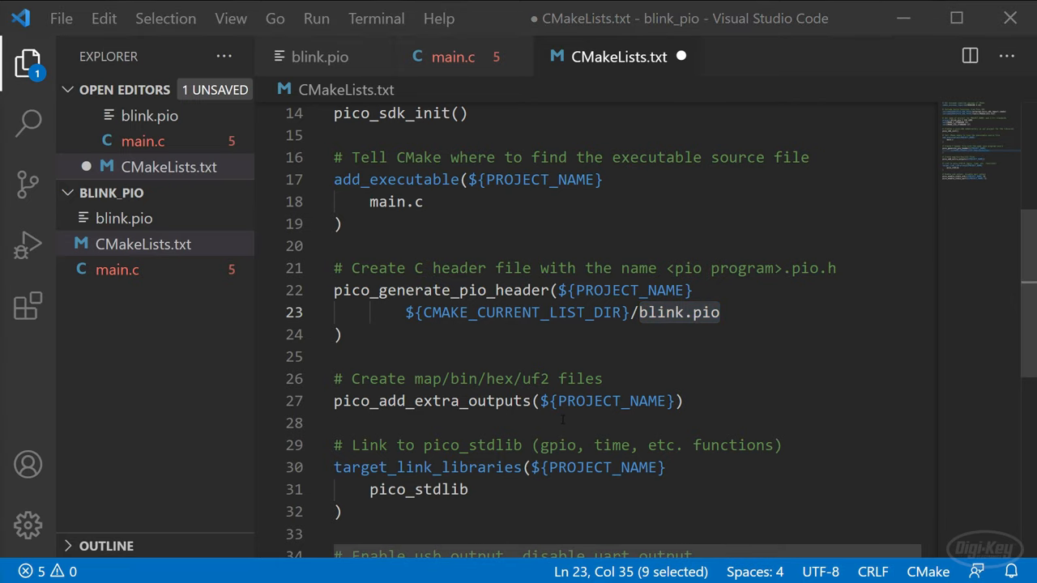
pyautogui.scroll(-3)
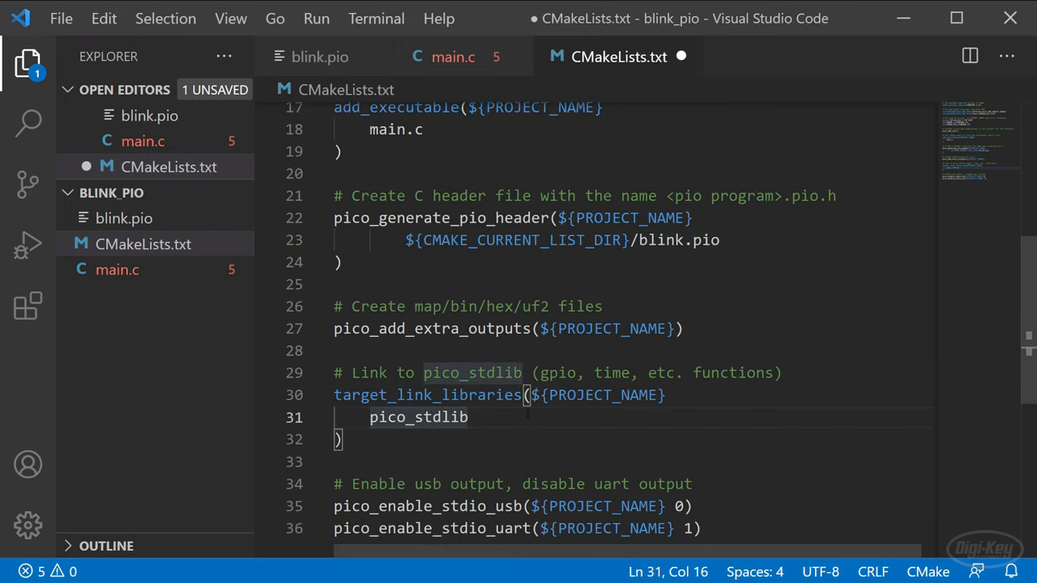
pyautogui.write('hardware_pio')
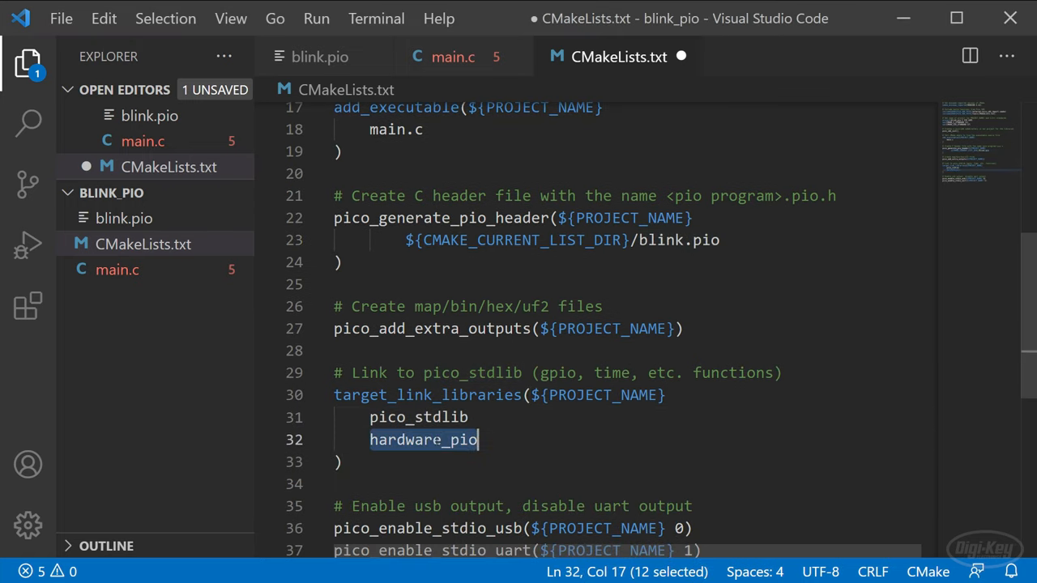
pyautogui.moveTo(619, 469)
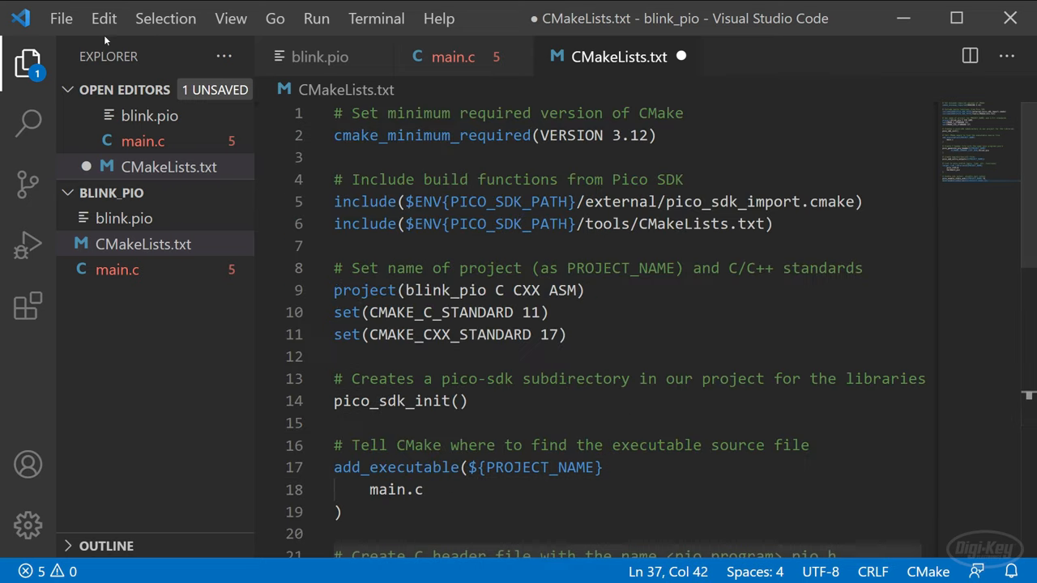
pyautogui.click(60, 18)
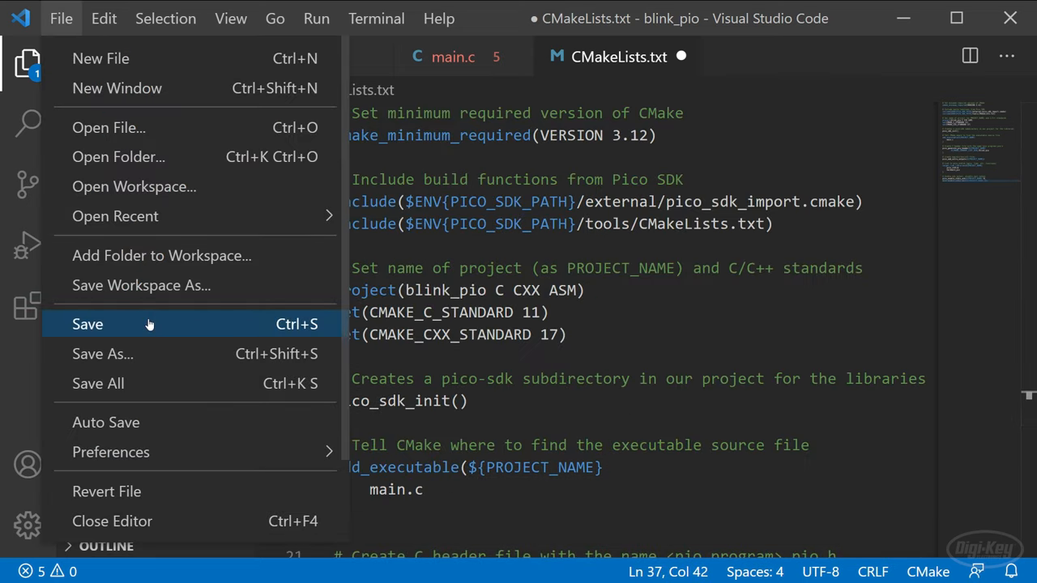
# - Save CMakeLists.txt and replace .vscode/settings.json with the CMake and cortex-debug settings
pyautogui.click(87, 324)
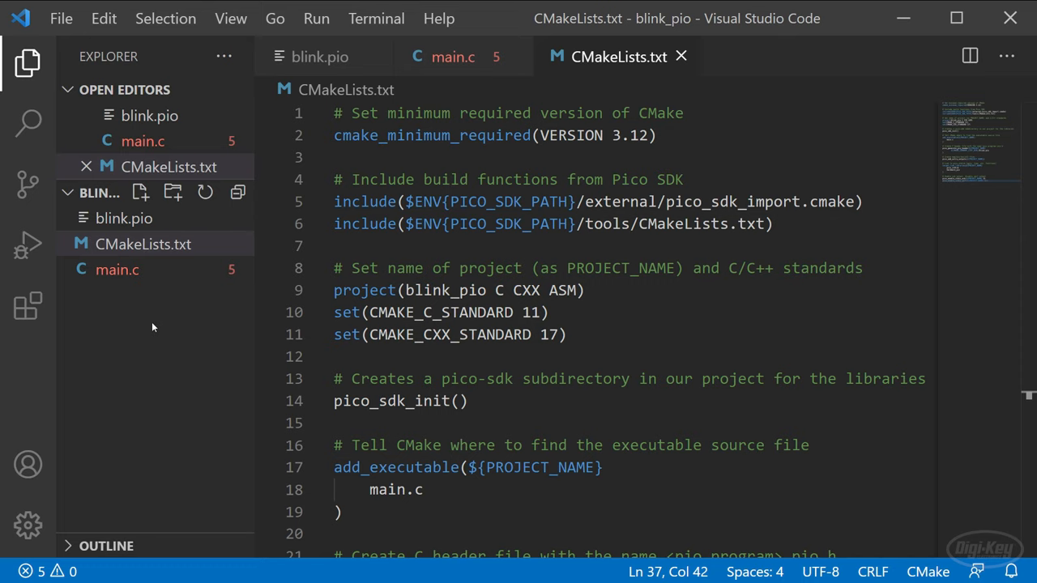
pyautogui.click(139, 191)
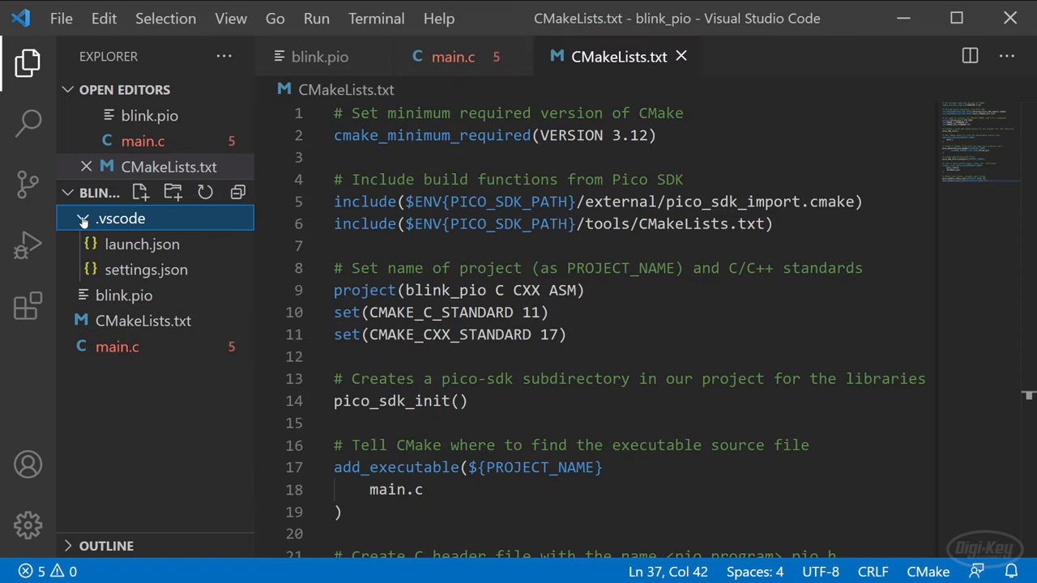
pyautogui.click(146, 295)
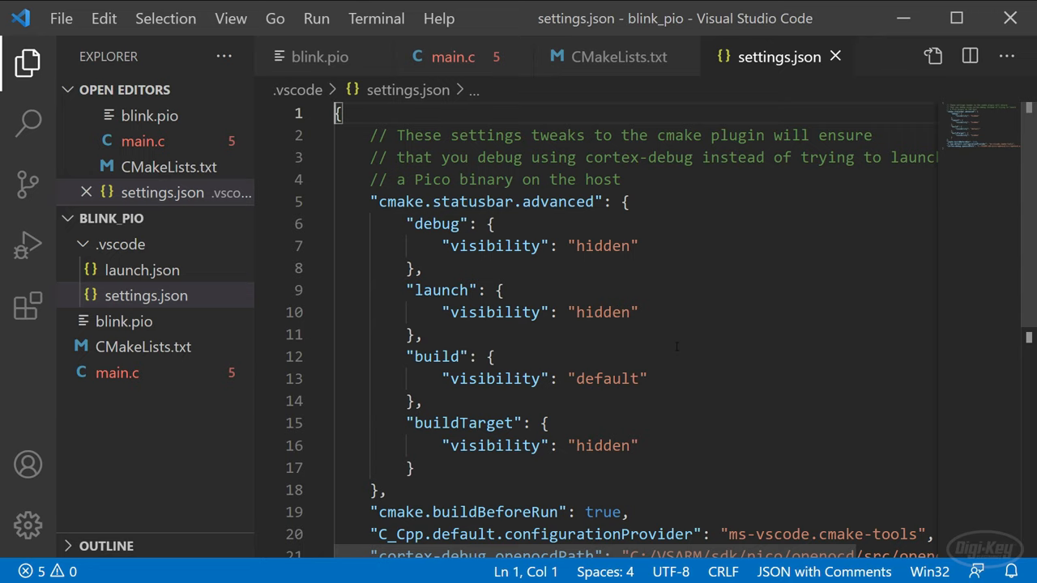
pyautogui.scroll(-3)
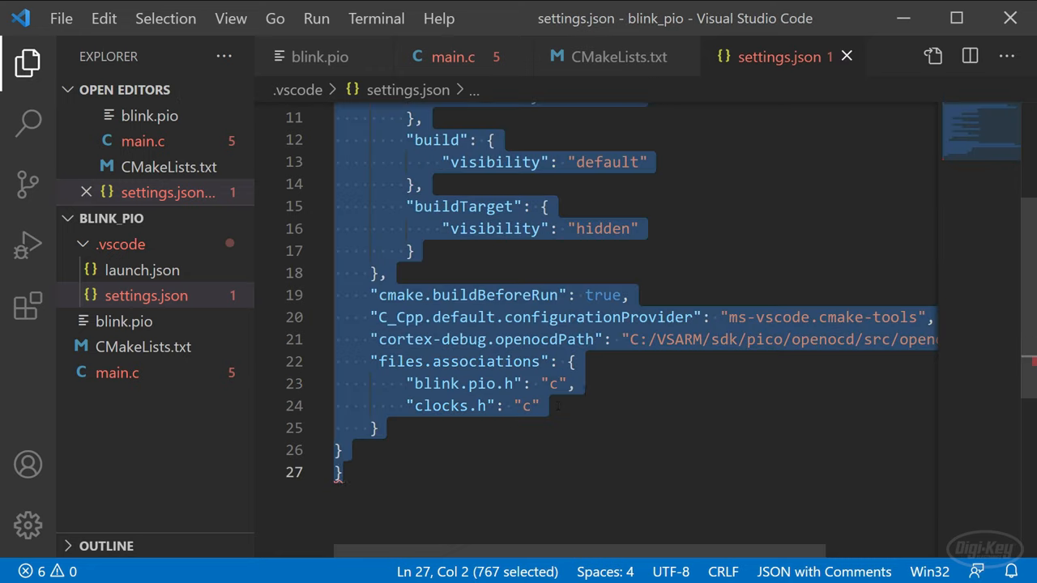
pyautogui.click(583, 384)
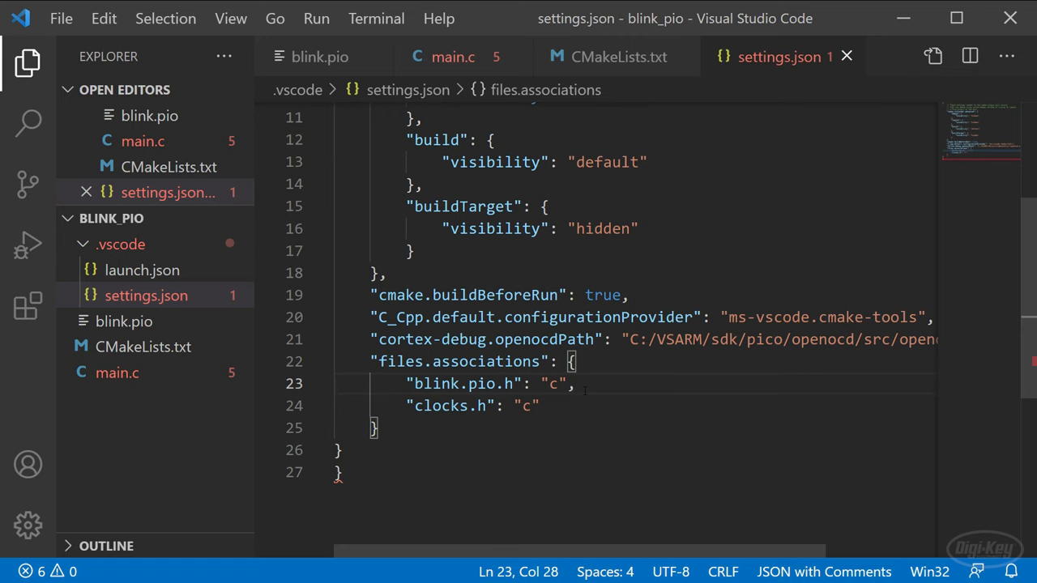
pyautogui.write('cmake')
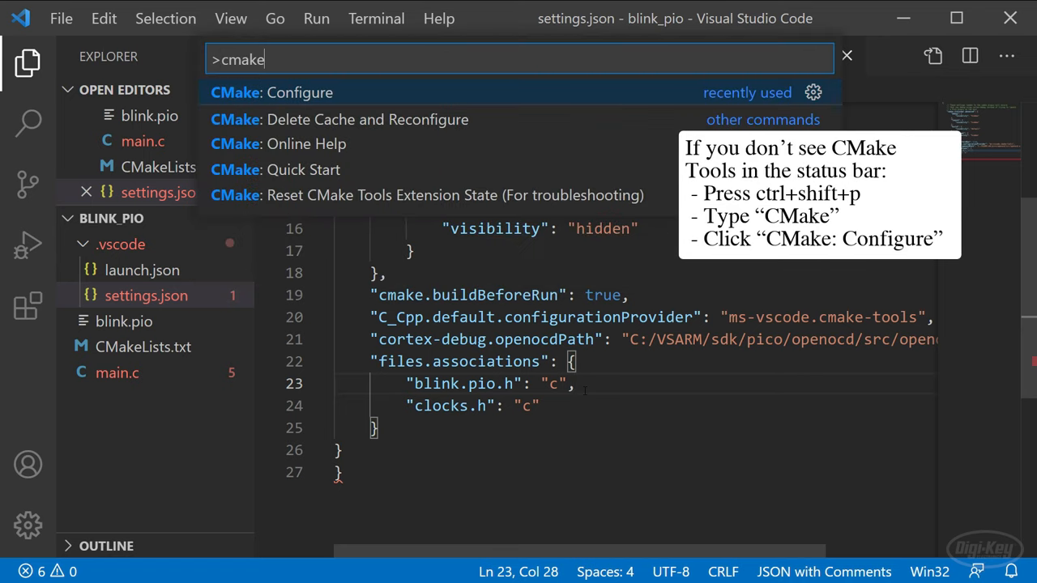
# - Run CMake: Configure and build blink_pio, producing blink_pio.uf2 in the build folder
pyautogui.click(298, 93)
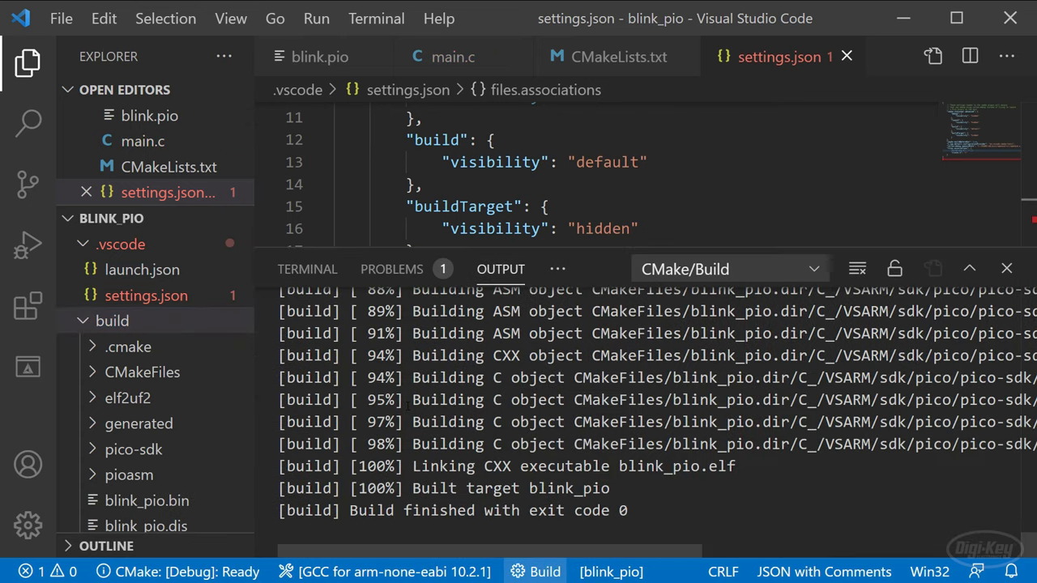
pyautogui.scroll(-3)
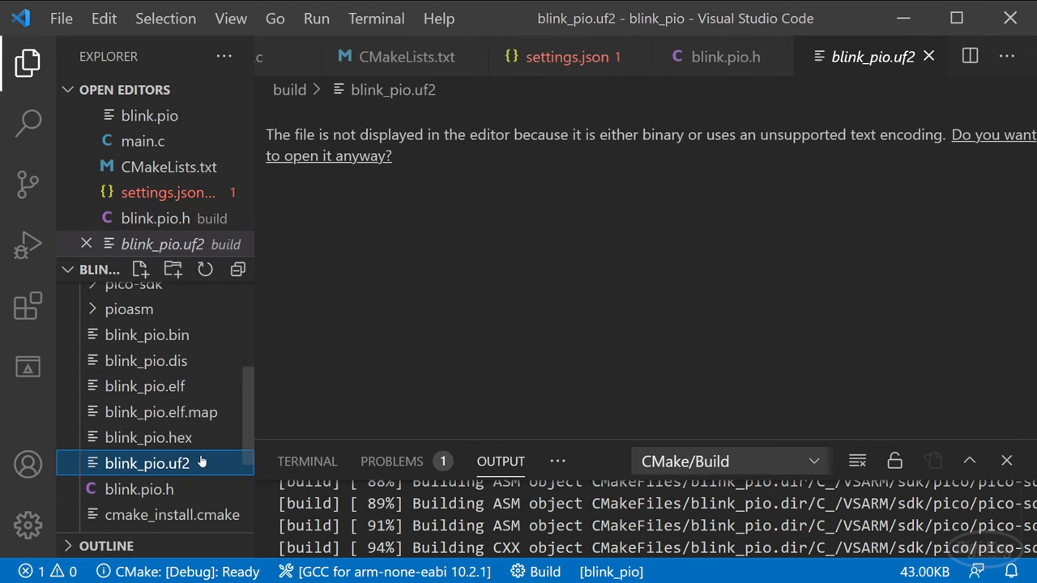
# - Open the generated blink.pio.h header from the build folder in the editor
pyautogui.doubleClick(139, 490)
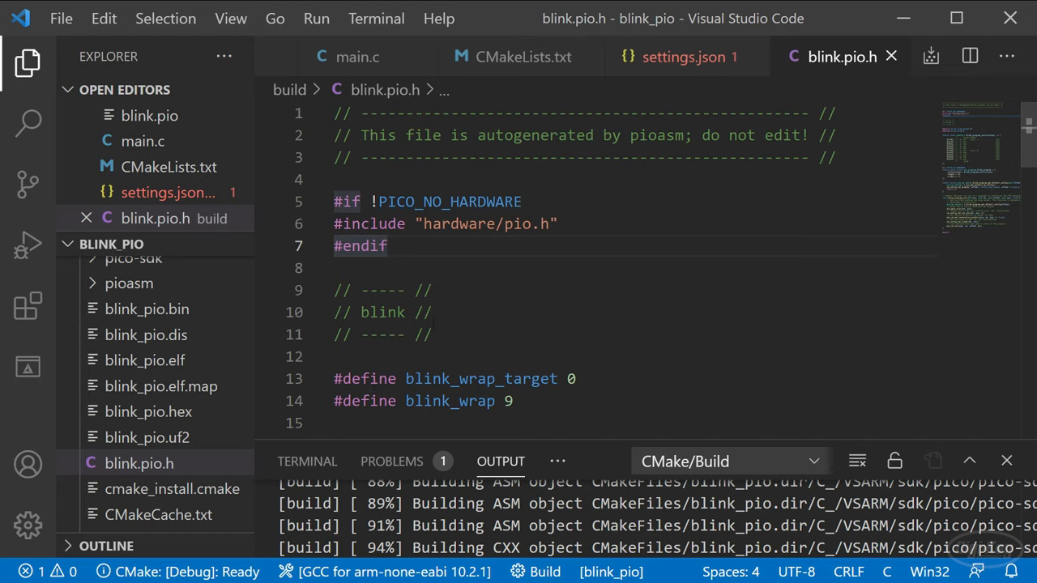
pyautogui.moveTo(29, 243)
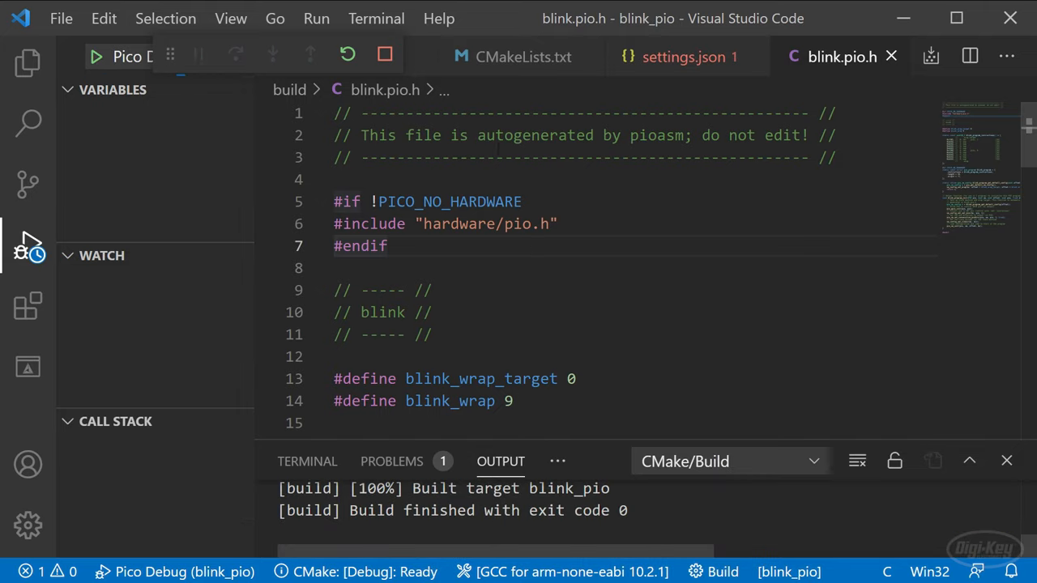
# - Debug blink_pio on the Pico, continue past main, and mark the square wave on the scope
pyautogui.click(96, 55)
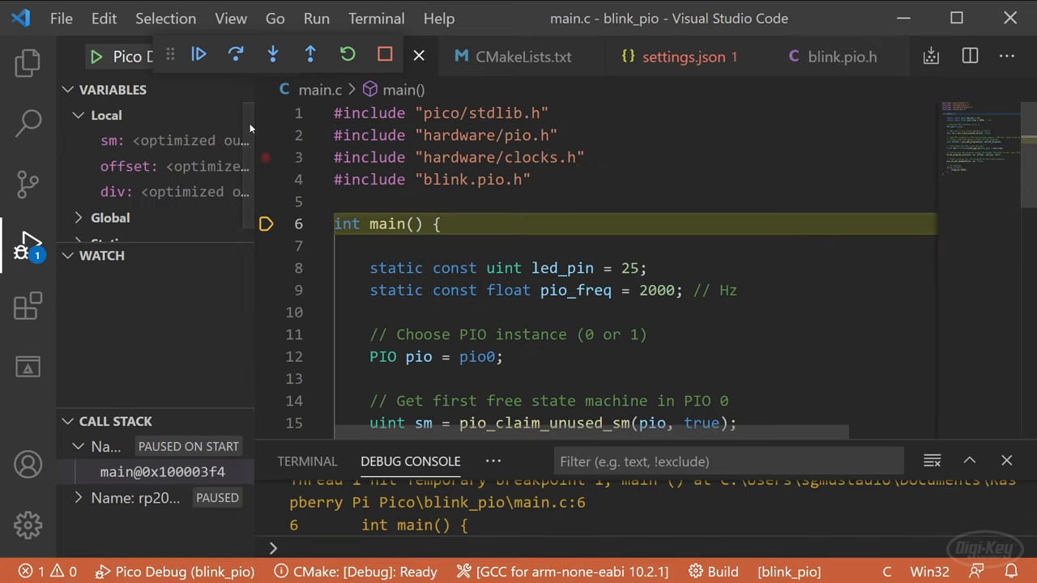
pyautogui.moveTo(198, 55)
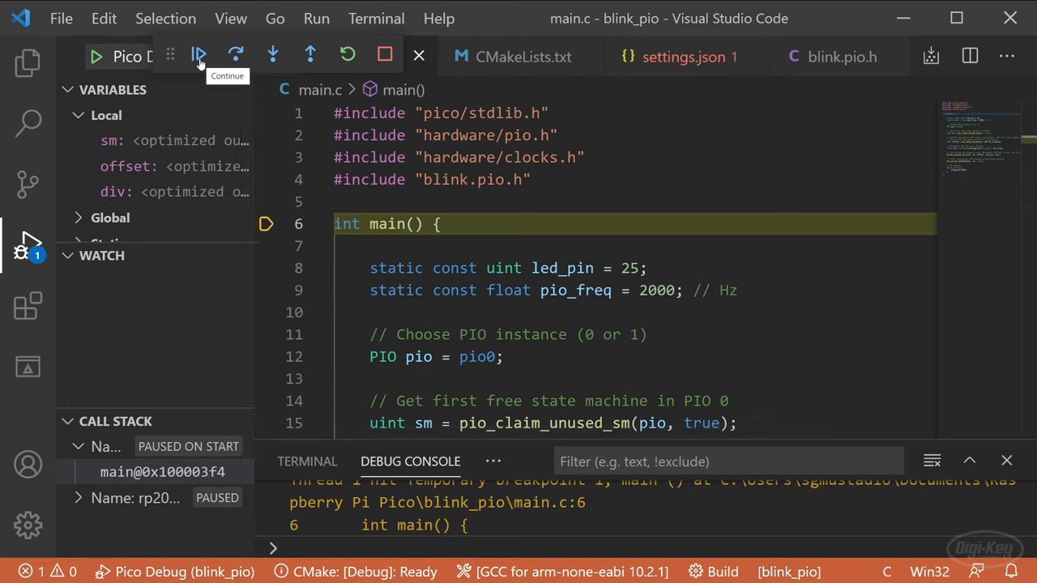
pyautogui.click(198, 55)
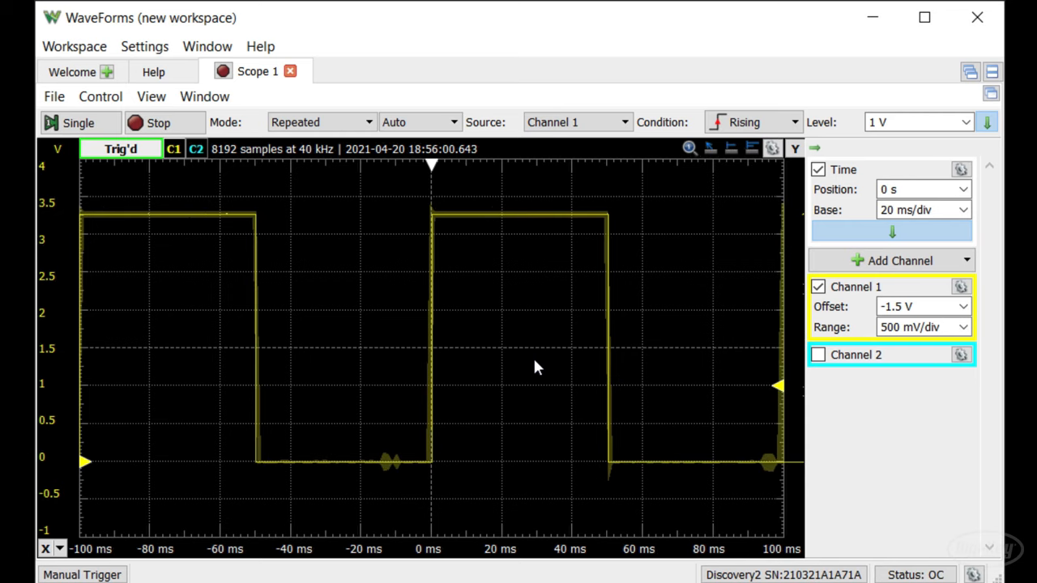
pyautogui.click(42, 549)
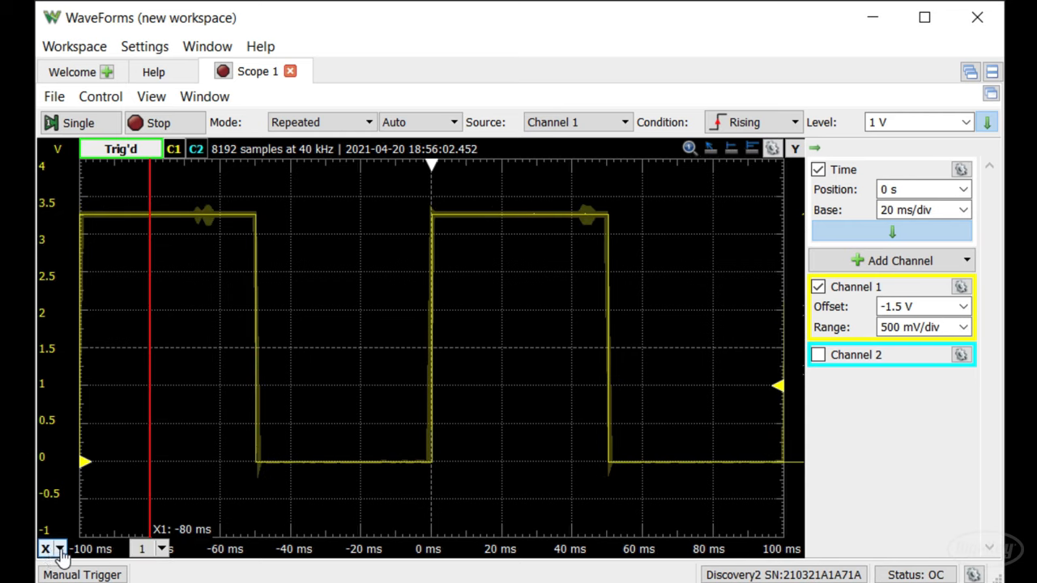